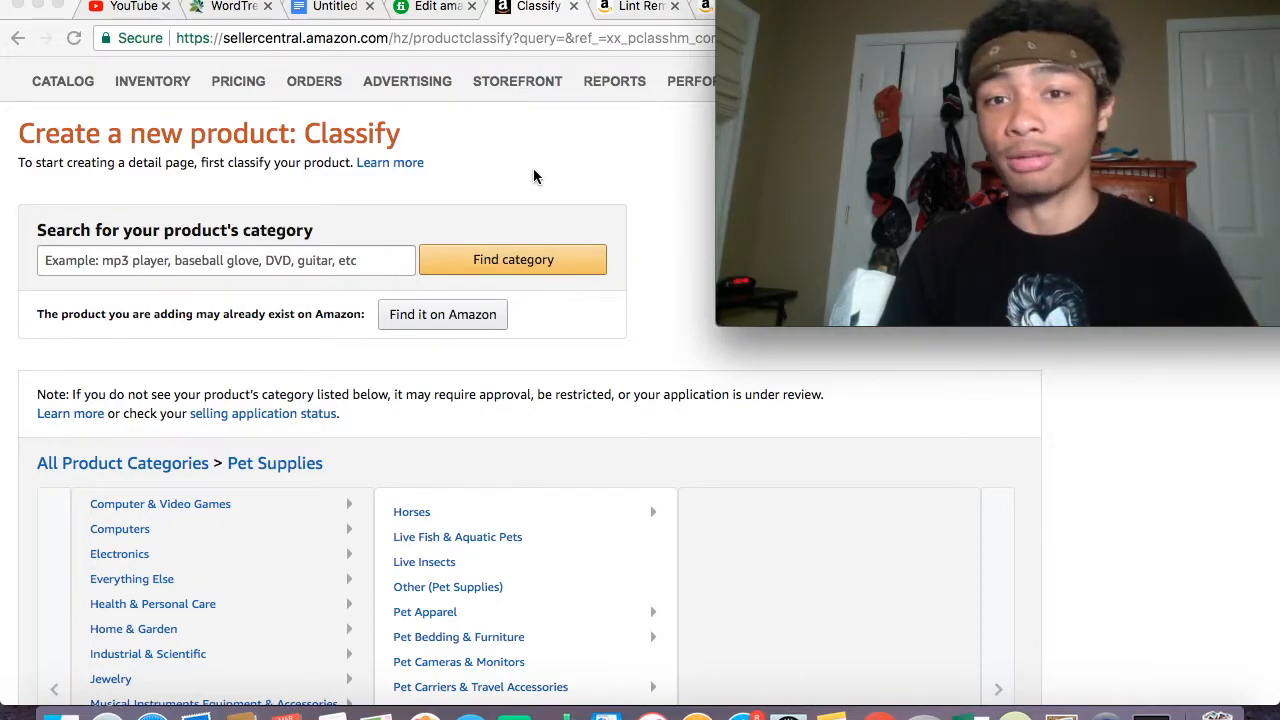
- Open the ChomChom Roller listing and scroll its $24.80 fast-free-shipping offers and other sellers
scroll(down, 3)
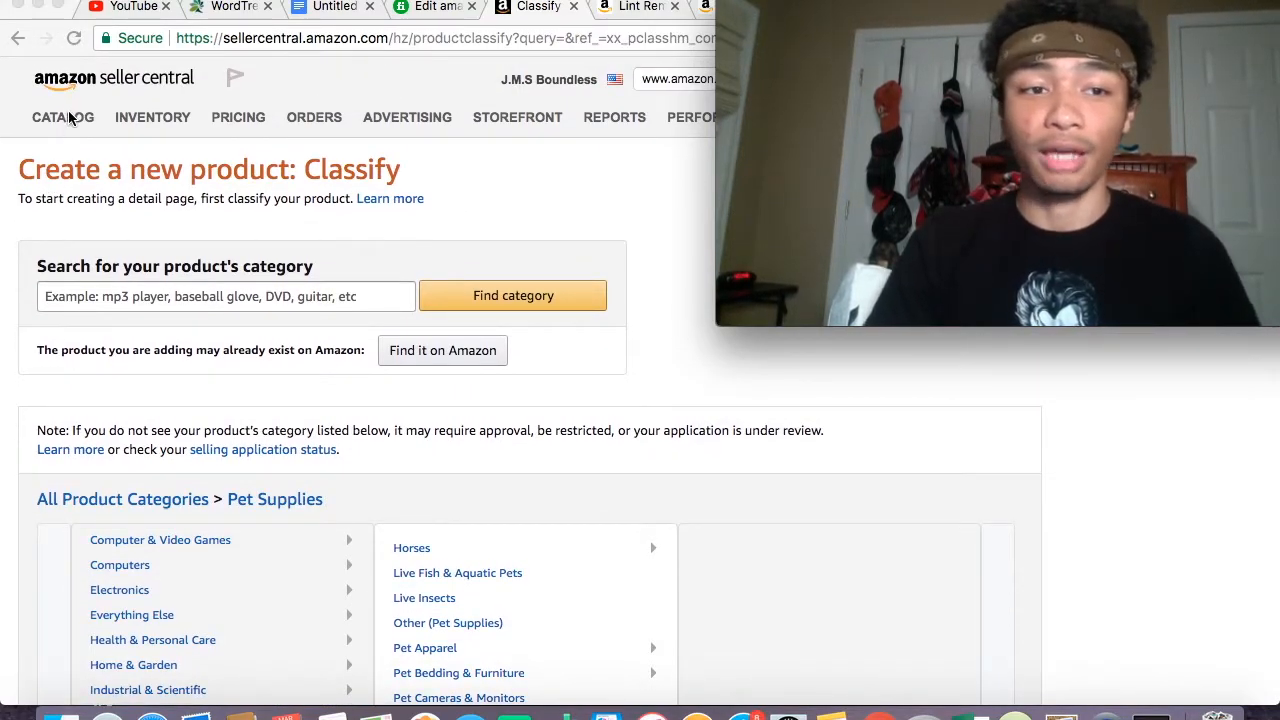
click(63, 117)
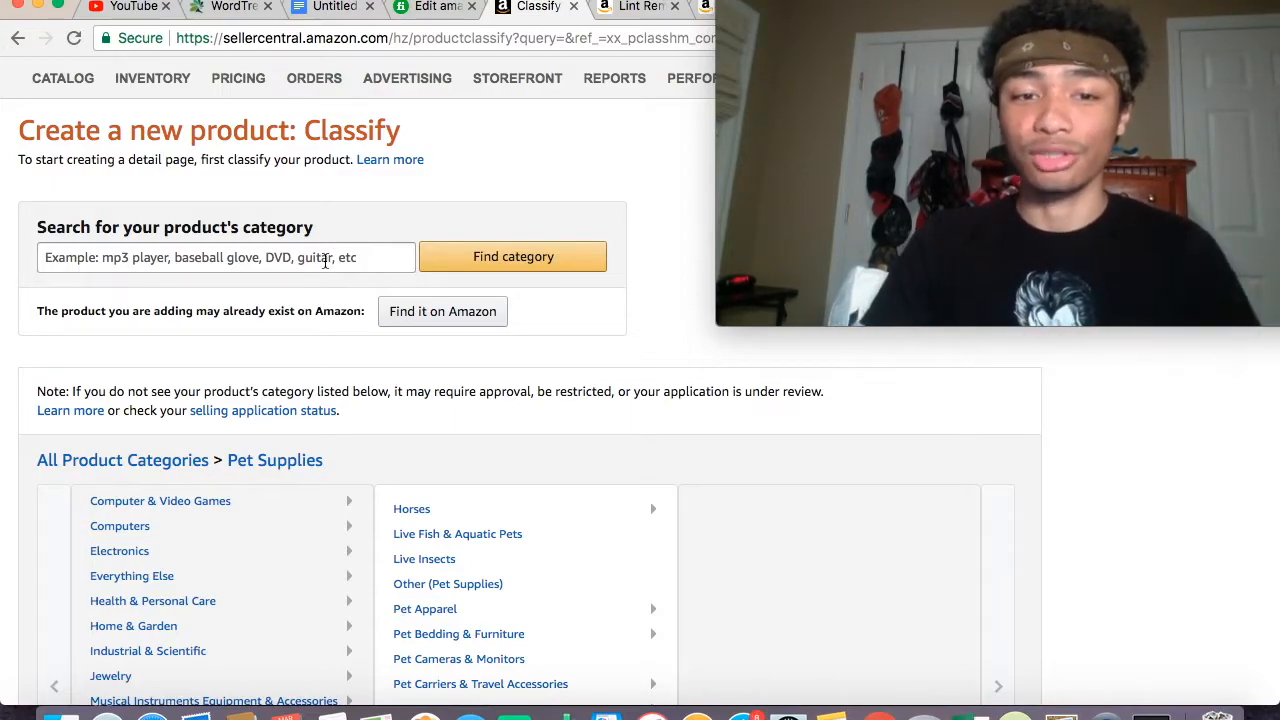
click(228, 257)
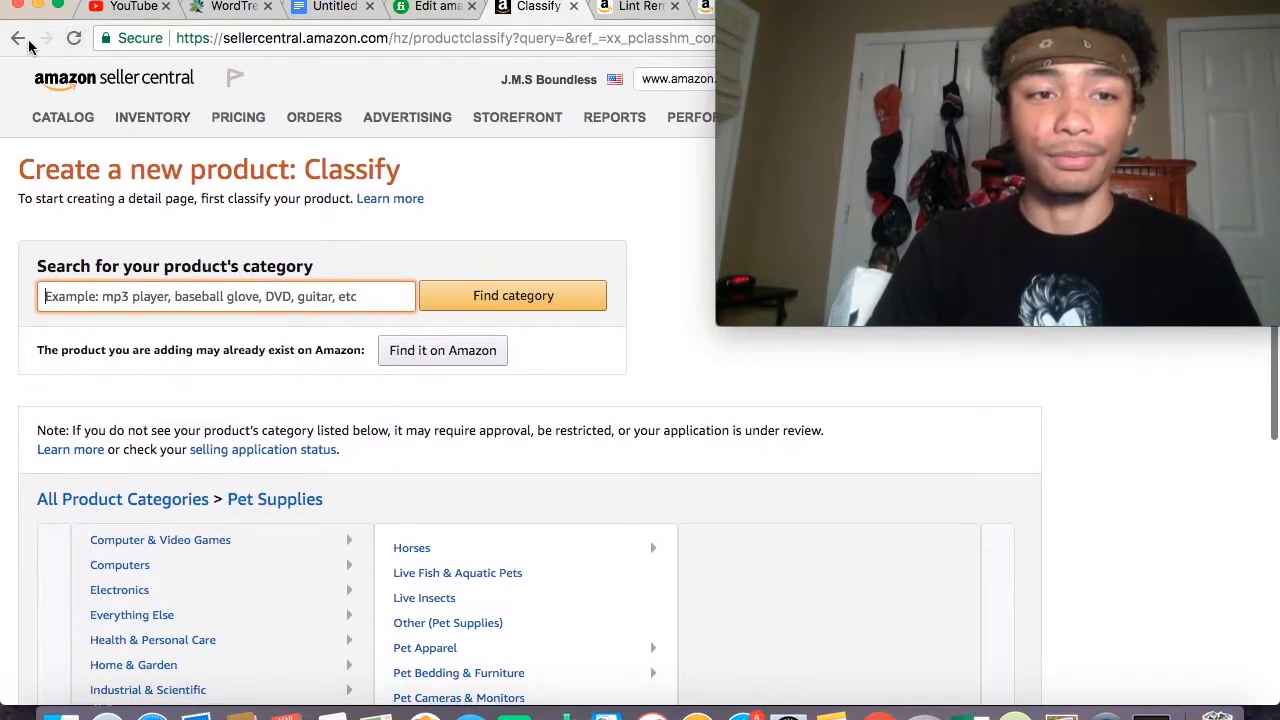
click(17, 38)
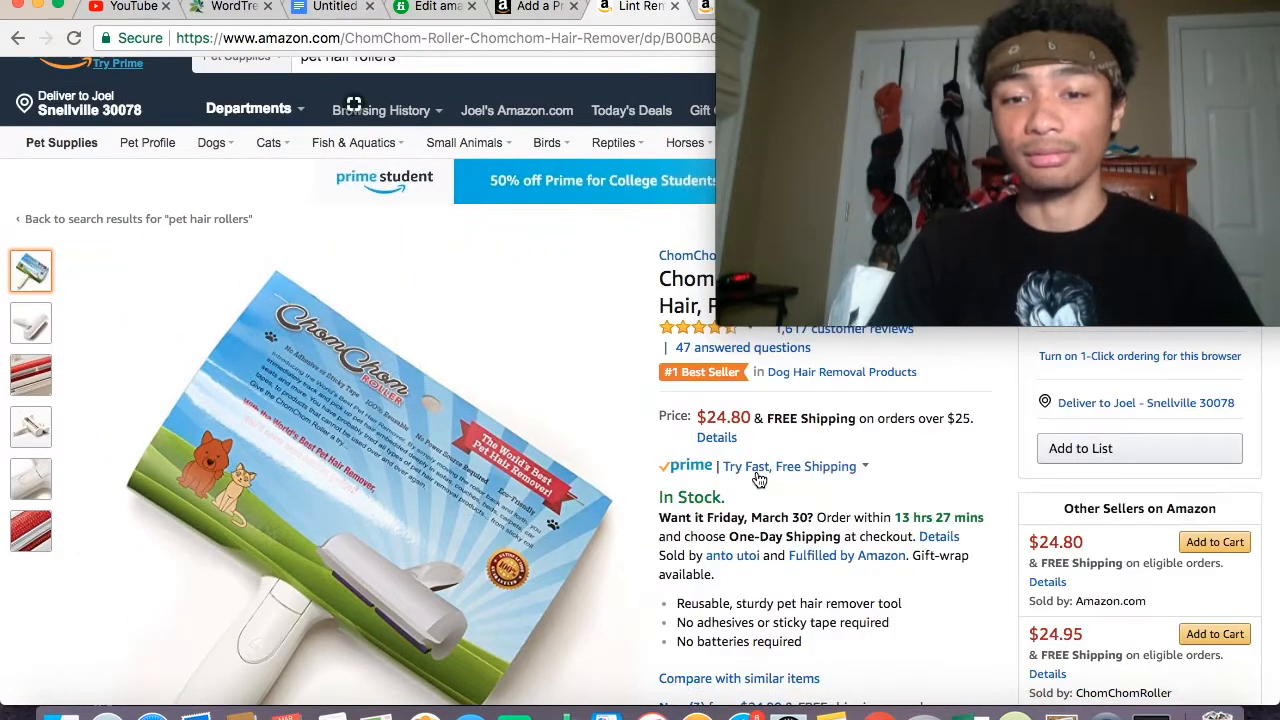
click(790, 466)
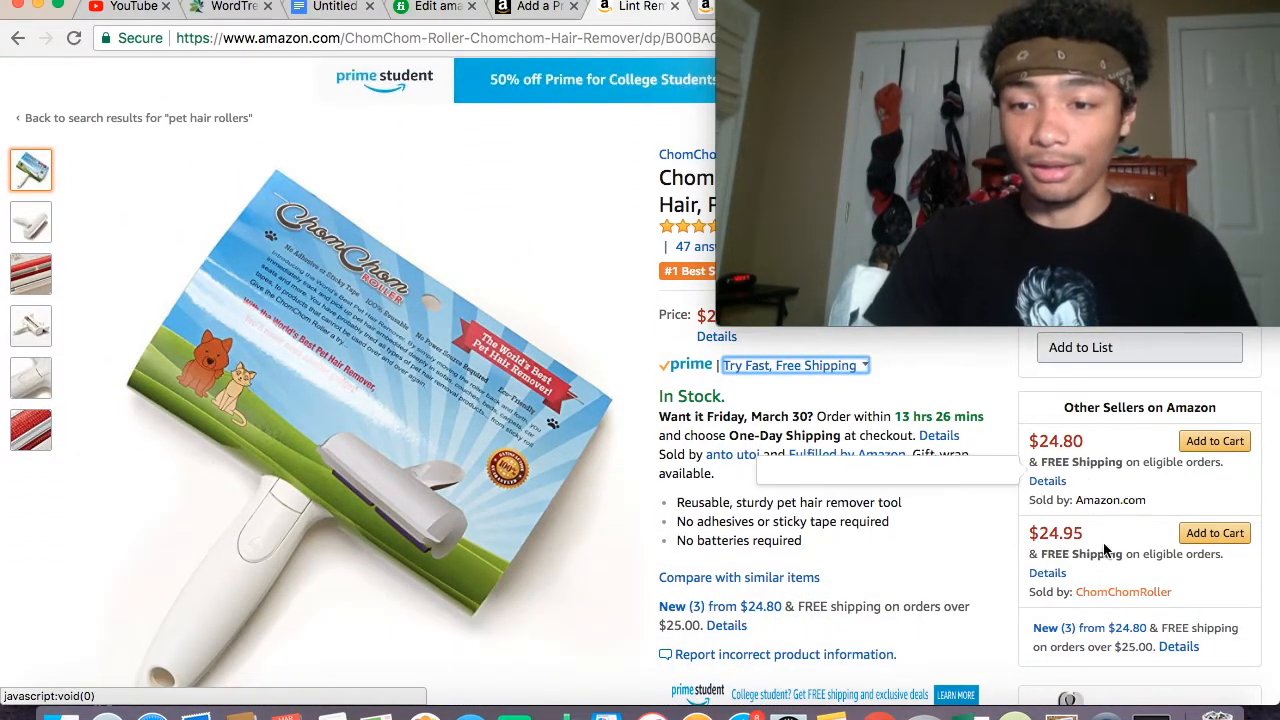
scroll(down, 3)
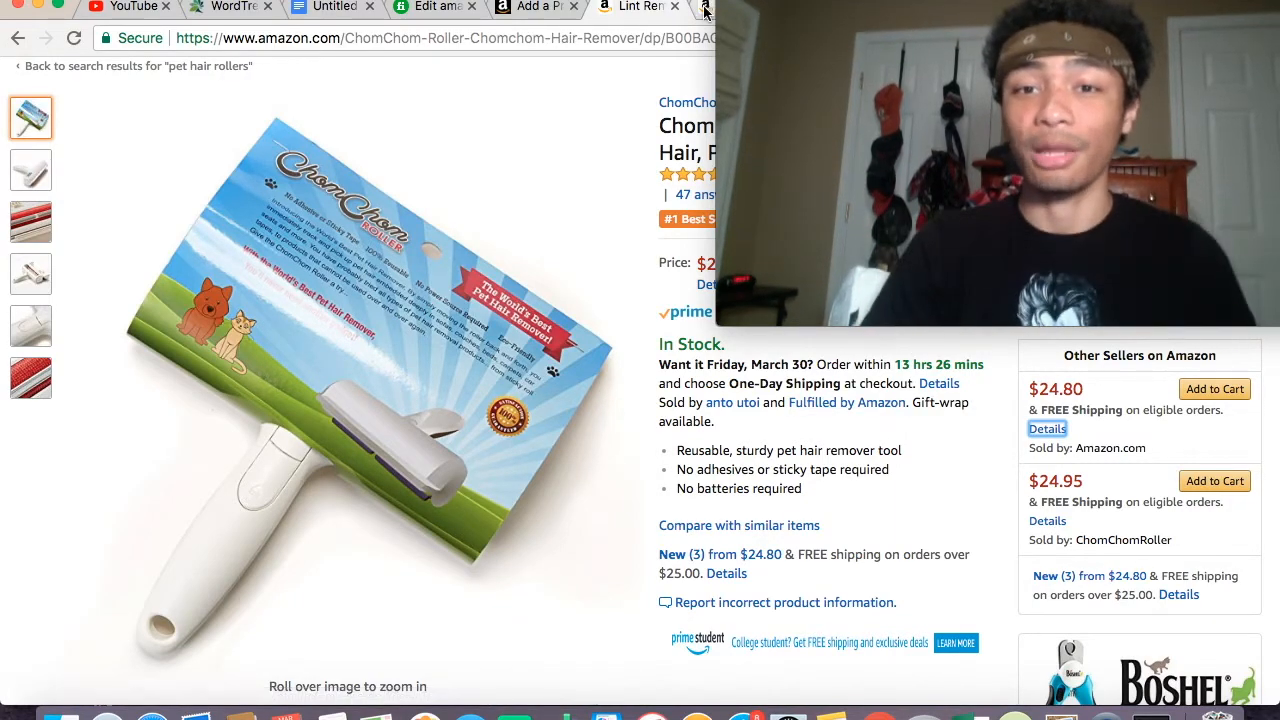
- Start a new product listing in Seller Central and scroll the Classify category list
click(536, 7)
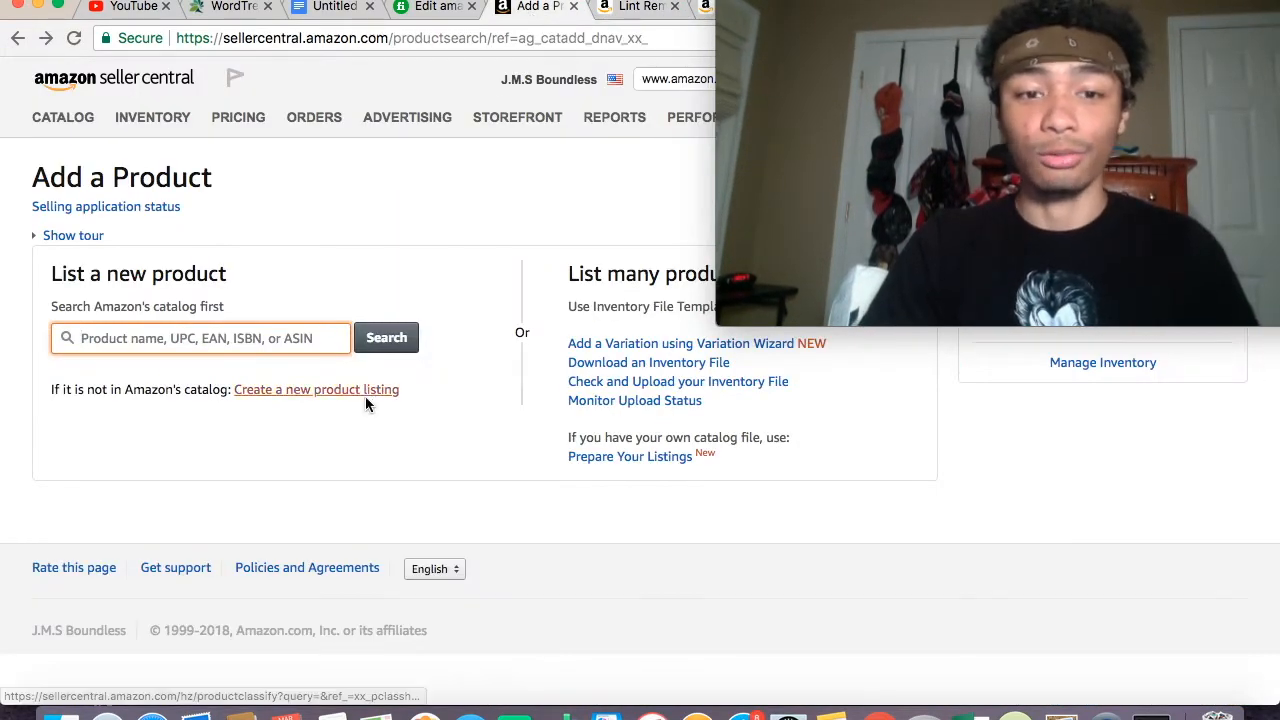
click(316, 389)
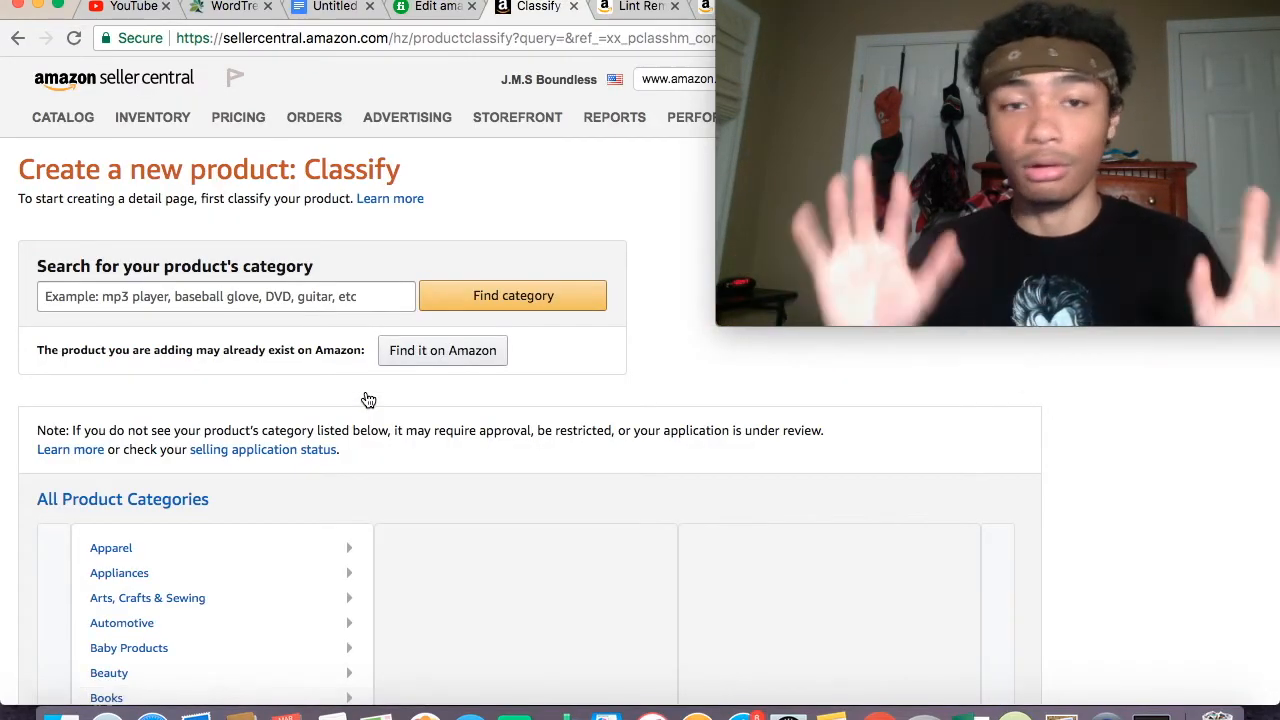
scroll(down, 3)
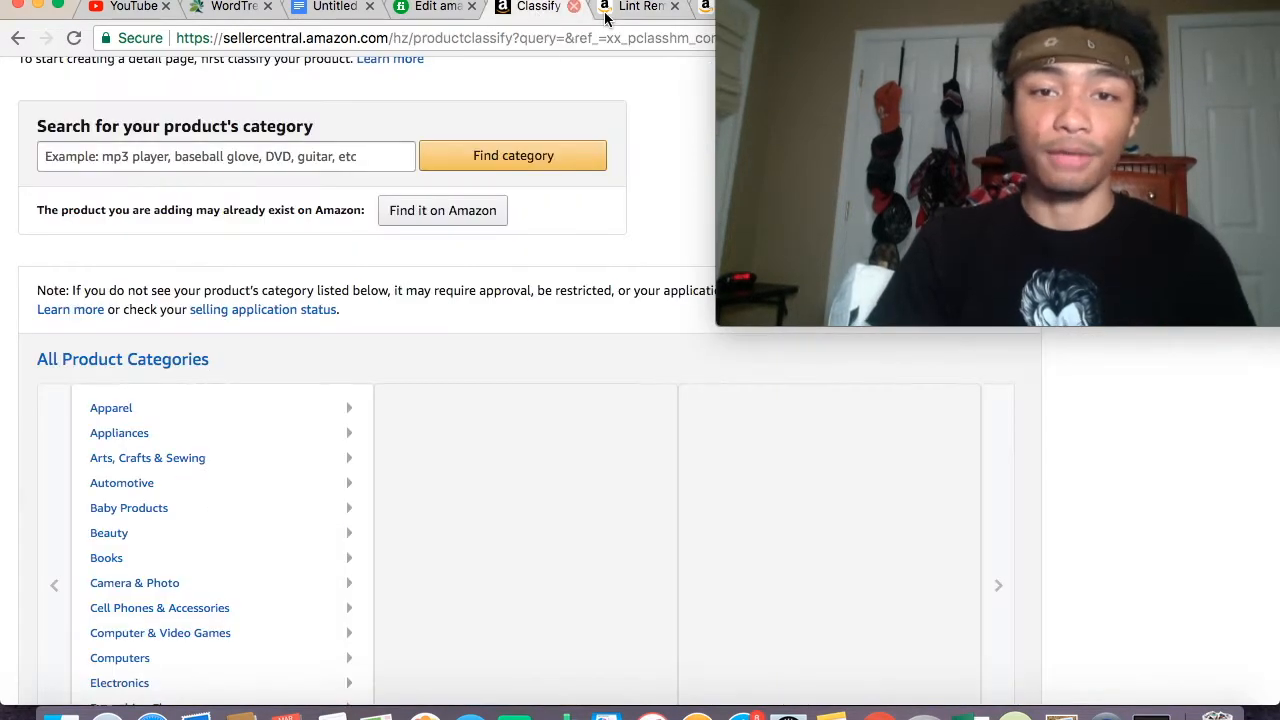
- Scroll the ChomChom Roller page to Product details and its Hair Removal Mitts & Rollers rank
click(638, 7)
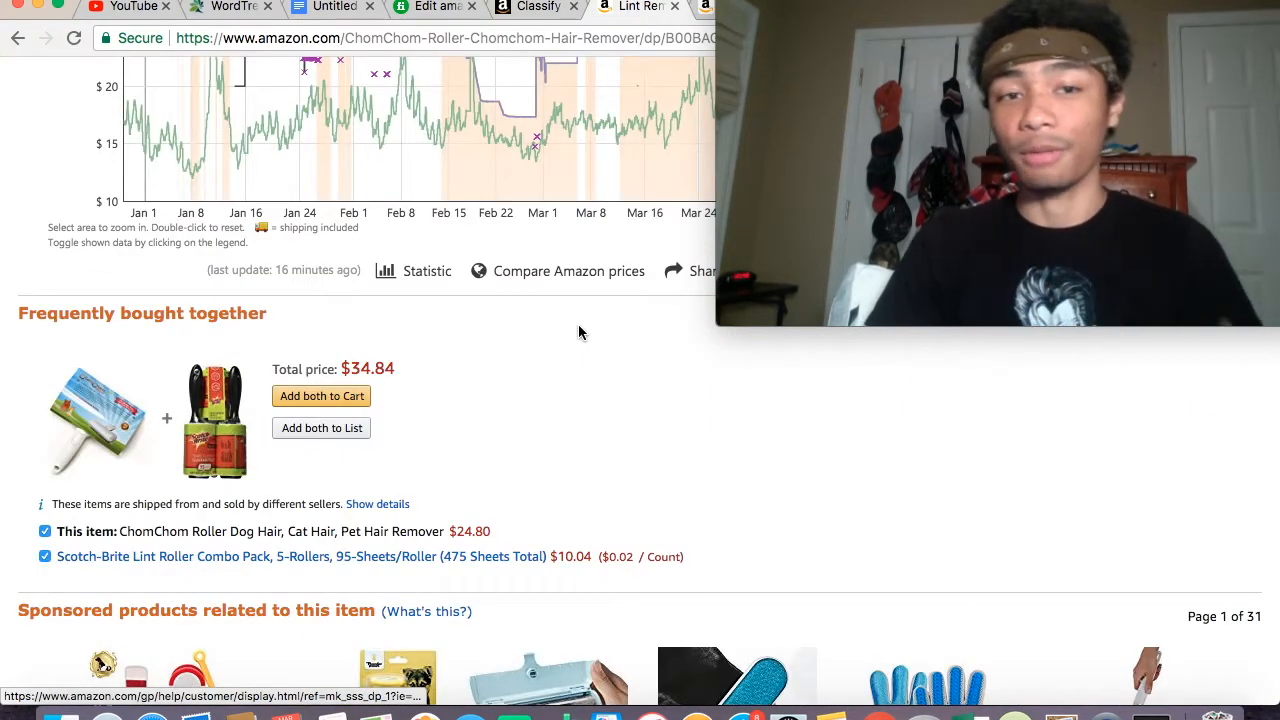
scroll(down, 3)
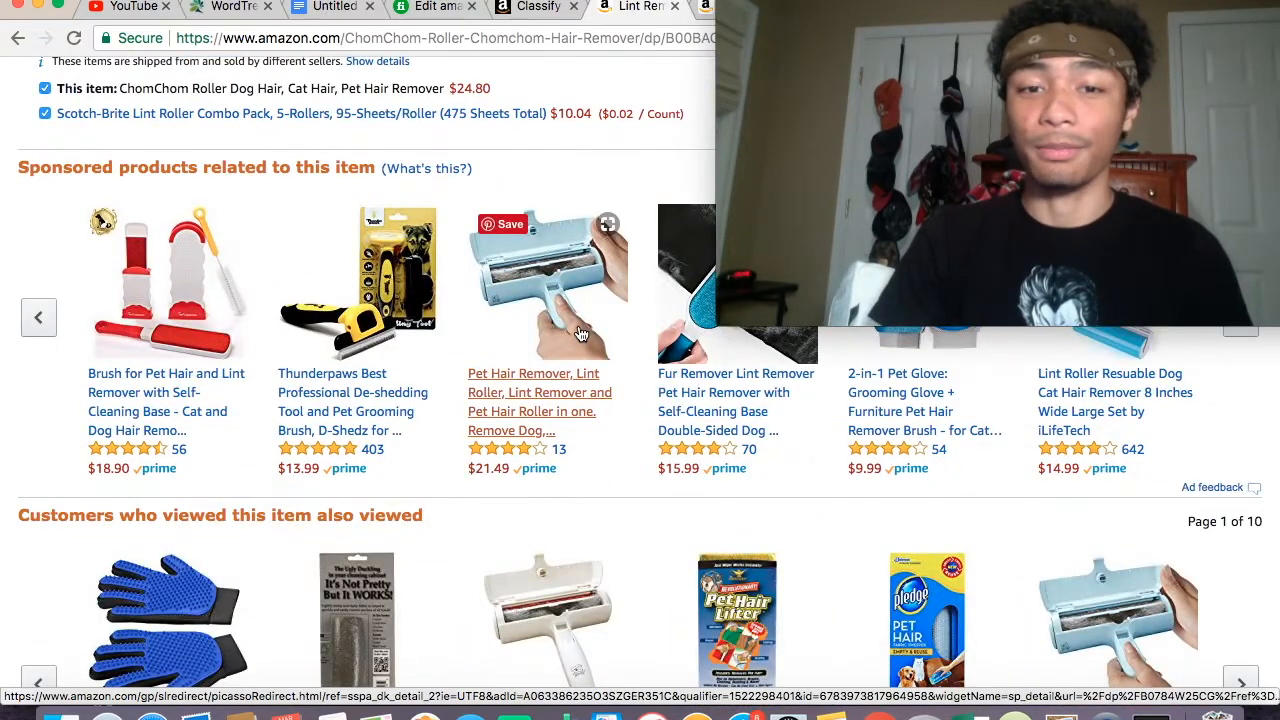
scroll(down, 3)
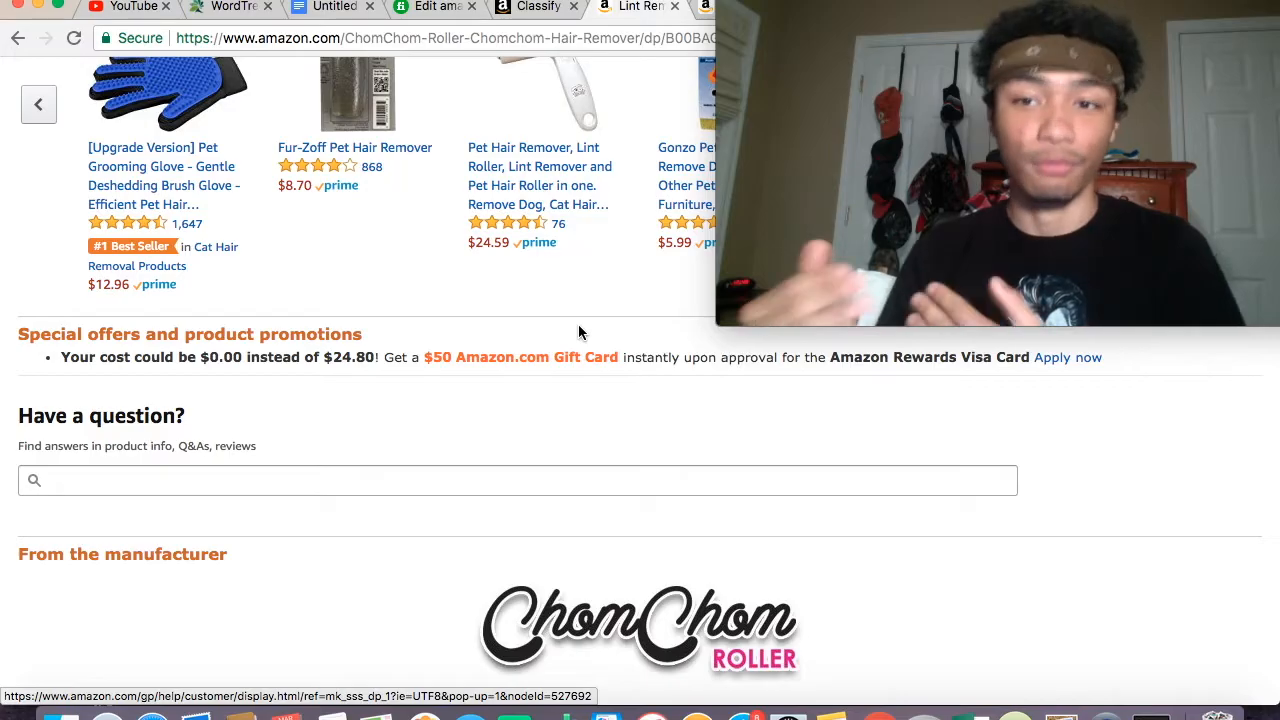
scroll(down, 3)
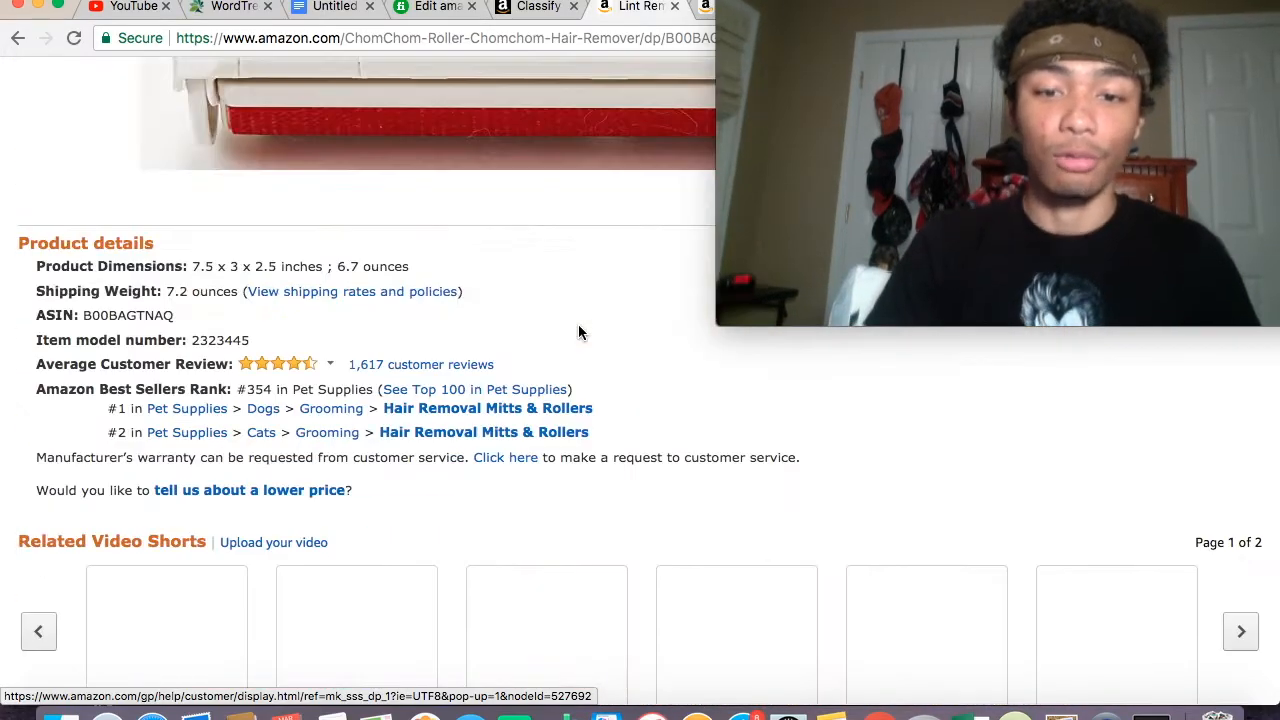
scroll(down, 3)
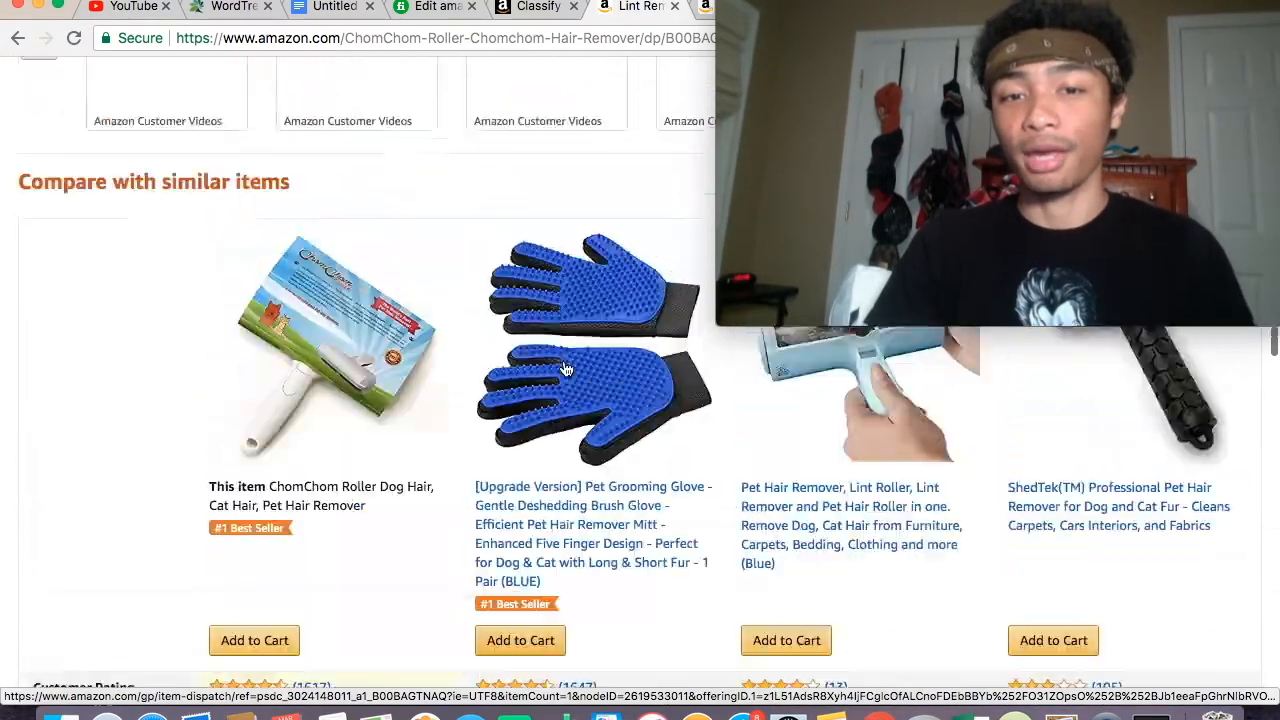
scroll(down, 3)
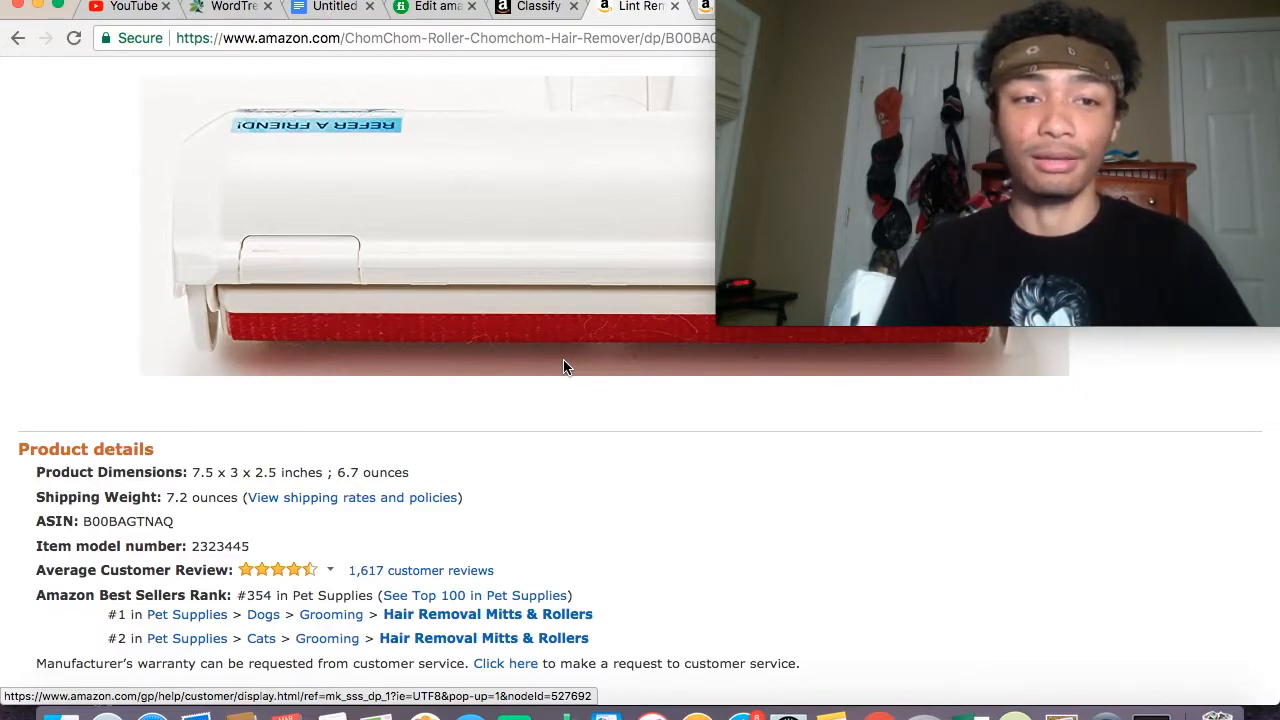
scroll(down, 3)
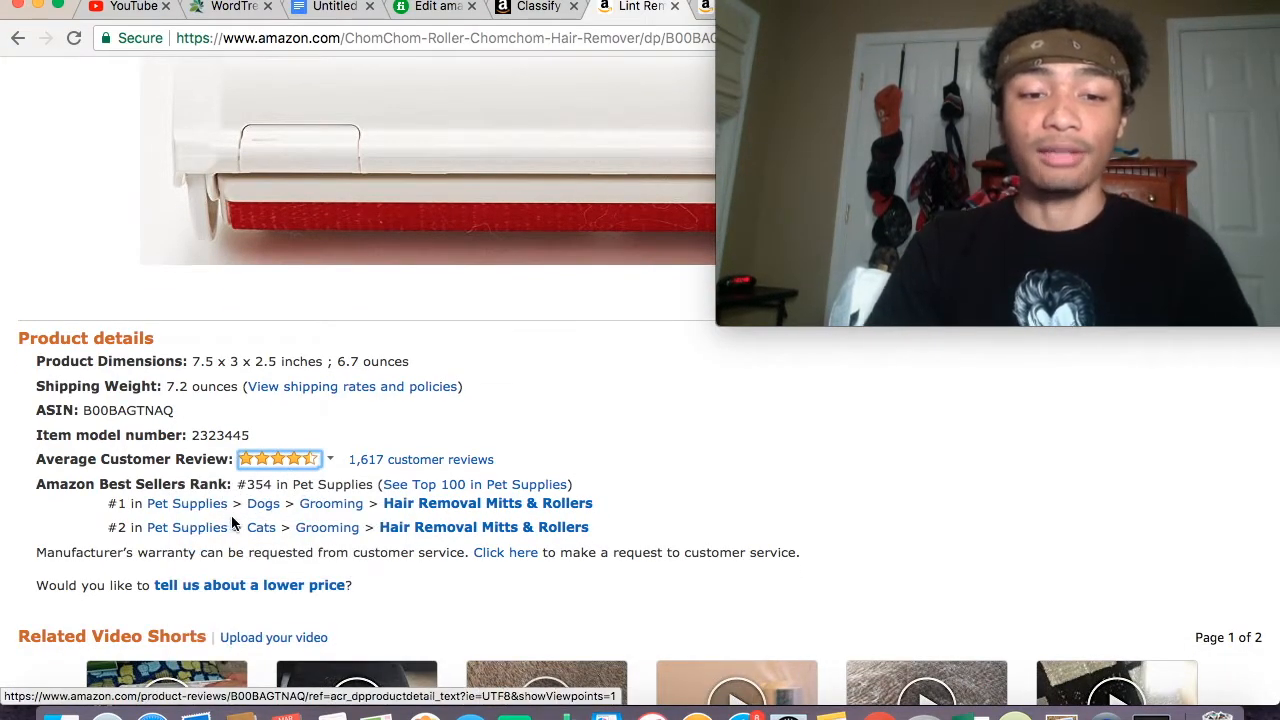
scroll(down, 3)
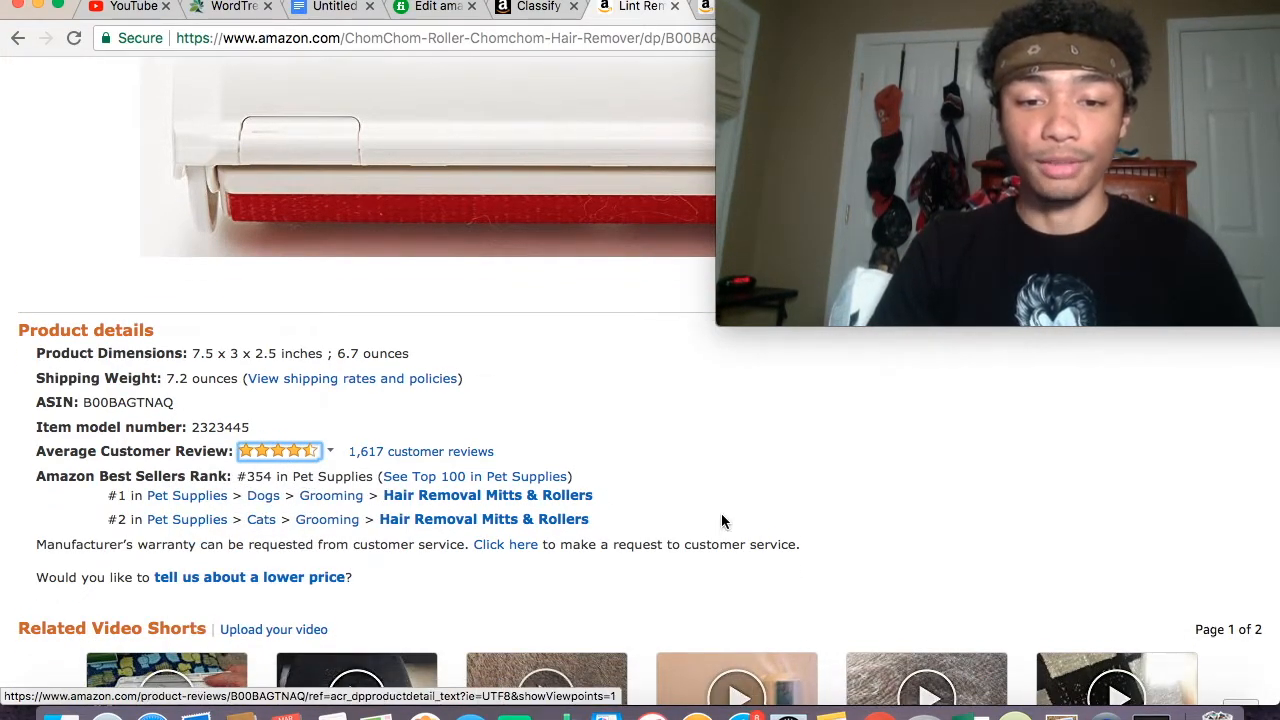
scroll(down, 3)
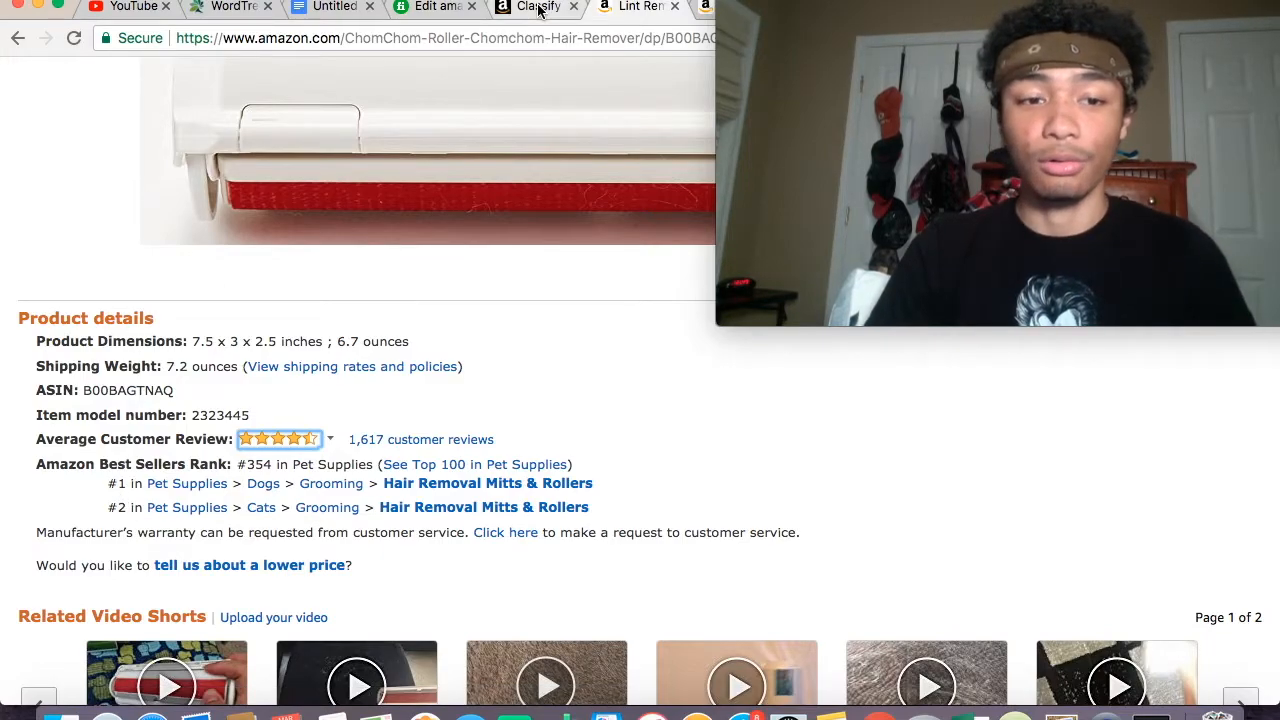
- Glance at the ChomChom listing, then select Pet Supplies > Pet Grooming Supplies > Pet Hair Removers
click(538, 7)
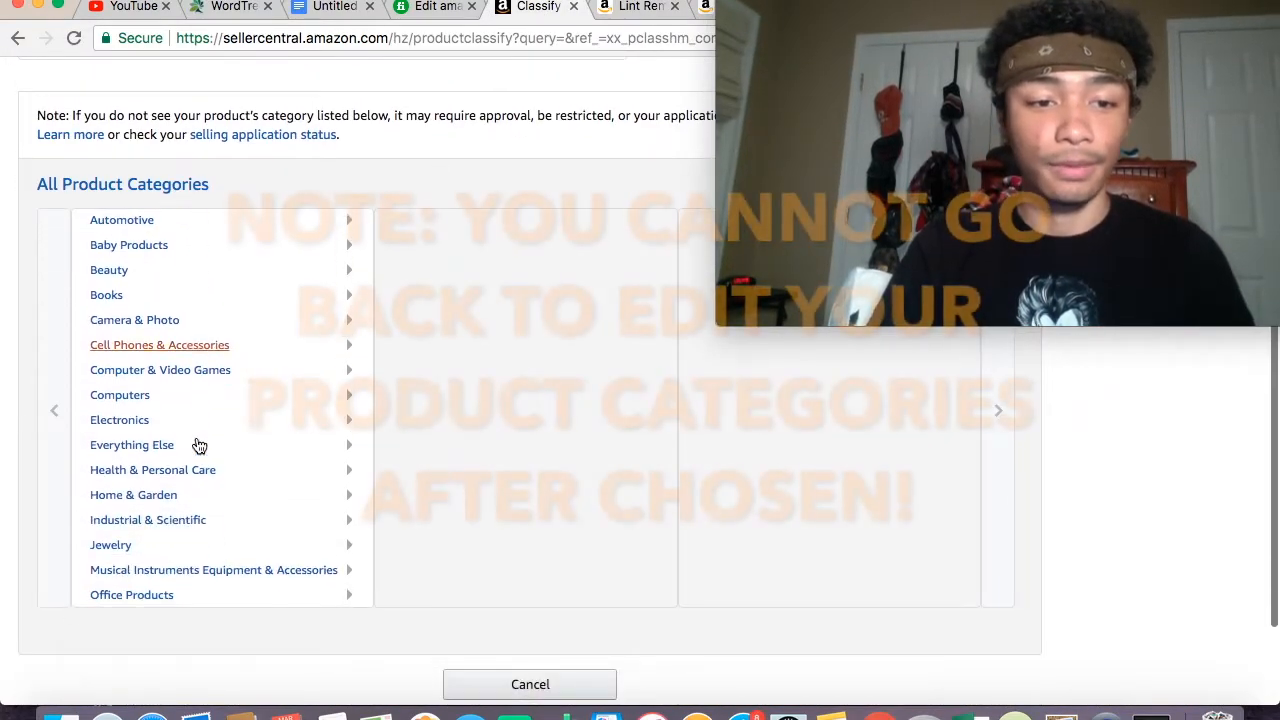
click(125, 433)
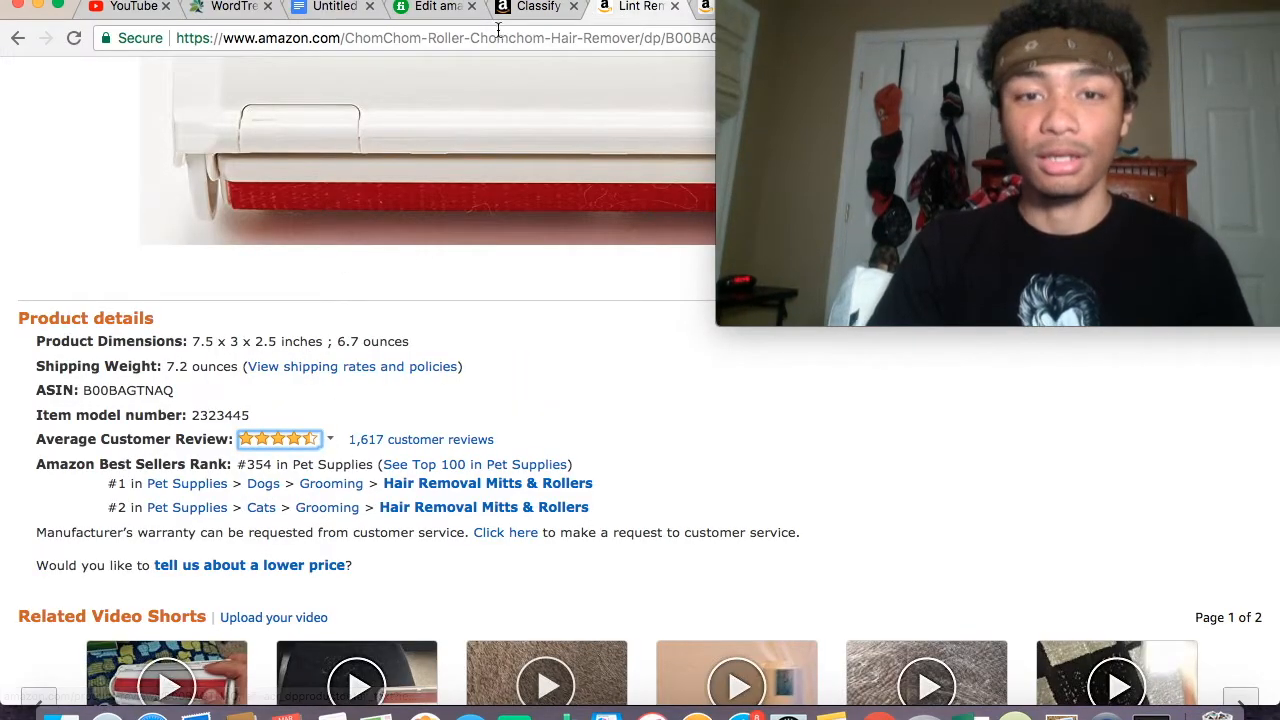
click(536, 7)
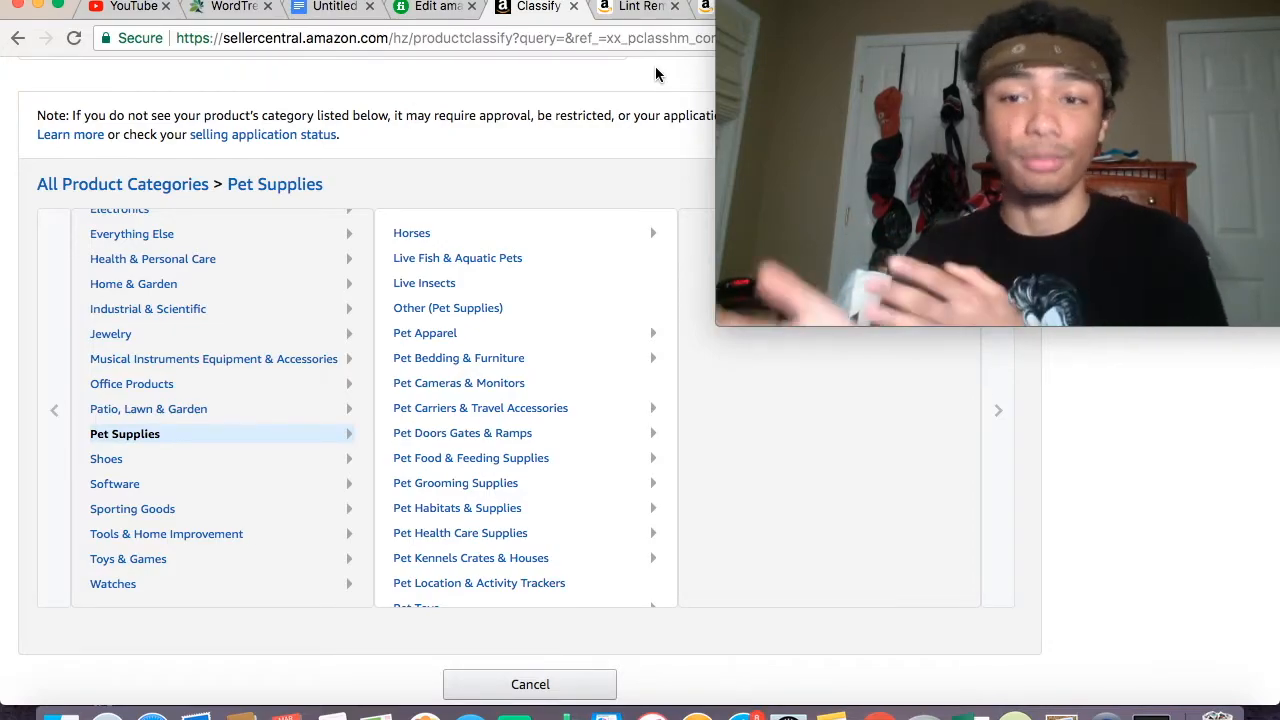
scroll(down, 3)
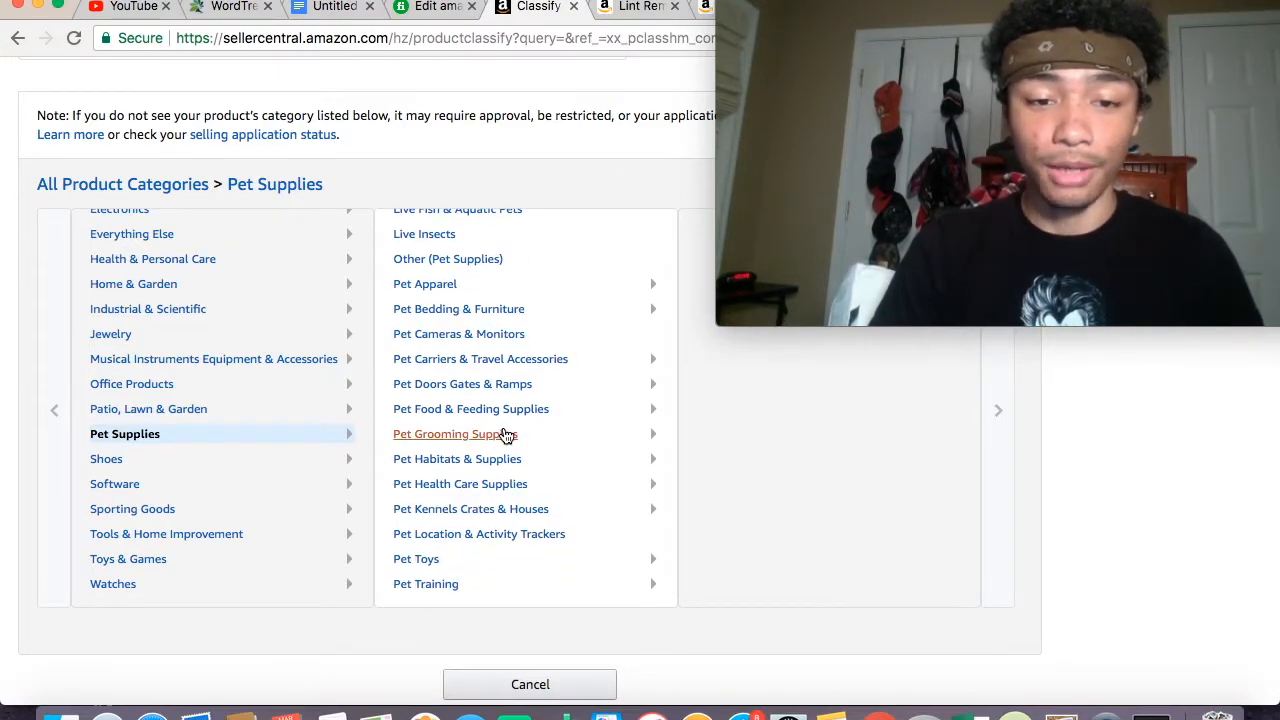
click(455, 433)
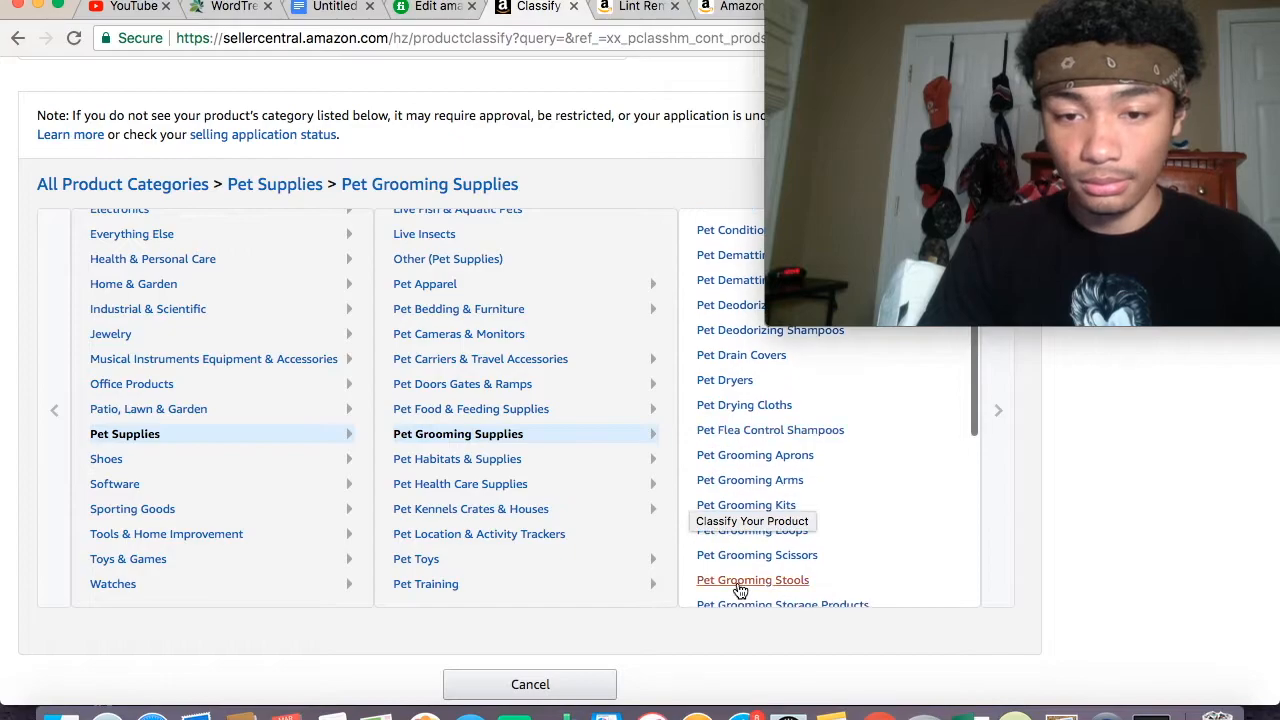
scroll(down, 3)
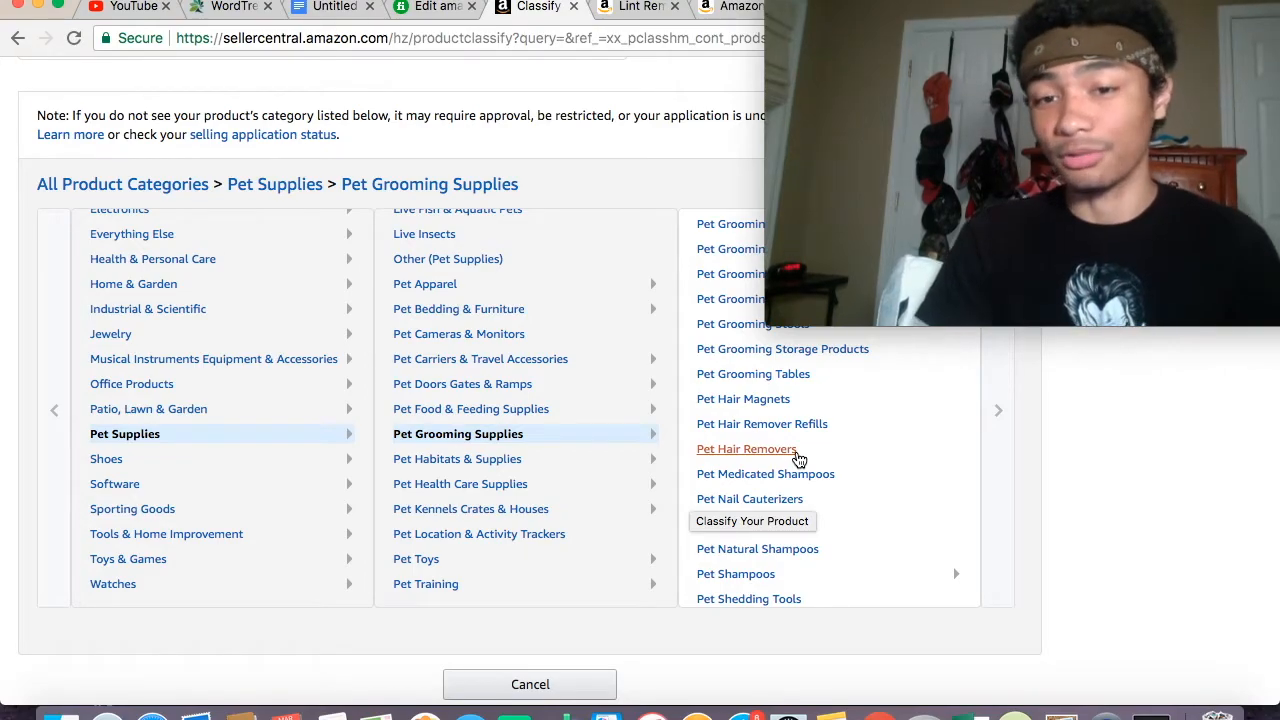
click(746, 448)
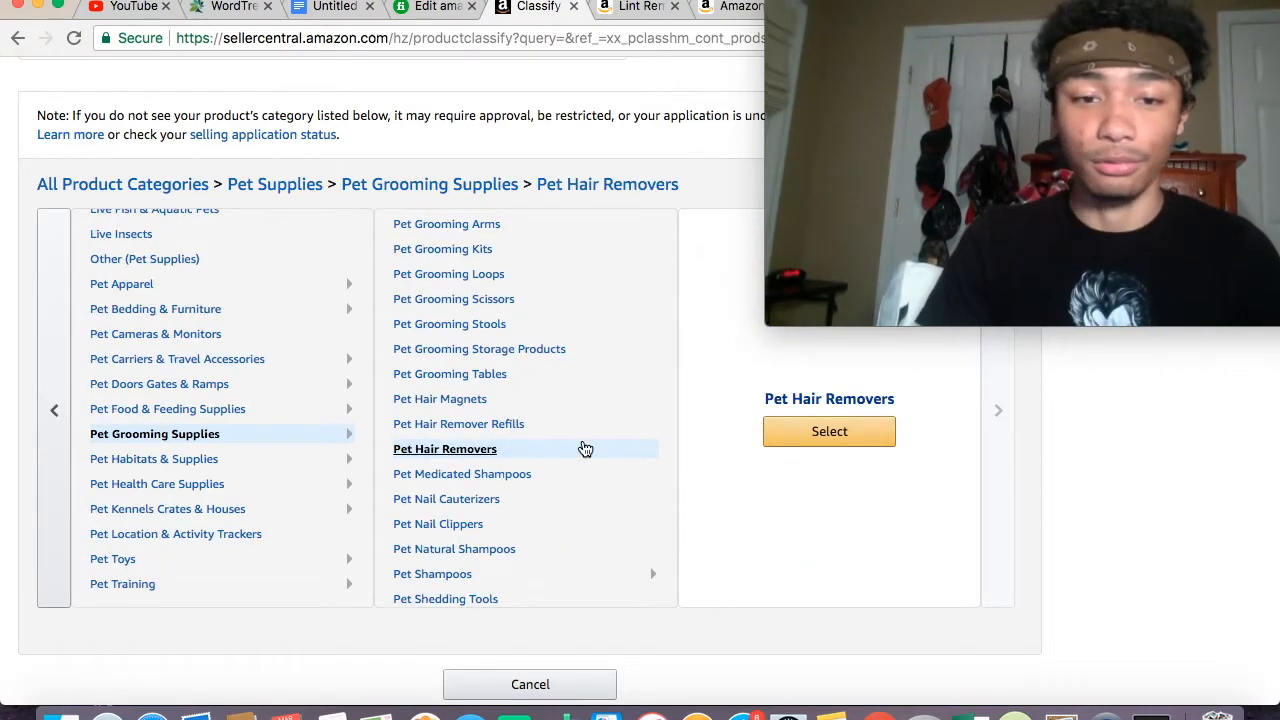
click(829, 431)
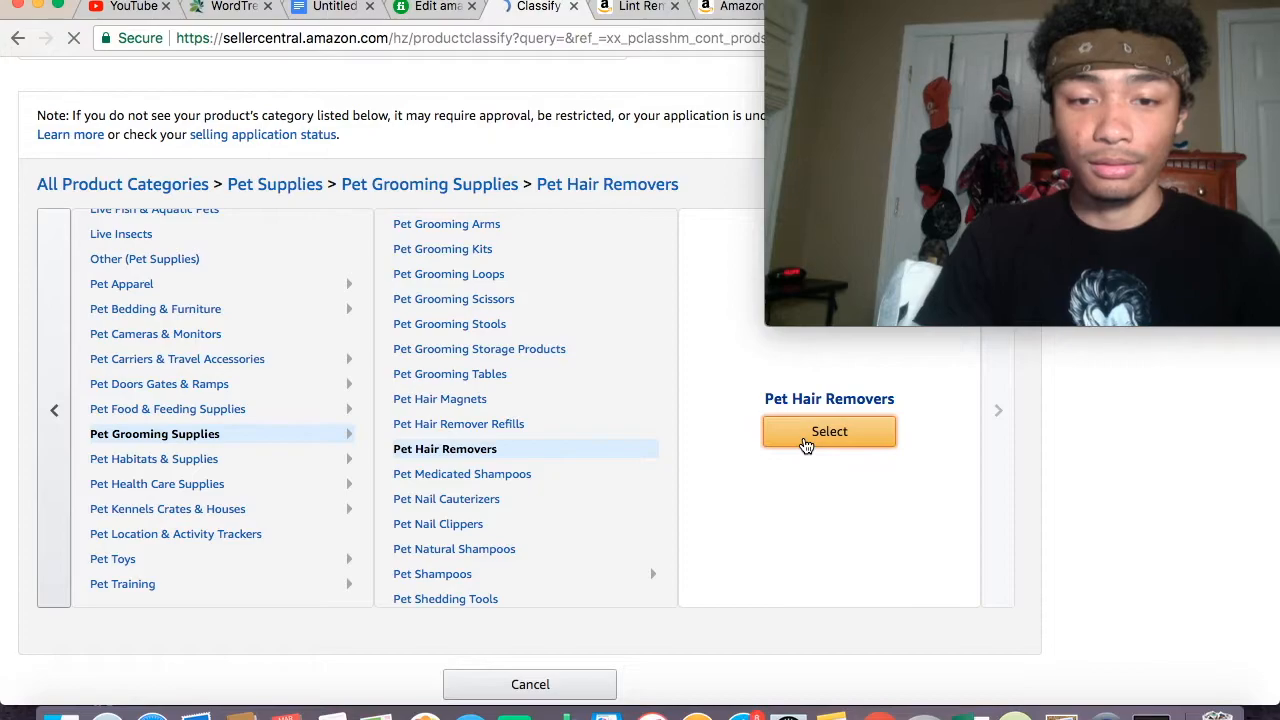
click(829, 431)
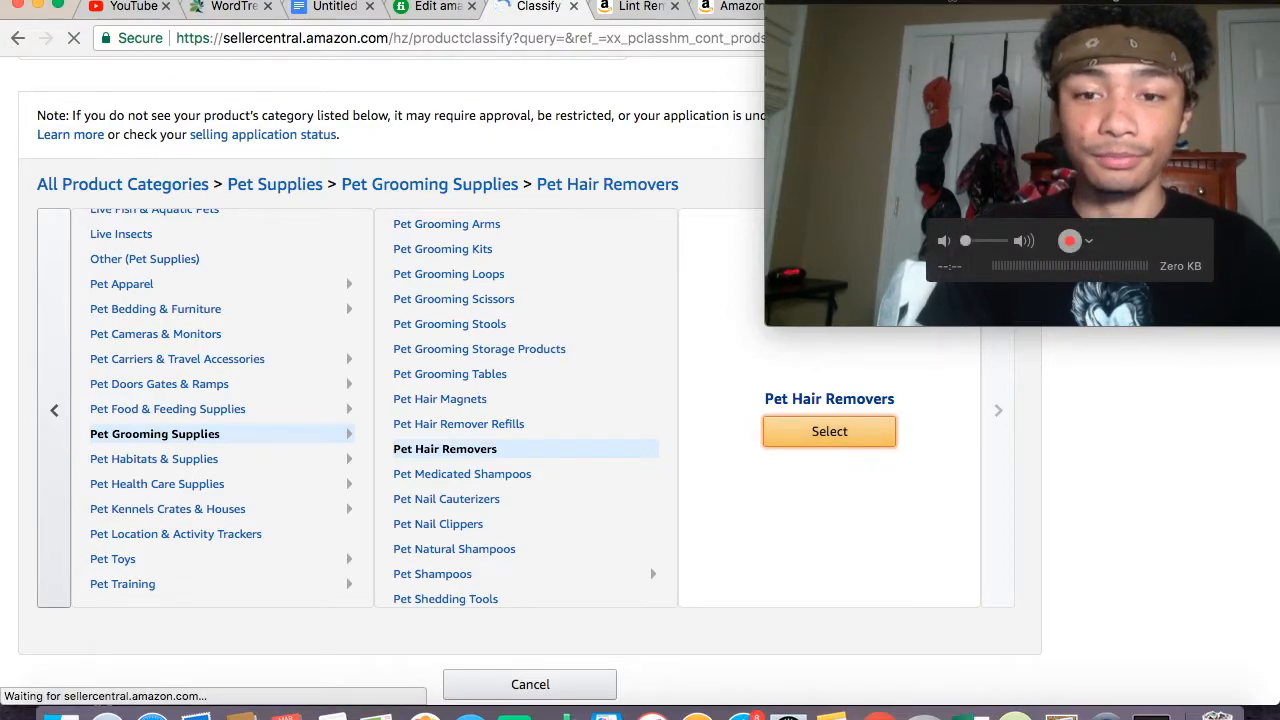
- Reach the Vital Info form and show the GS1/ISBN Product ID validation notice
click(829, 431)
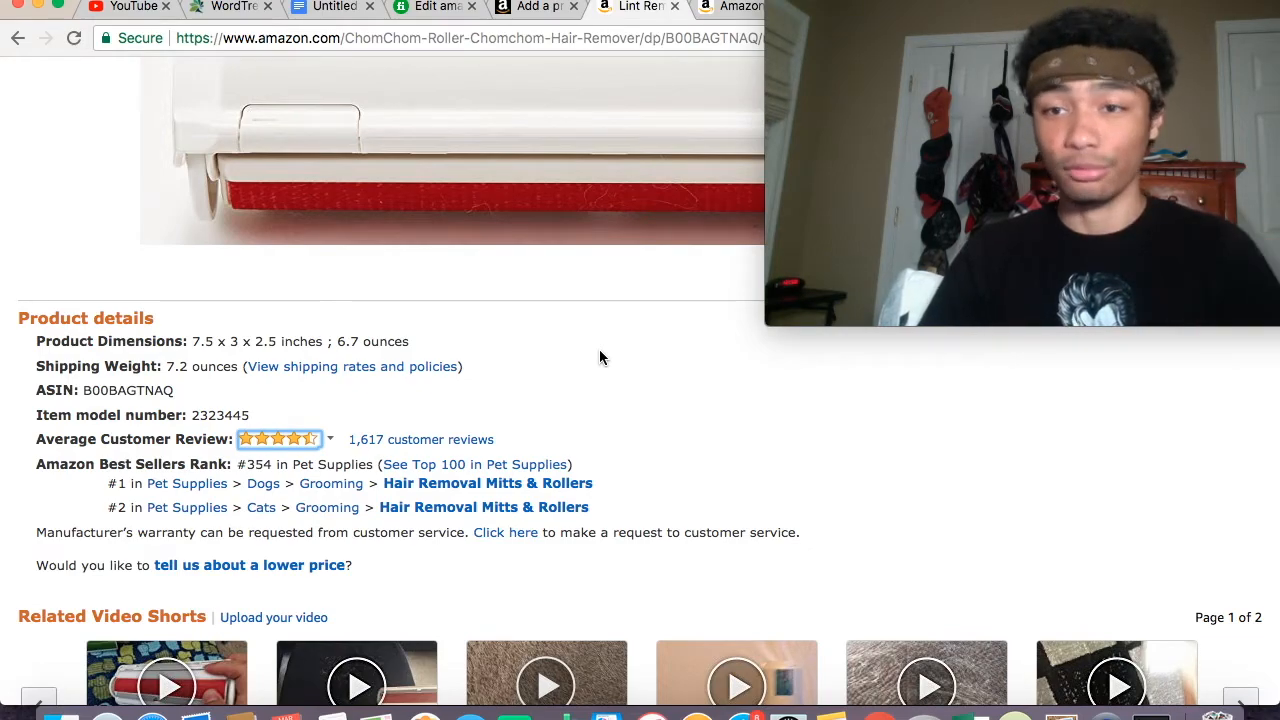
click(537, 7)
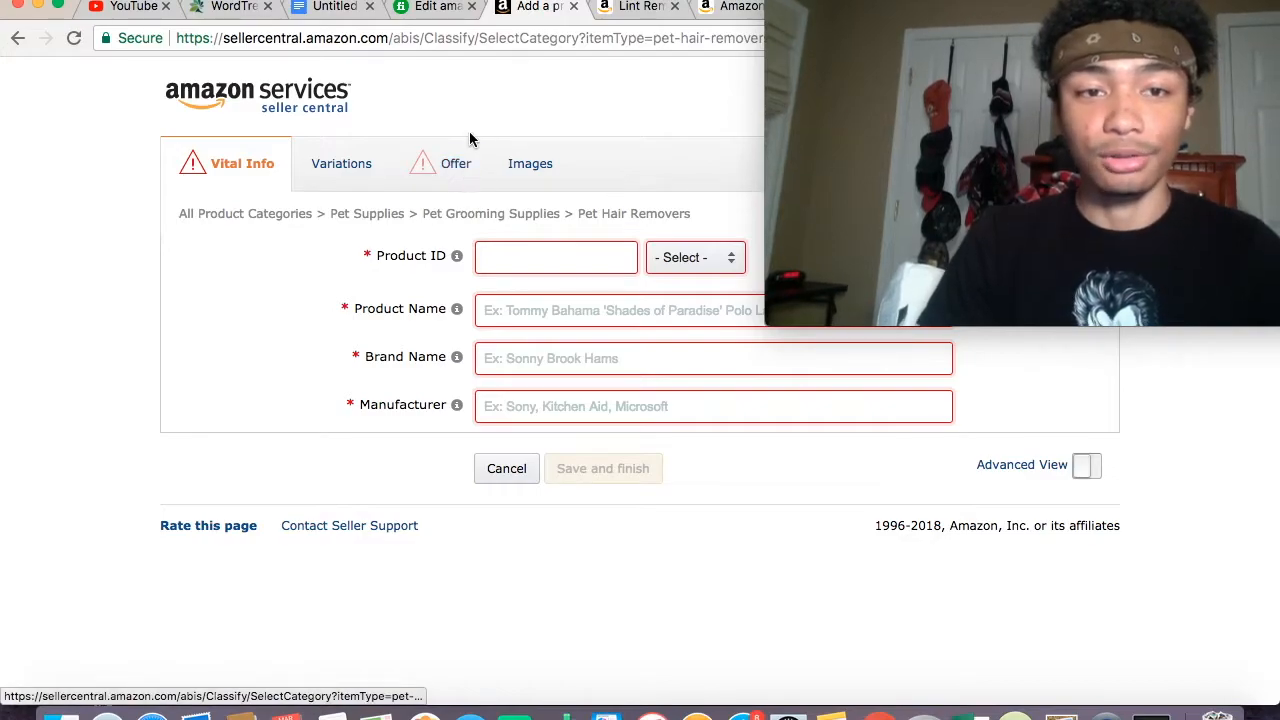
click(555, 257)
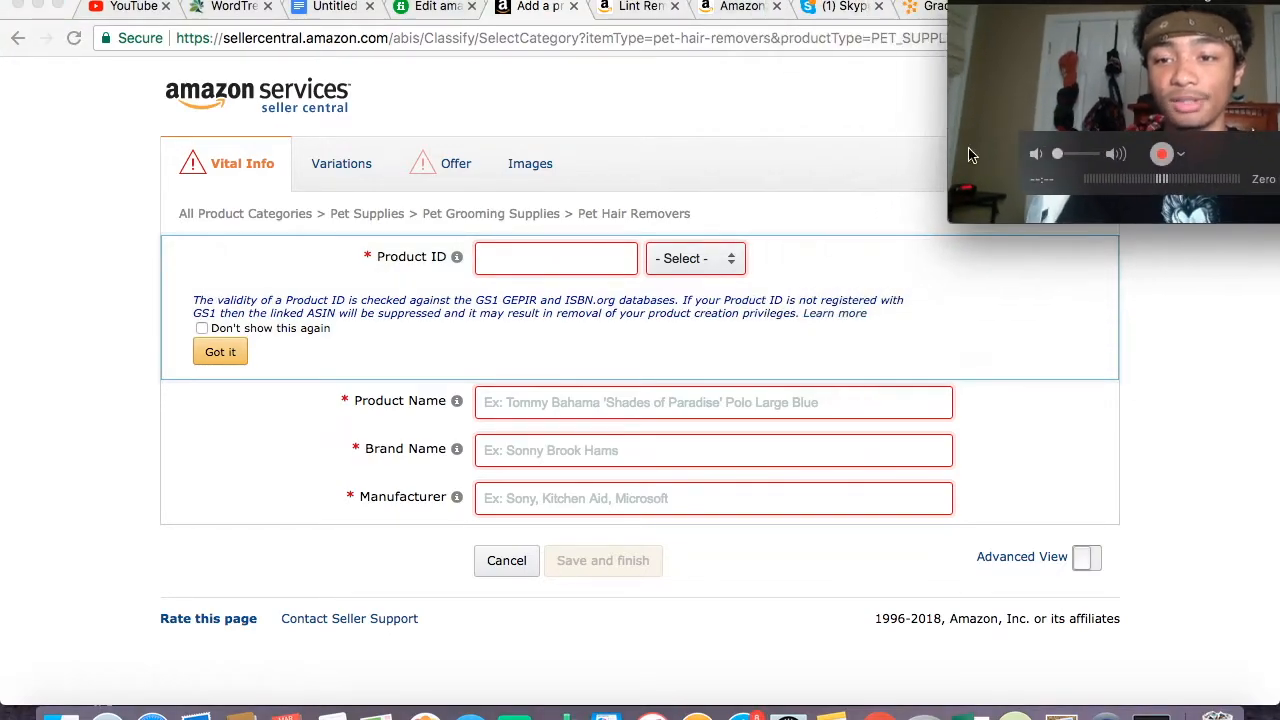
mouse_move(705, 184)
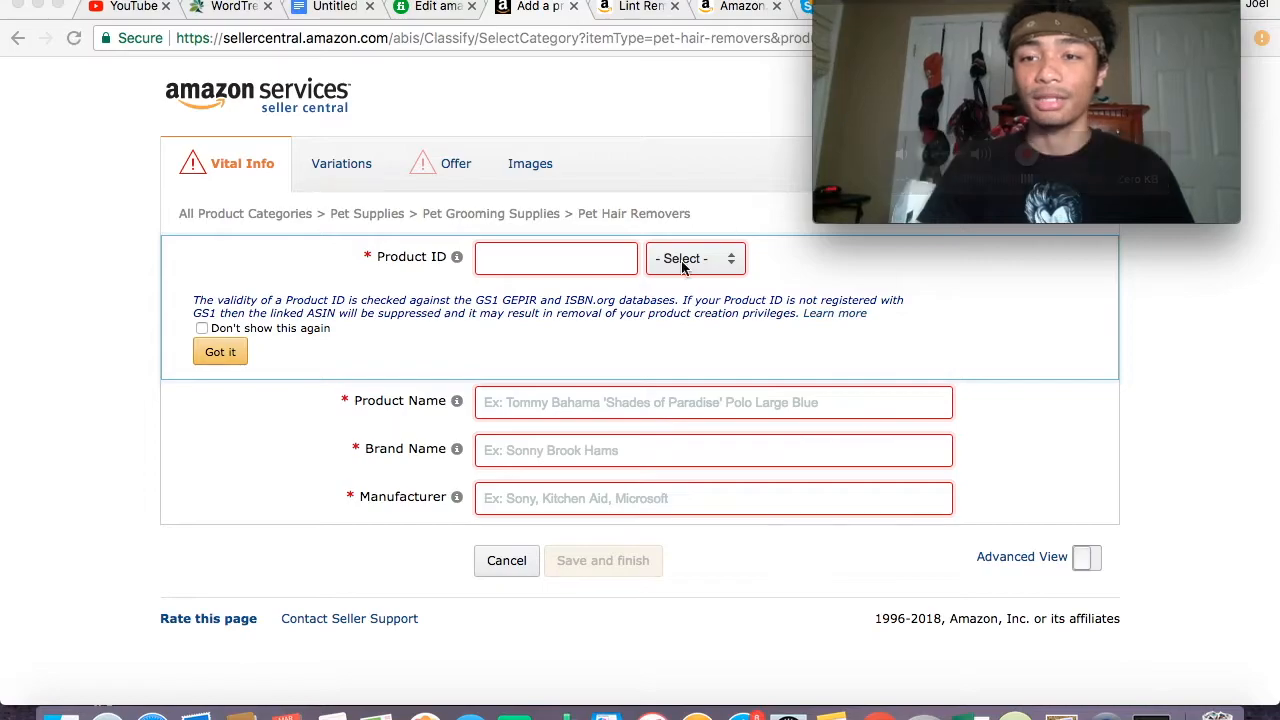
mouse_move(1207, 444)
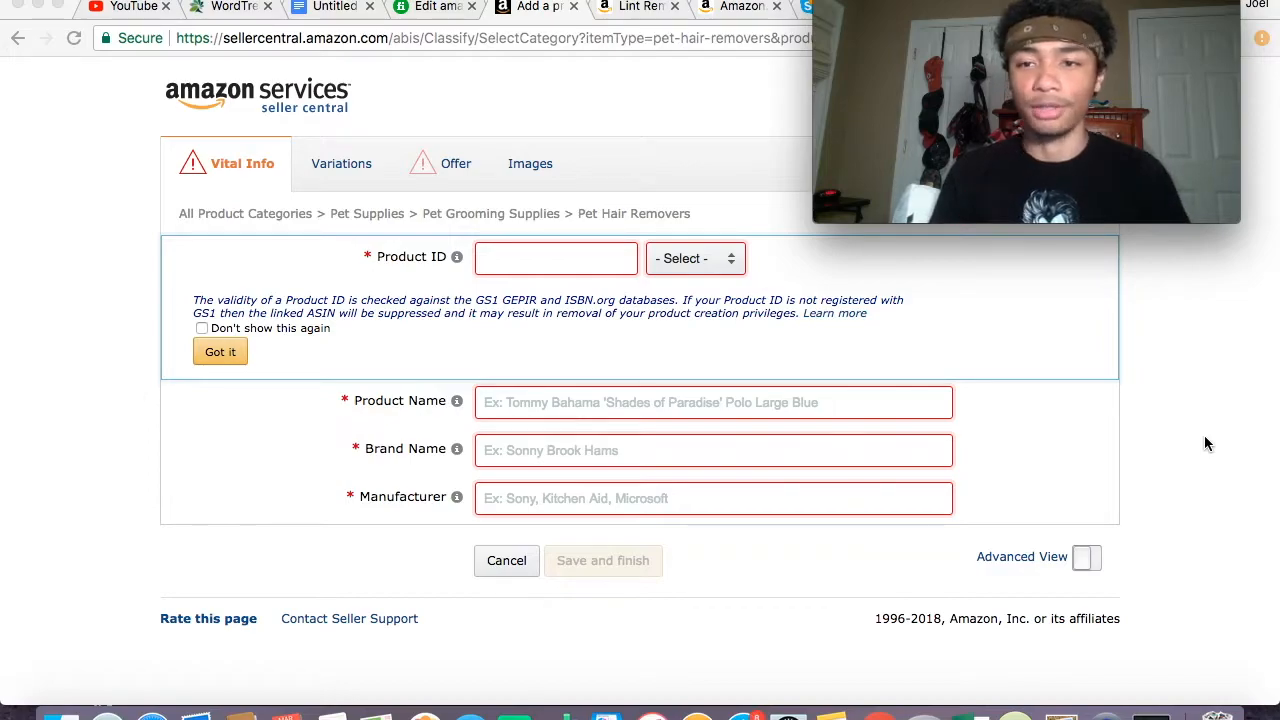
mouse_move(730, 295)
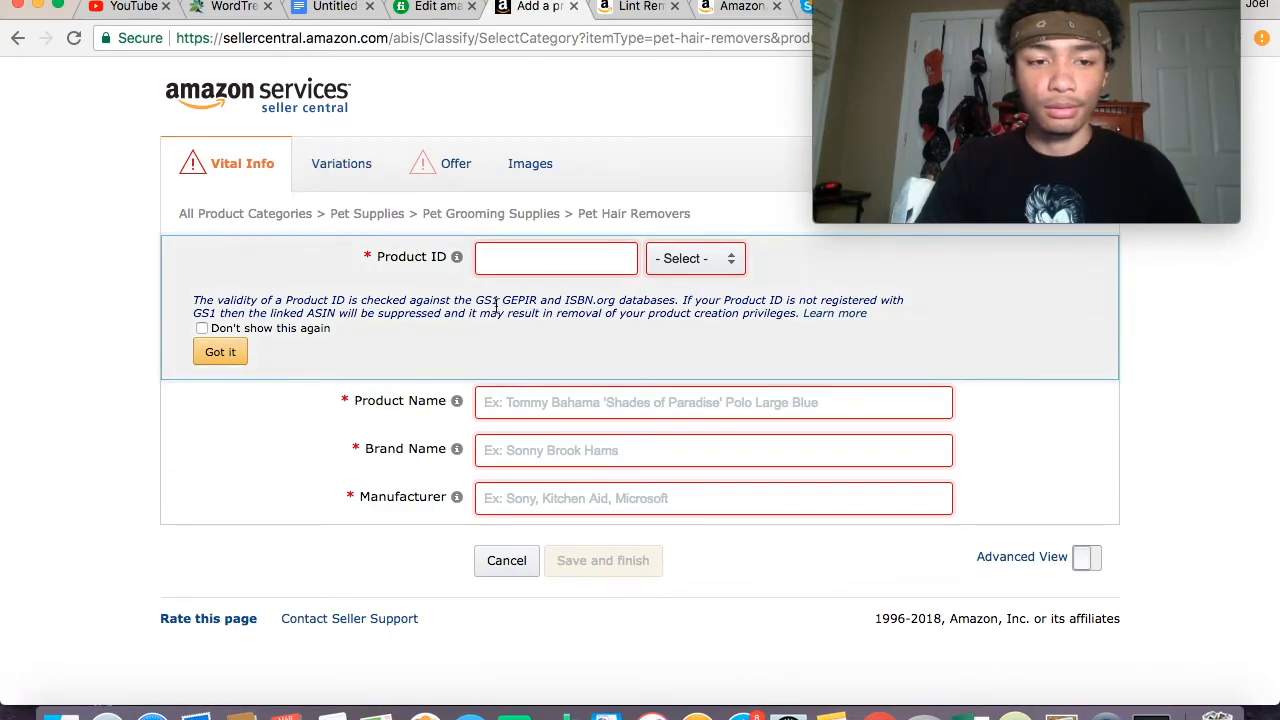
click(556, 258)
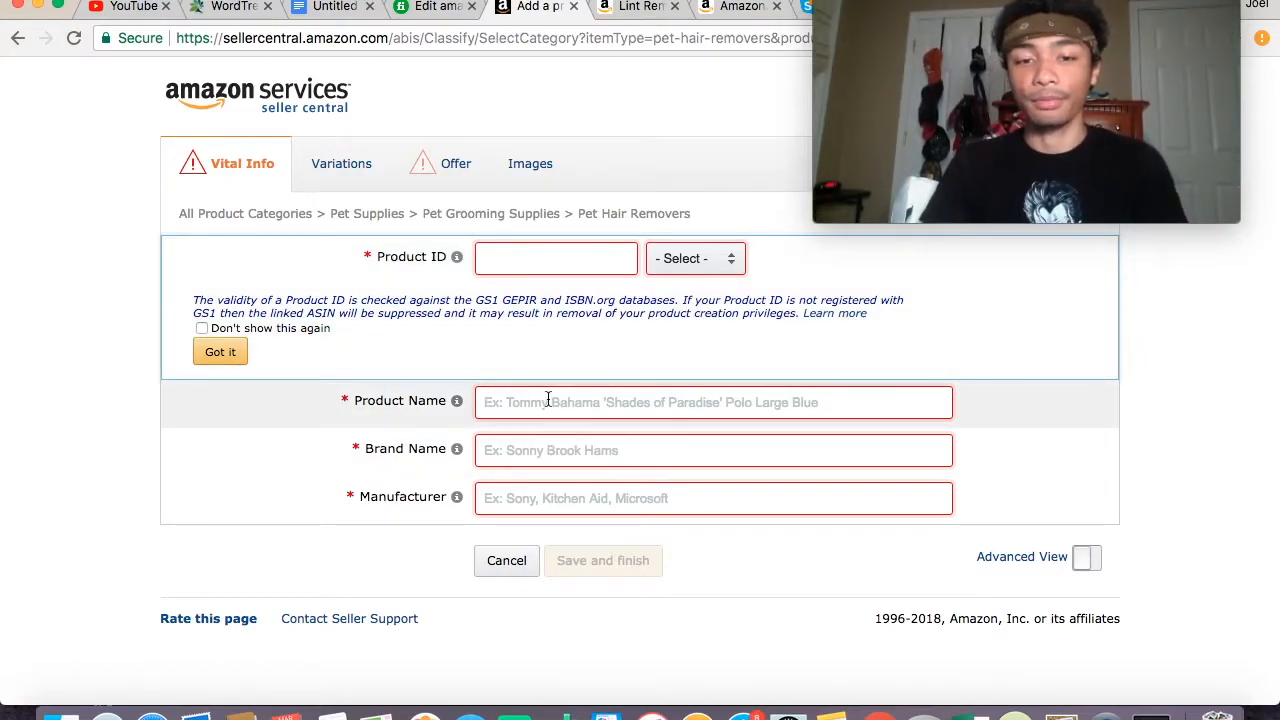
- Enter name Pet Hair Roller, brand PetProductsUnited, manufacturer J.M.S Boundless, and show Variations
text(Pet)
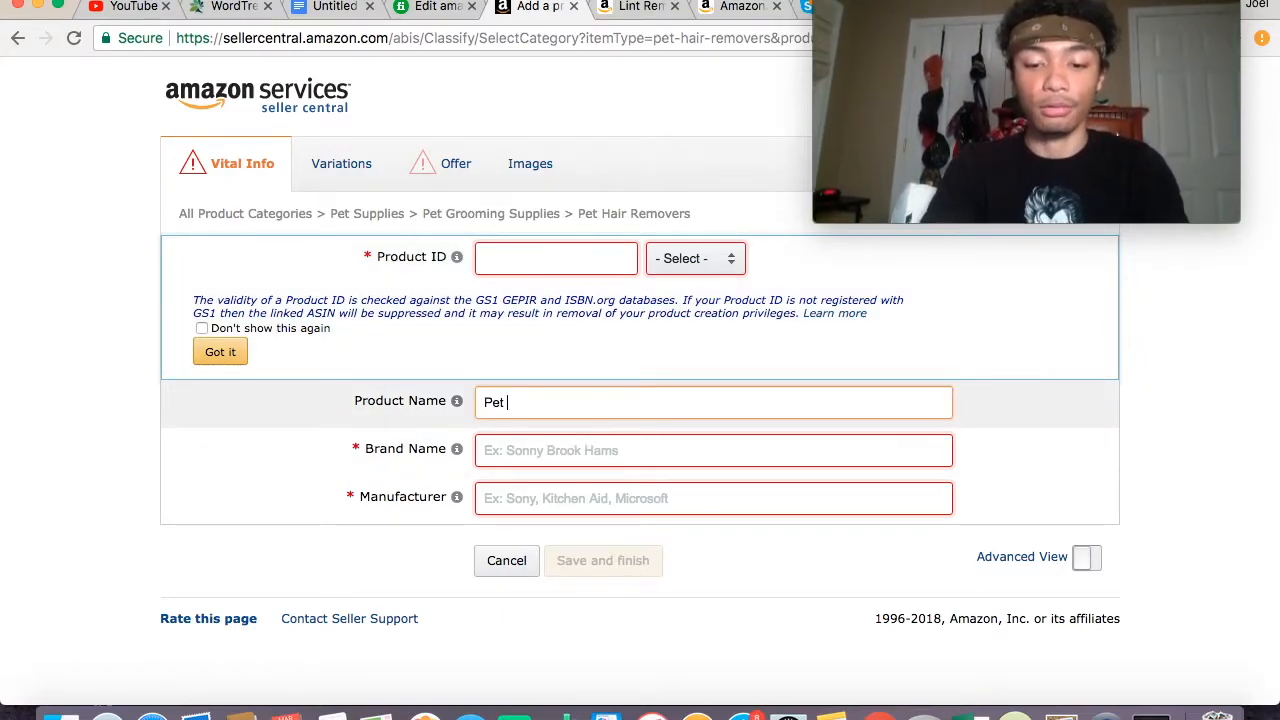
text(Hair Roller)
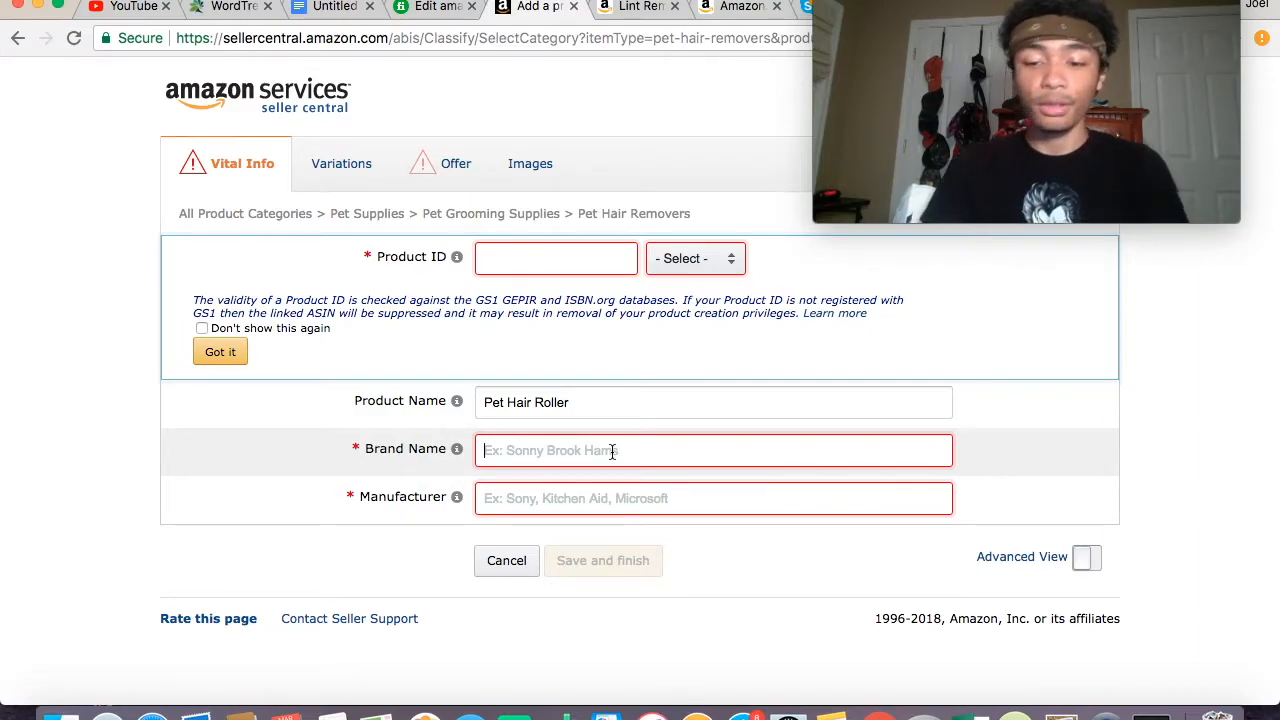
text(PetProductsU)
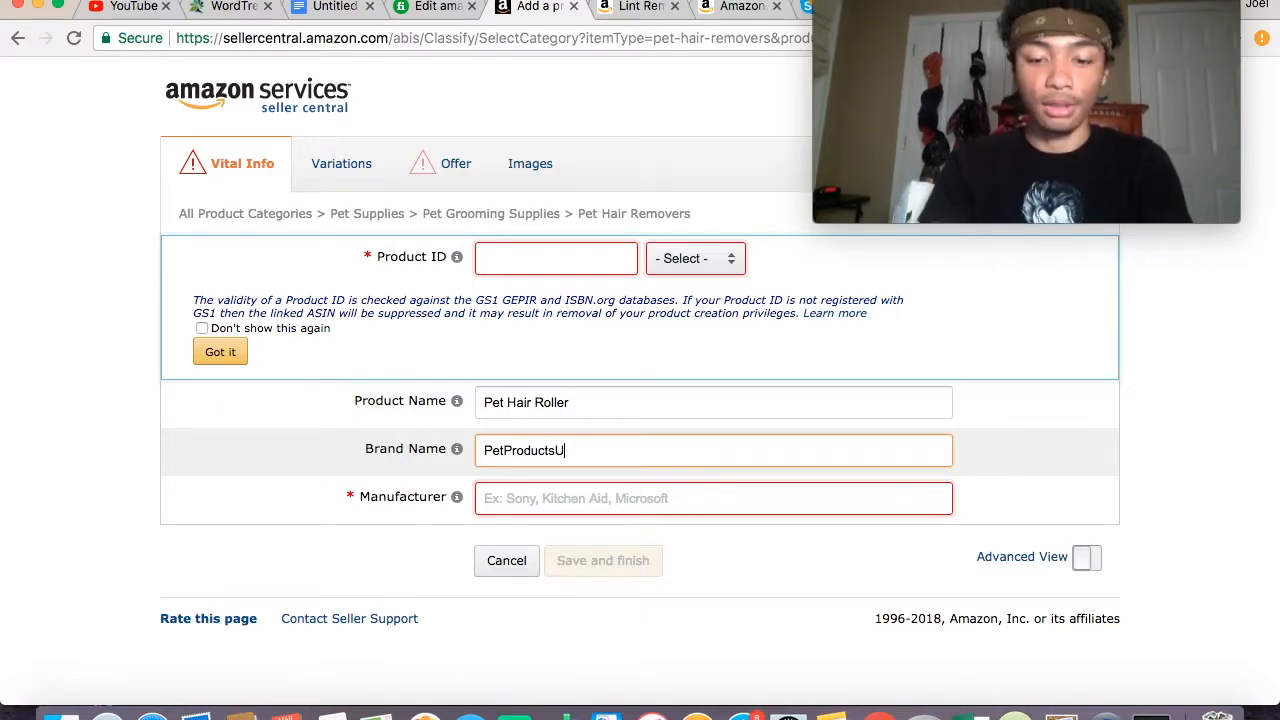
text(nited)
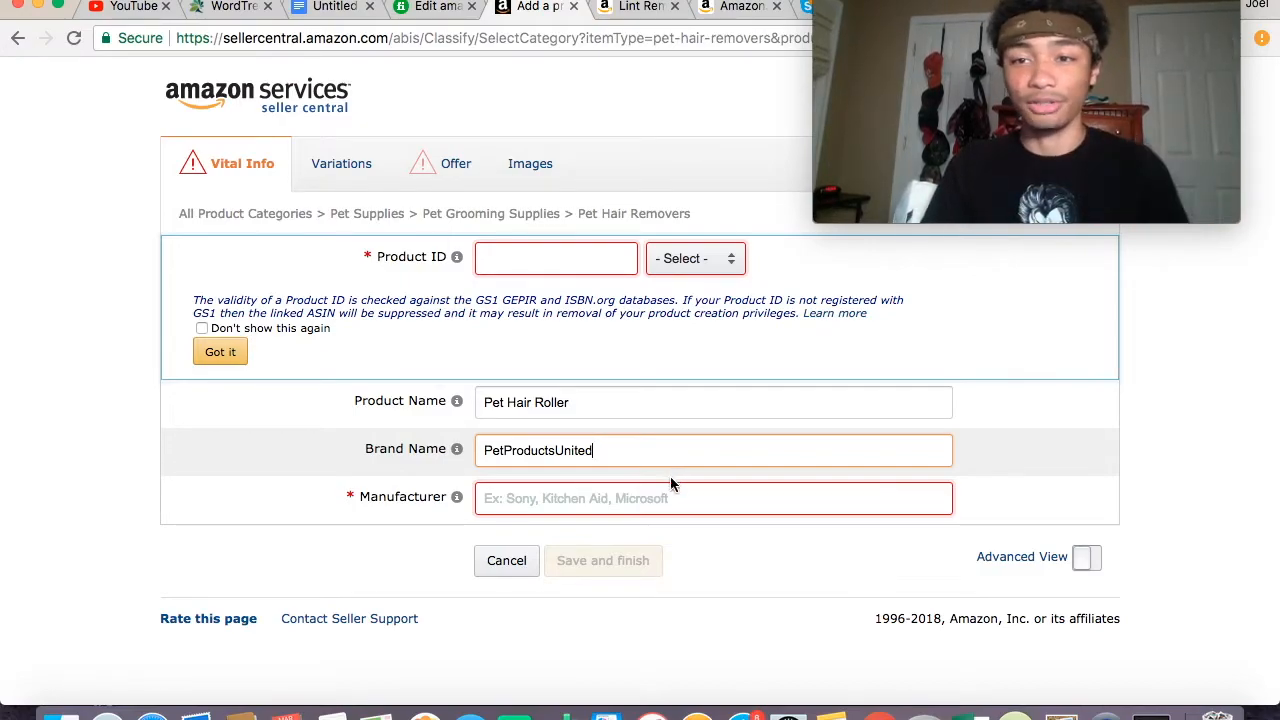
click(713, 498)
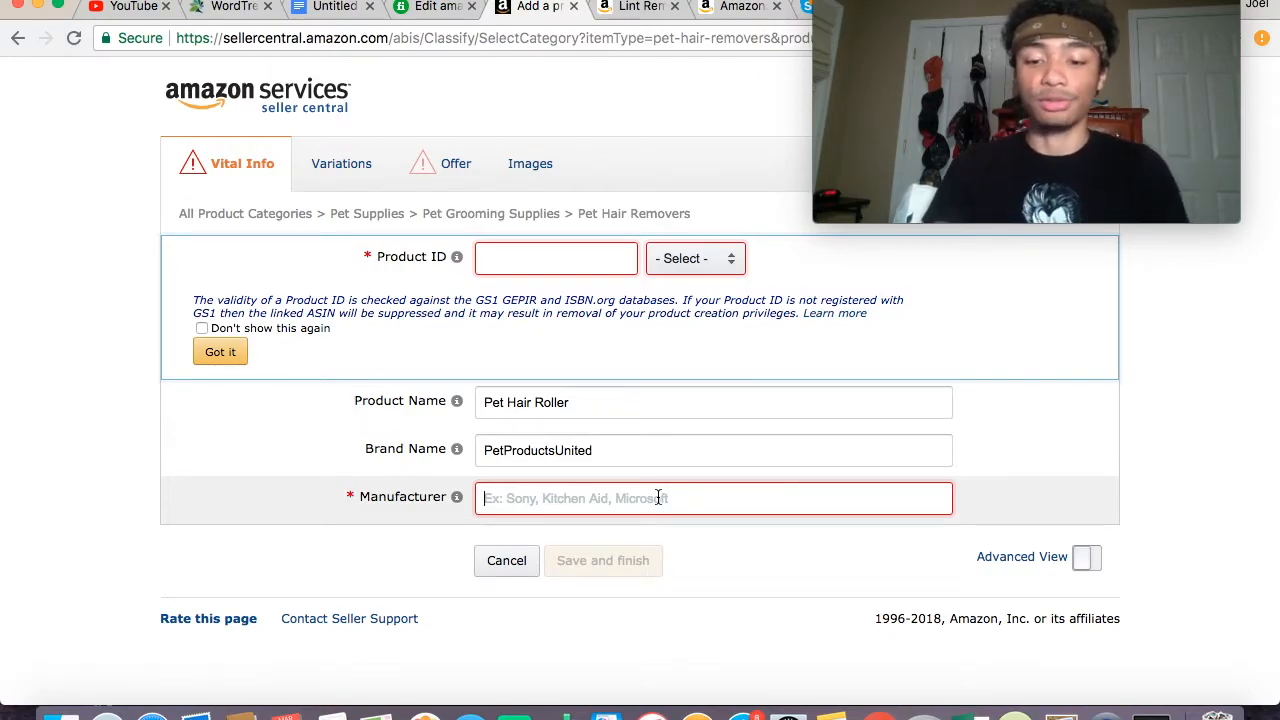
text(J.M.S Boundless)
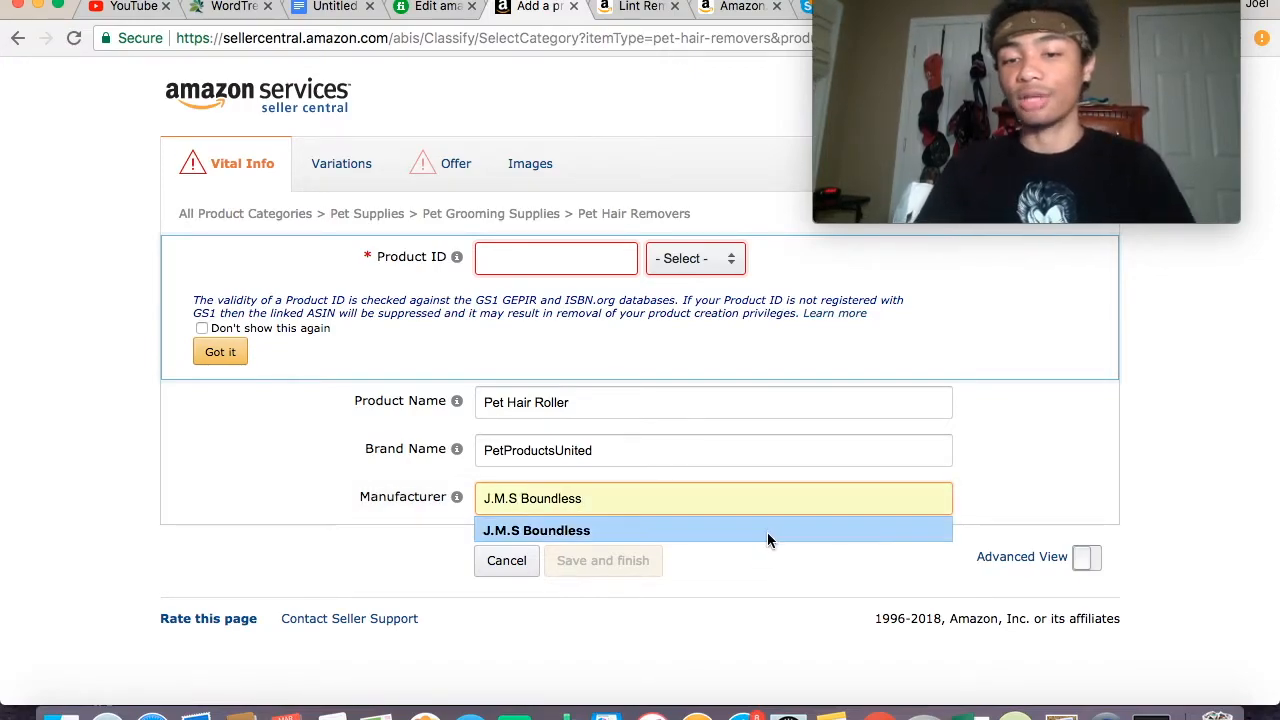
click(536, 530)
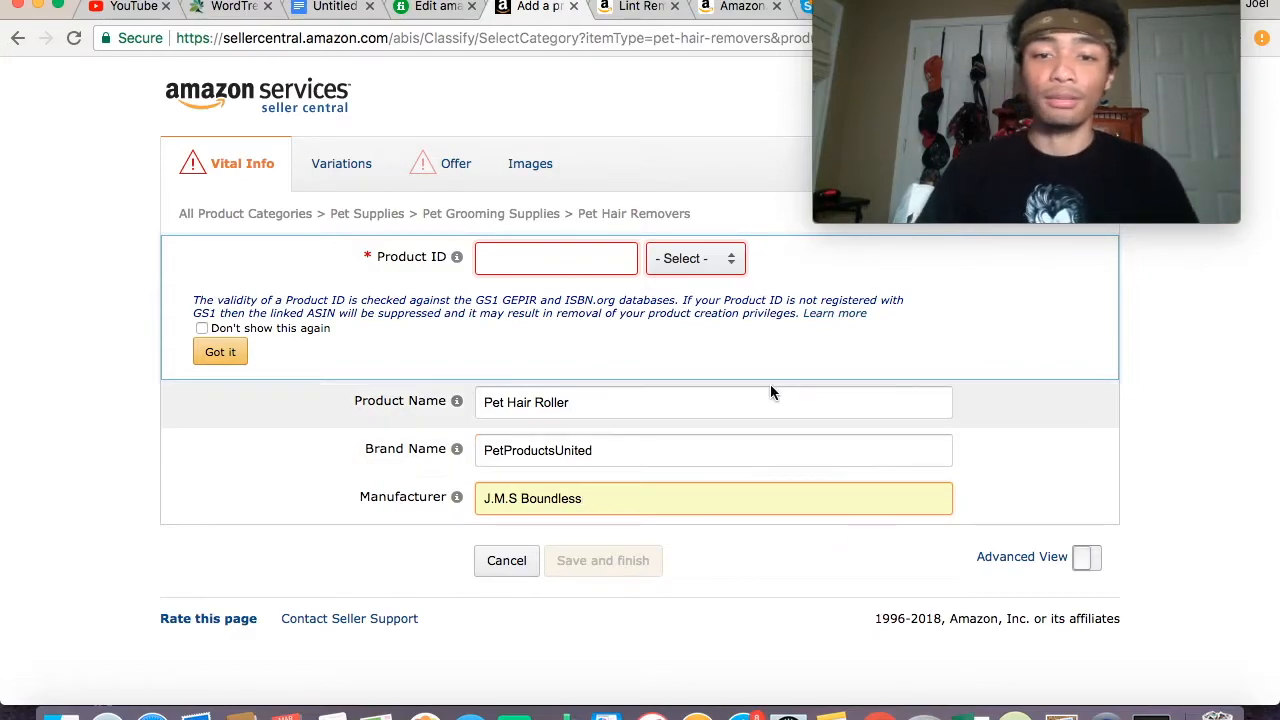
click(337, 163)
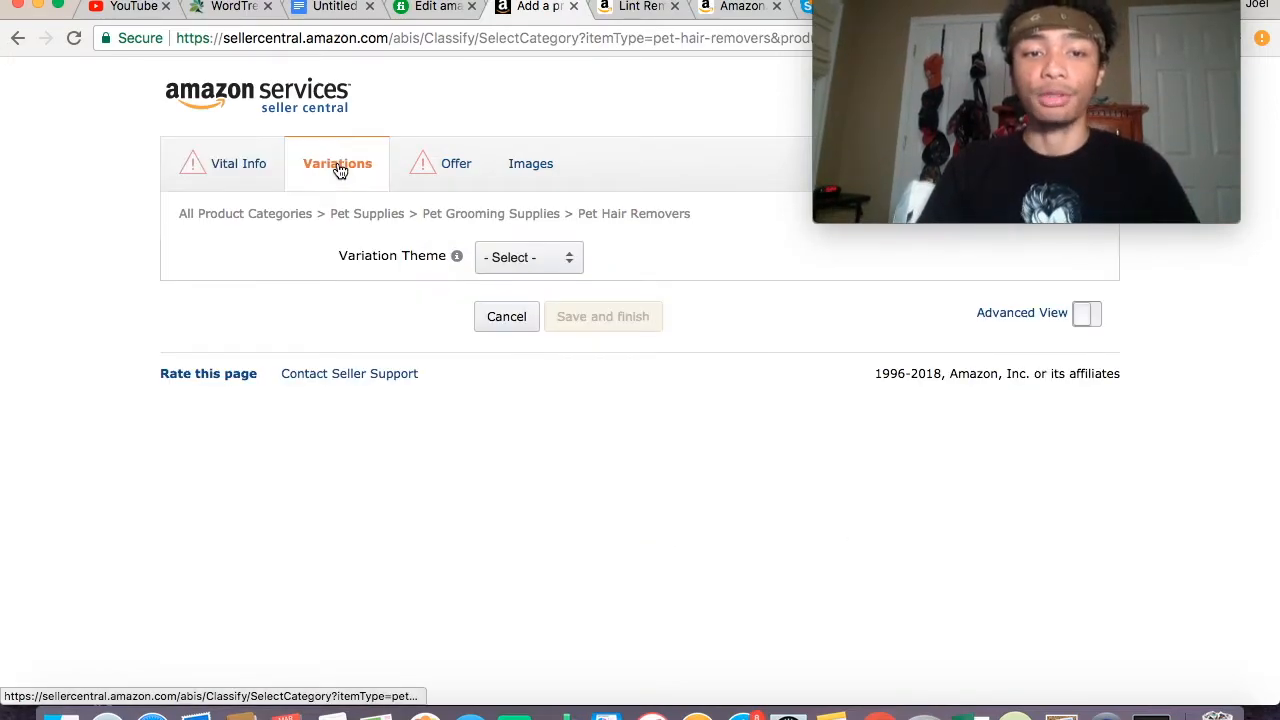
mouse_move(685, 242)
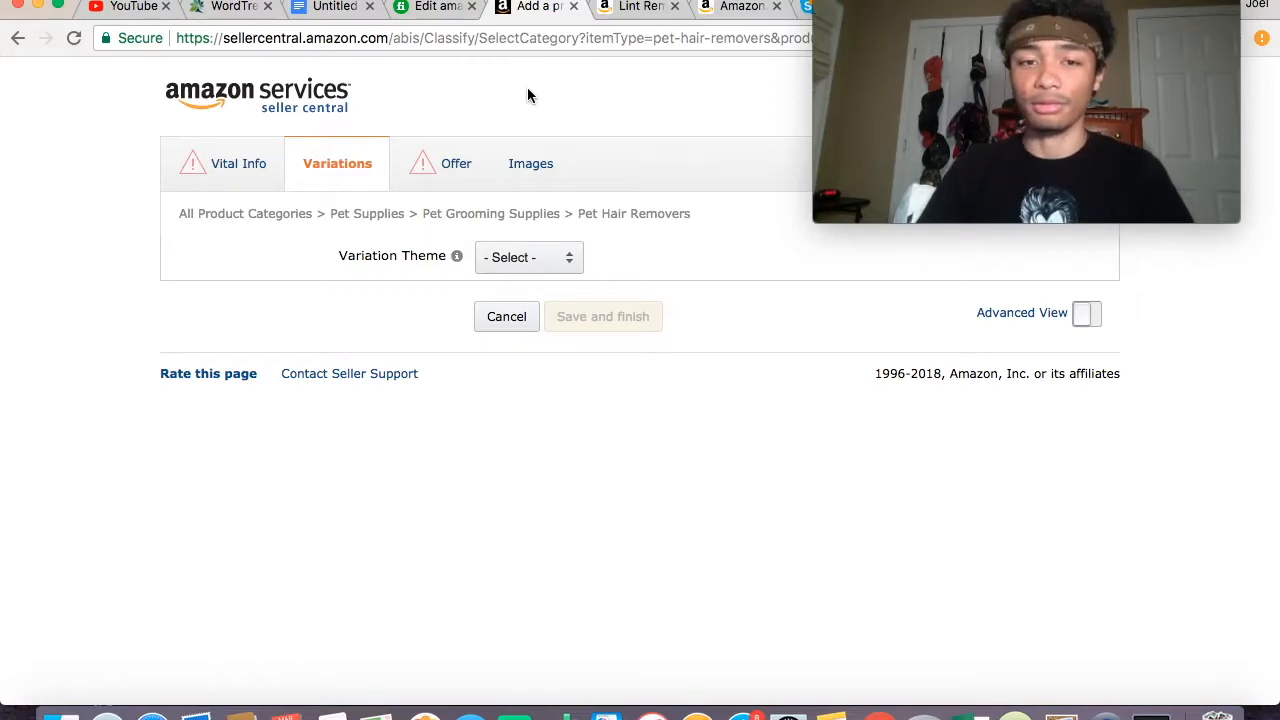
mouse_move(436, 120)
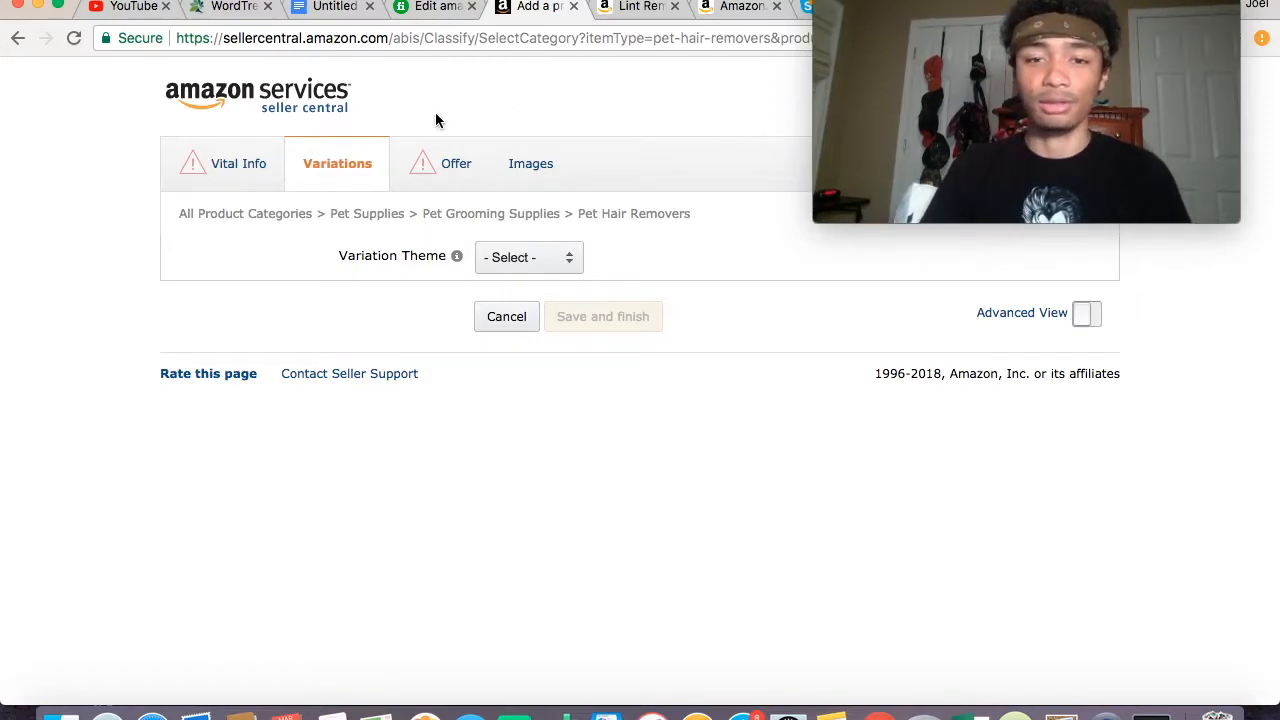
- Revisit the ChomChom Roller tab and load the Amazon.com home page
click(456, 163)
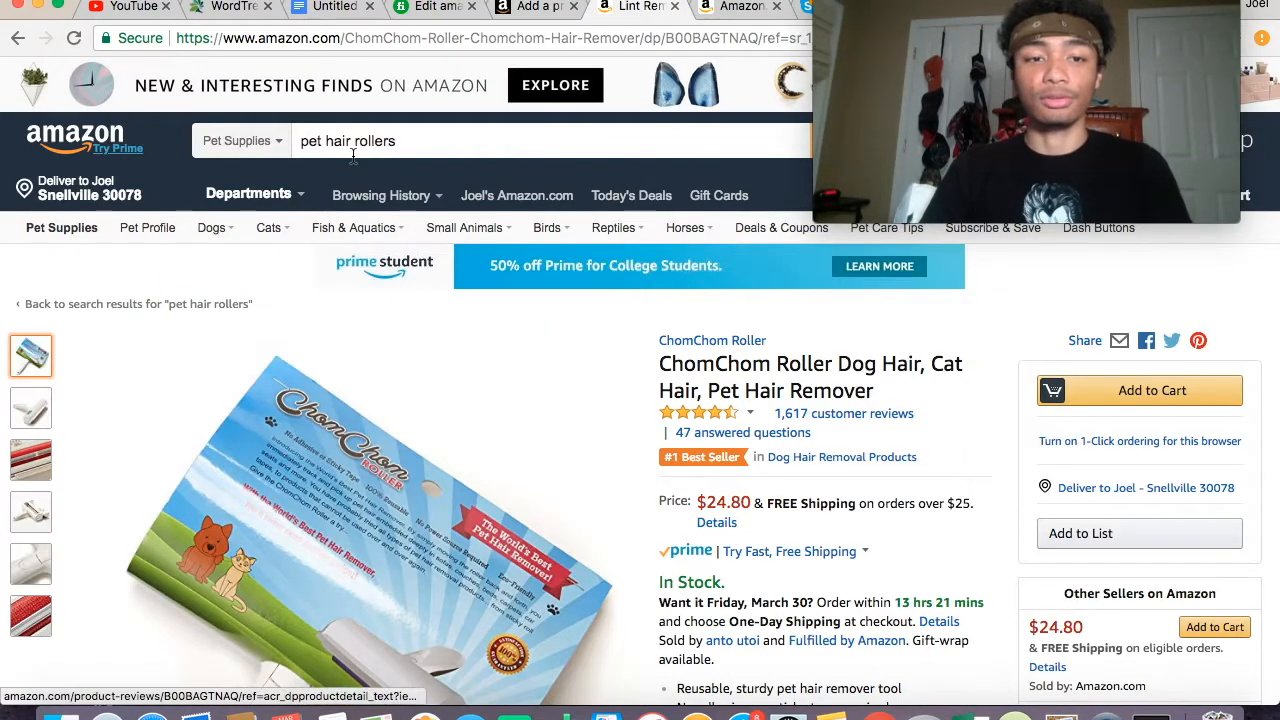
click(75, 135)
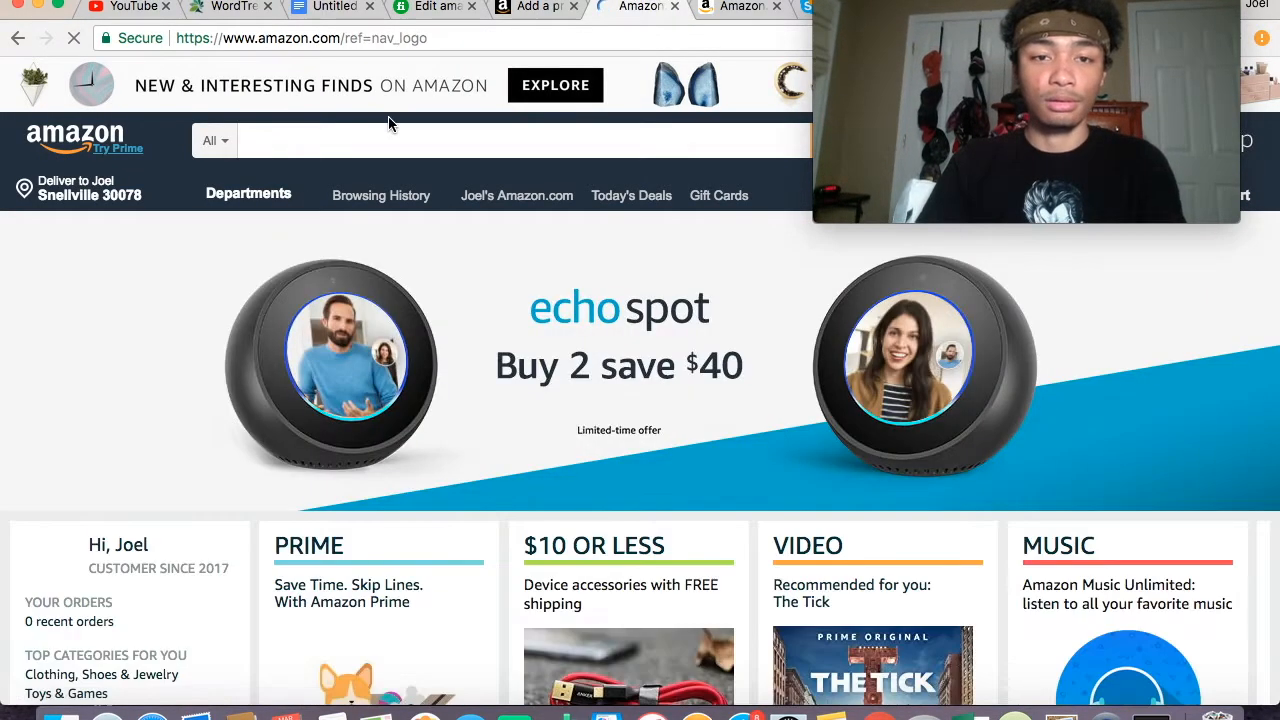
- Search Amazon for 'pet hair rollers' and launch Jungle Scout Pro on the results
text(pet h)
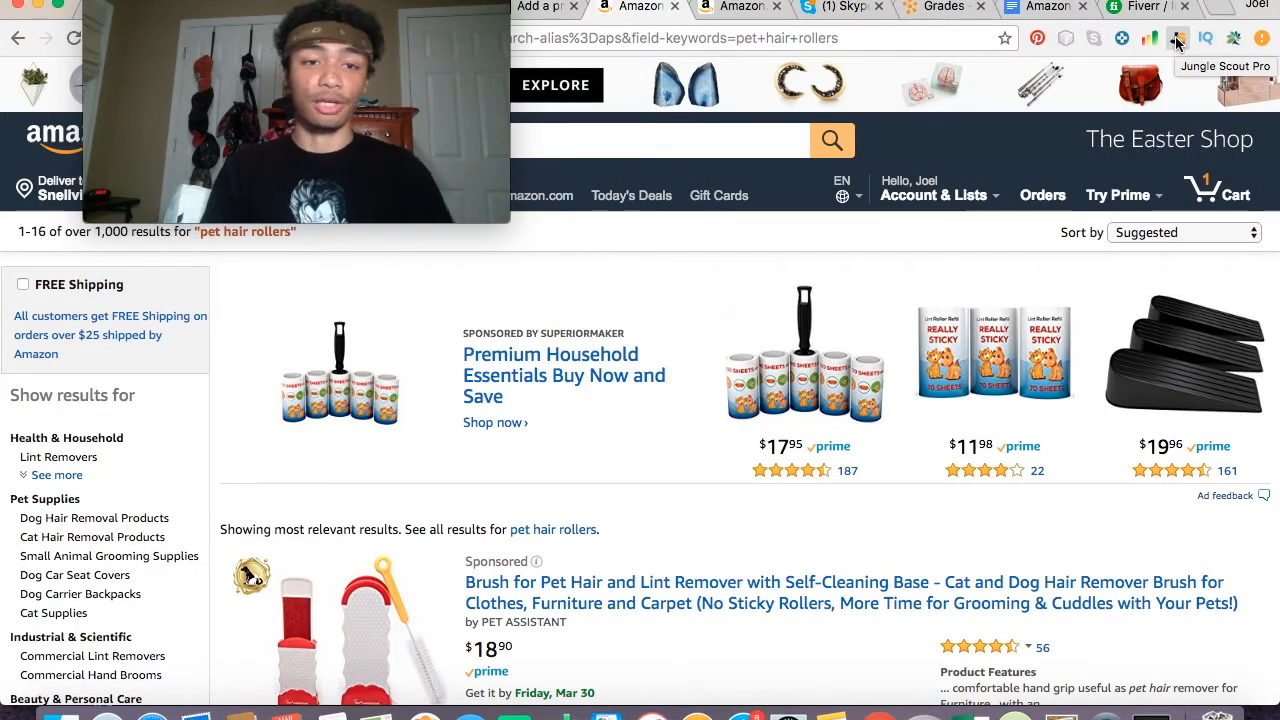
click(1178, 38)
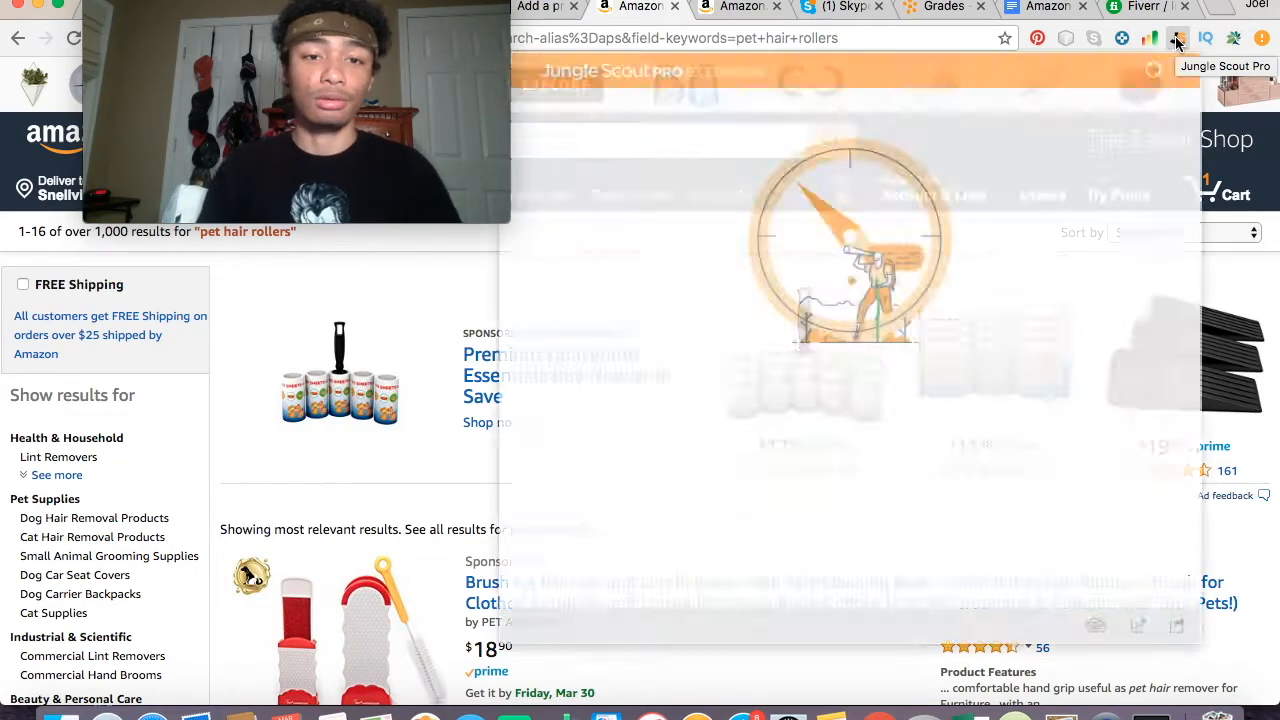
- Review Jungle Scout Pro's table: 4,194 average monthly sales and $15.79 average price
click(1178, 38)
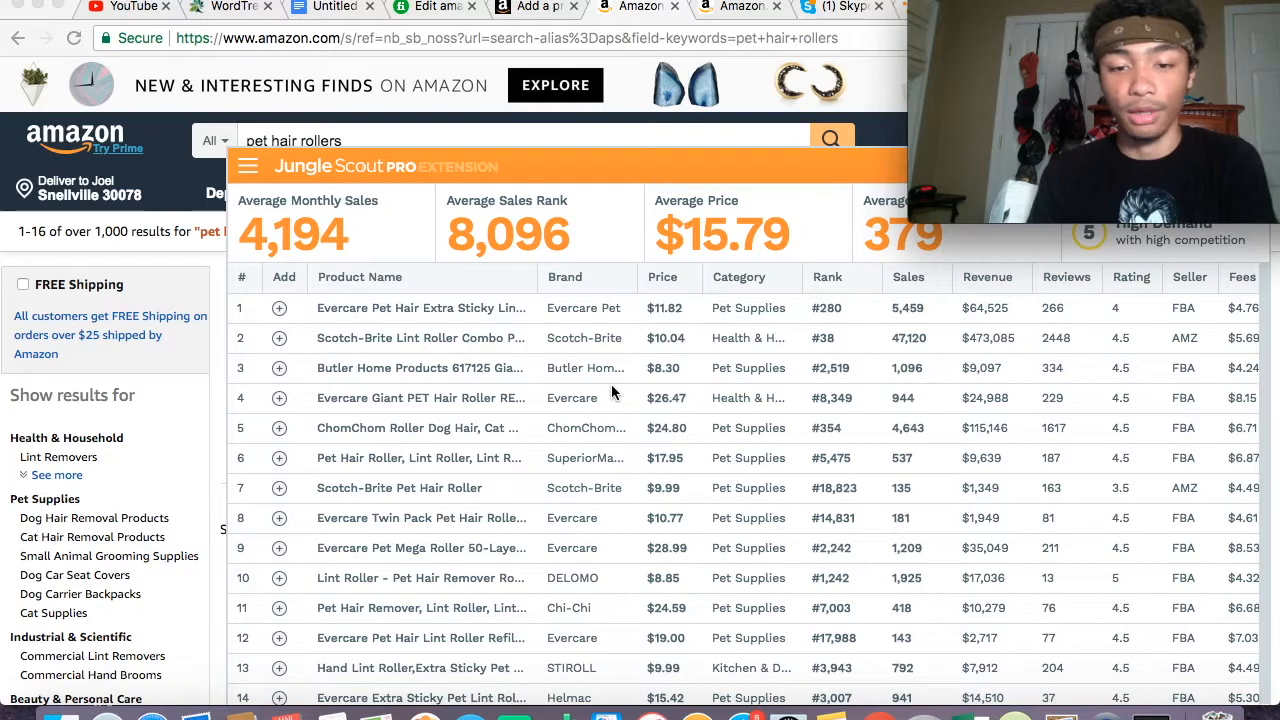
scroll(down, 3)
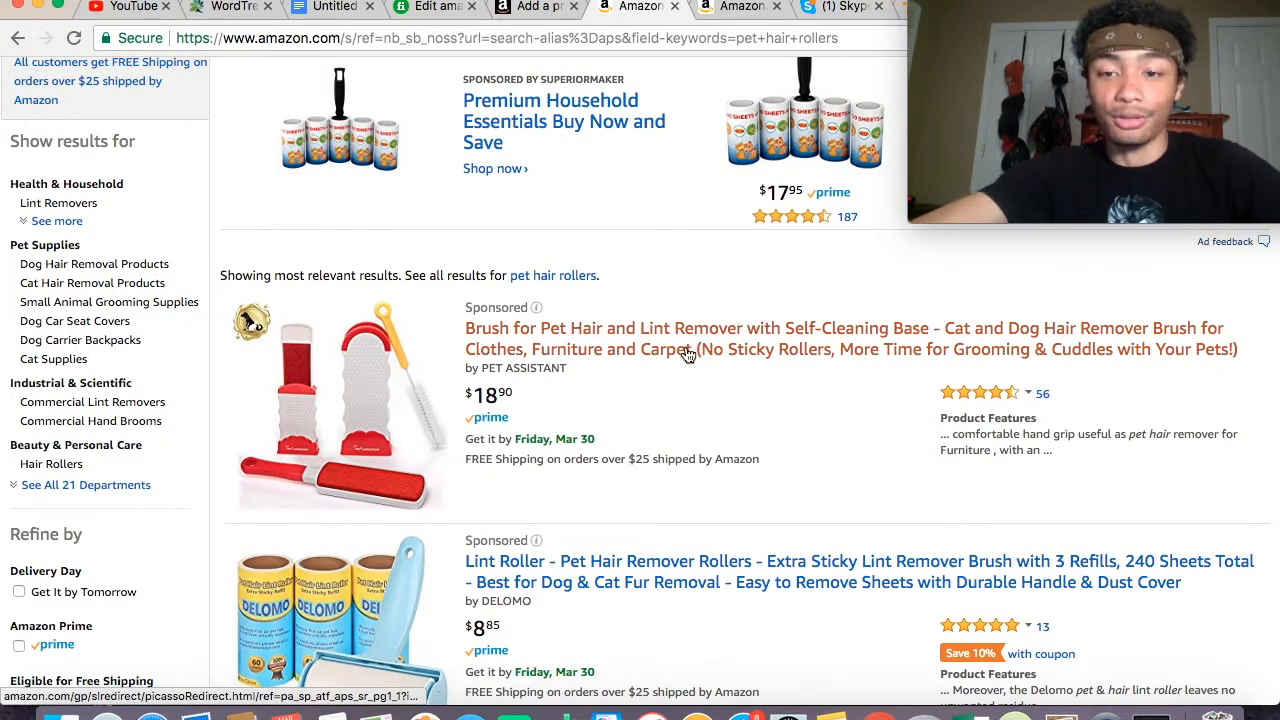
scroll(down, 3)
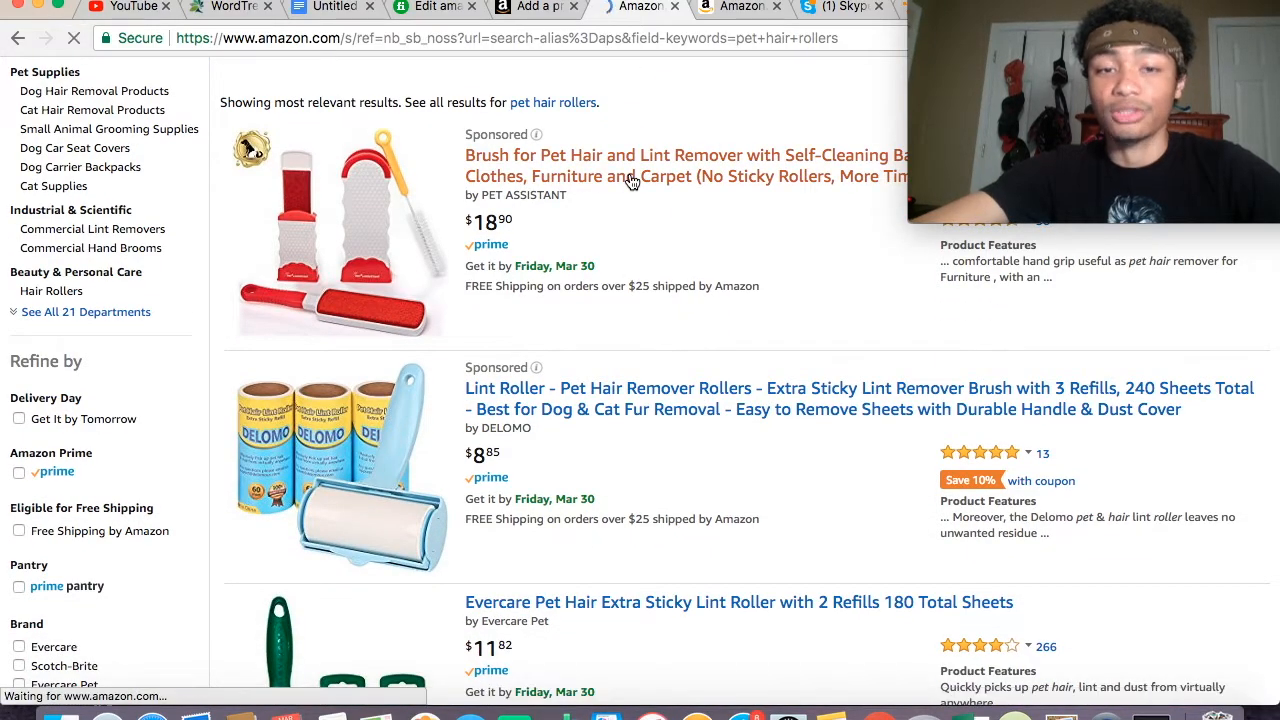
click(685, 165)
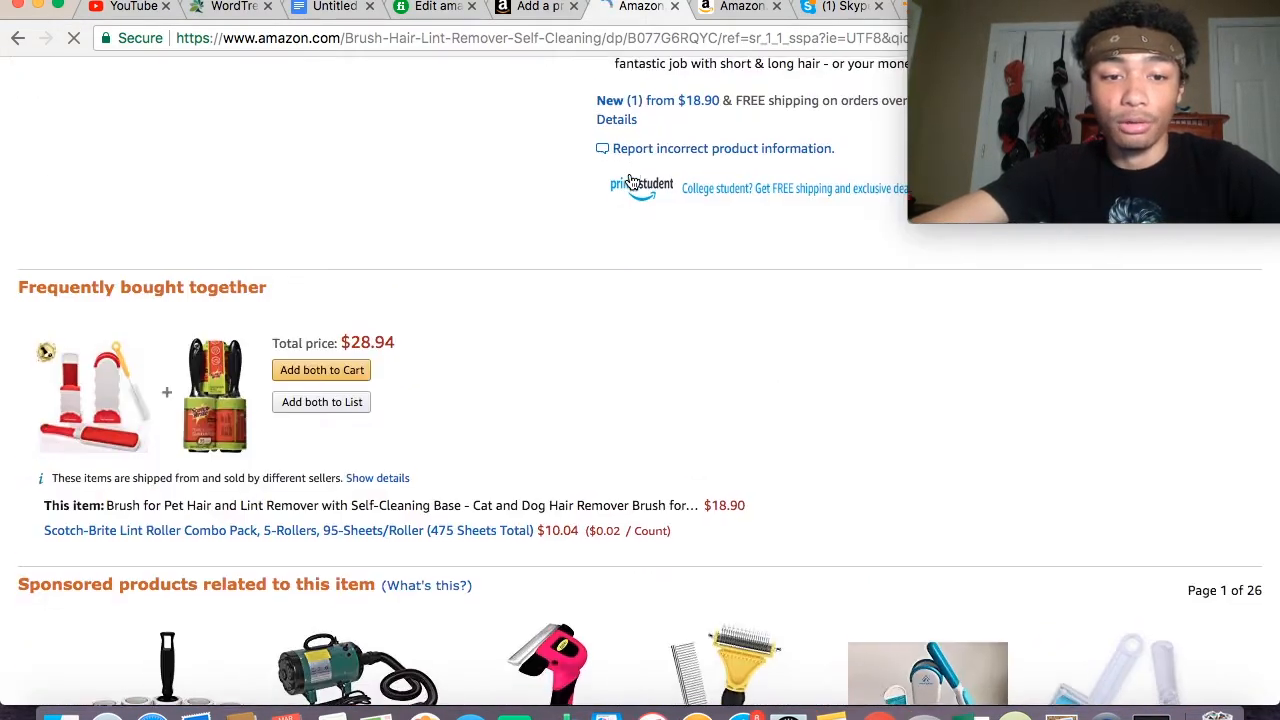
scroll(down, 3)
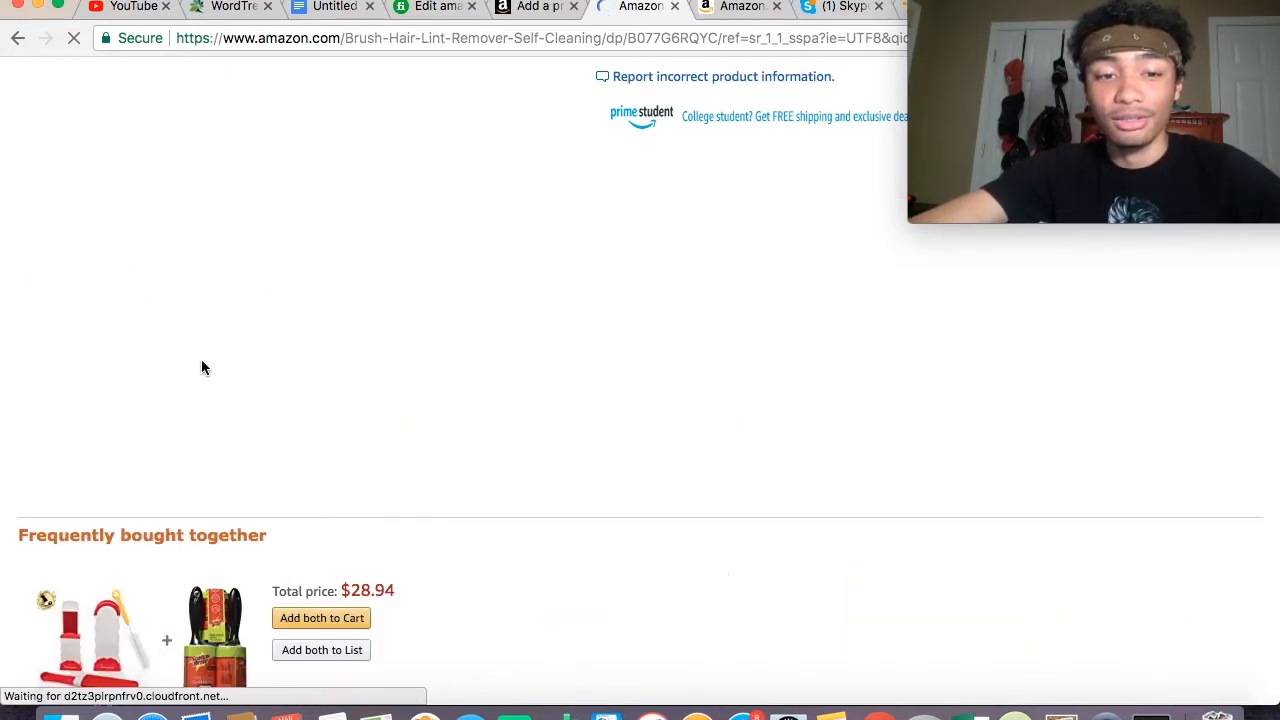
scroll(down, 3)
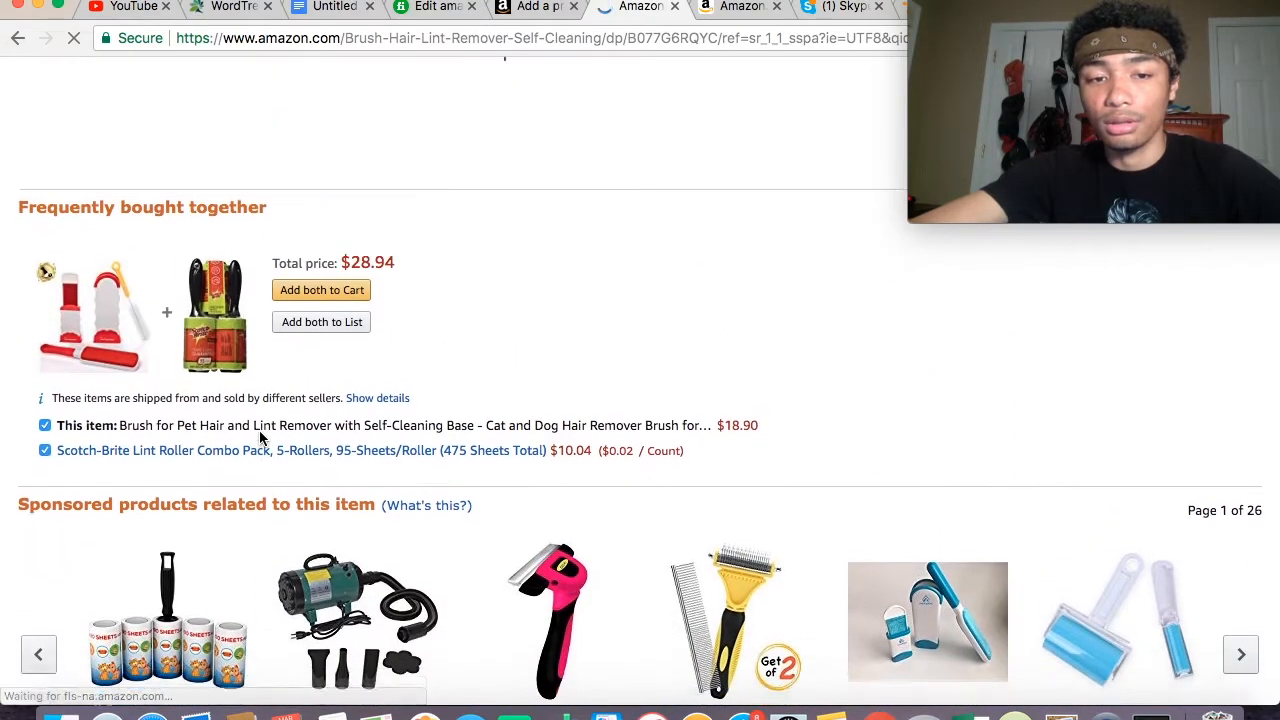
scroll(down, 3)
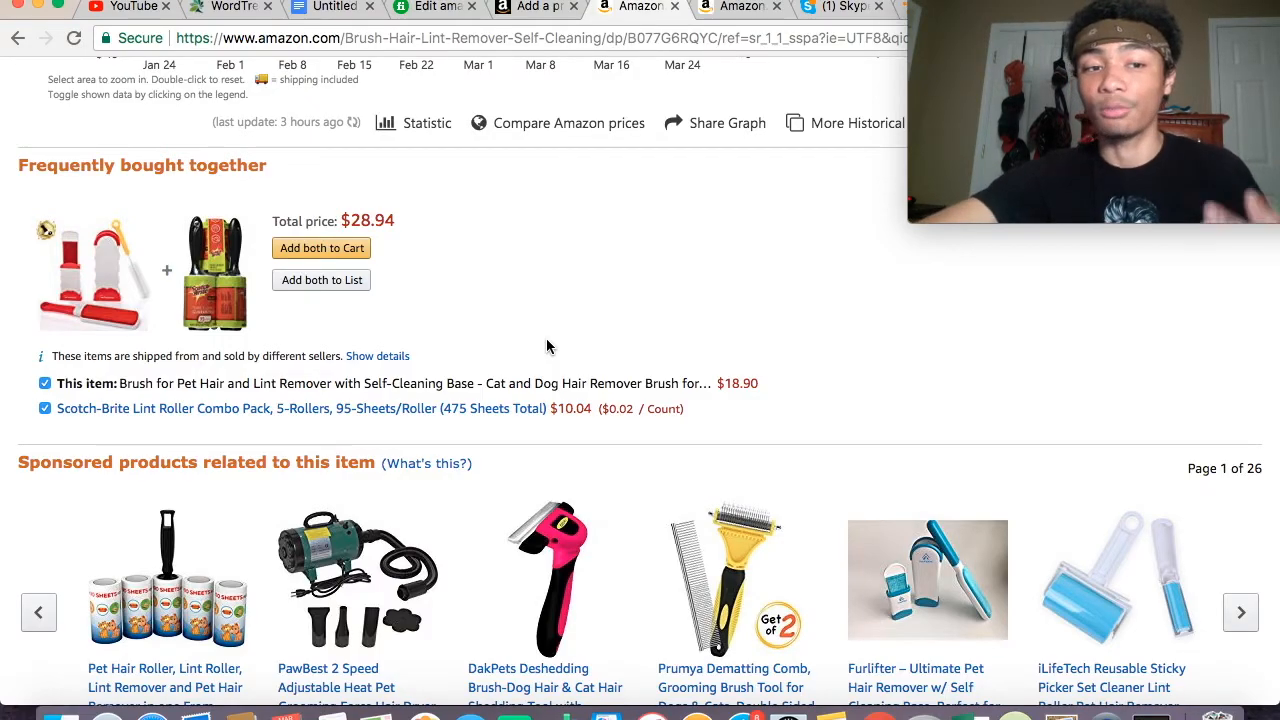
scroll(up, 3)
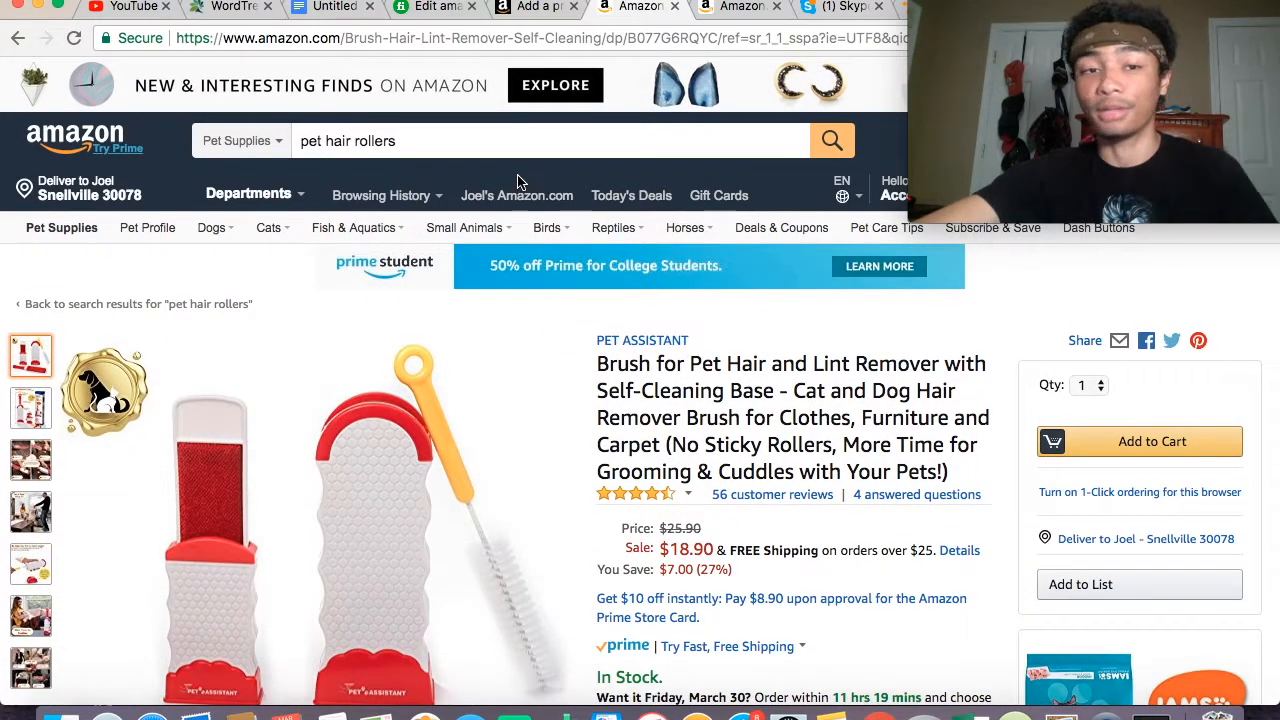
click(18, 38)
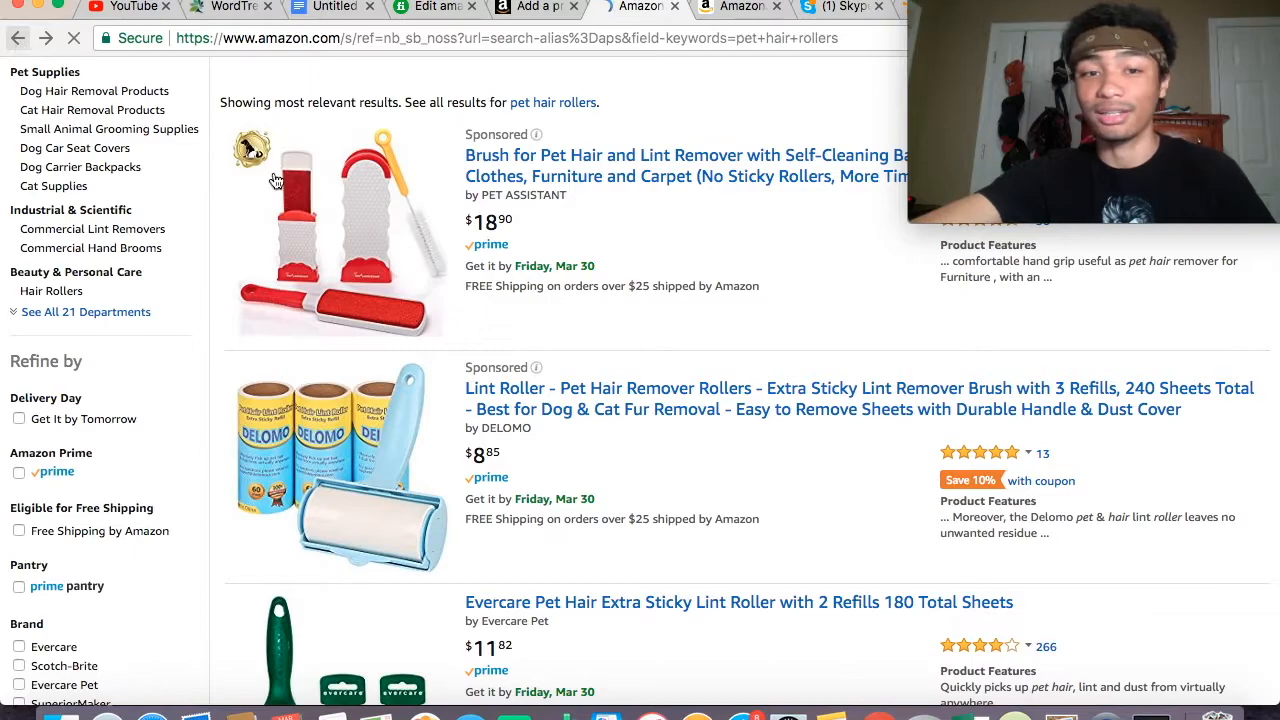
scroll(down, 3)
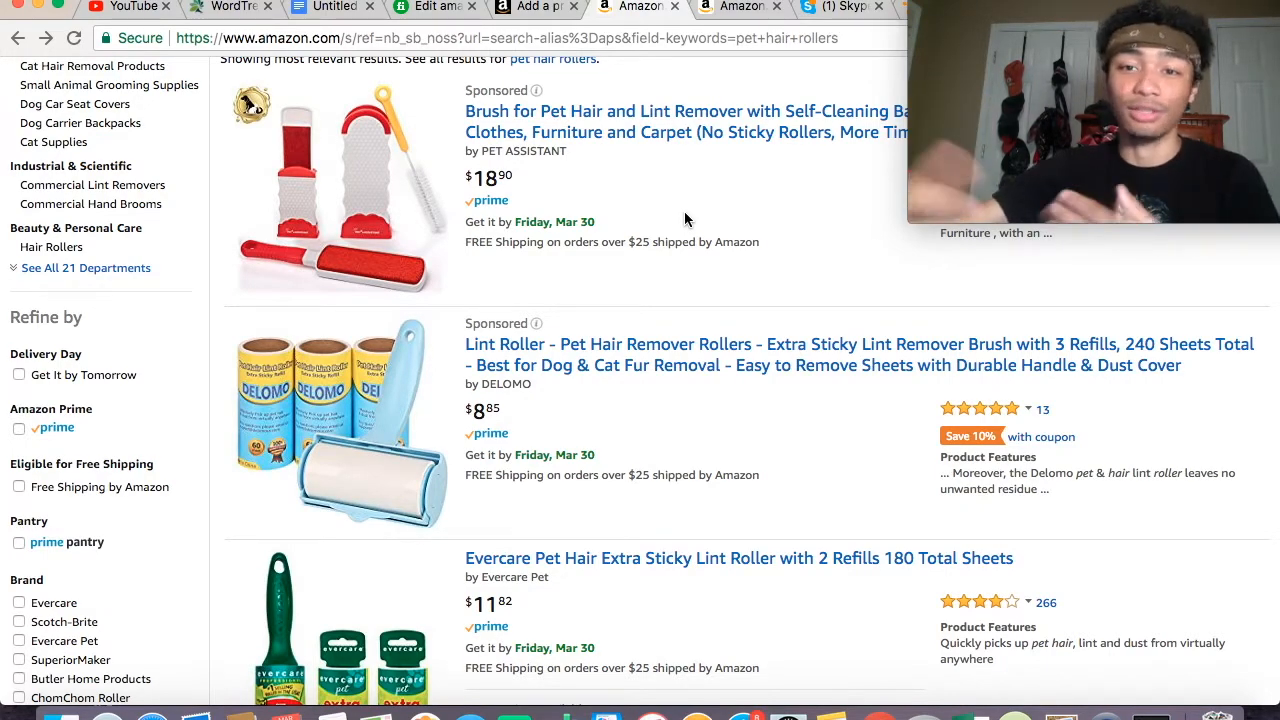
- Return to the 'Add a product' tab, where the Offer form is still empty
click(535, 7)
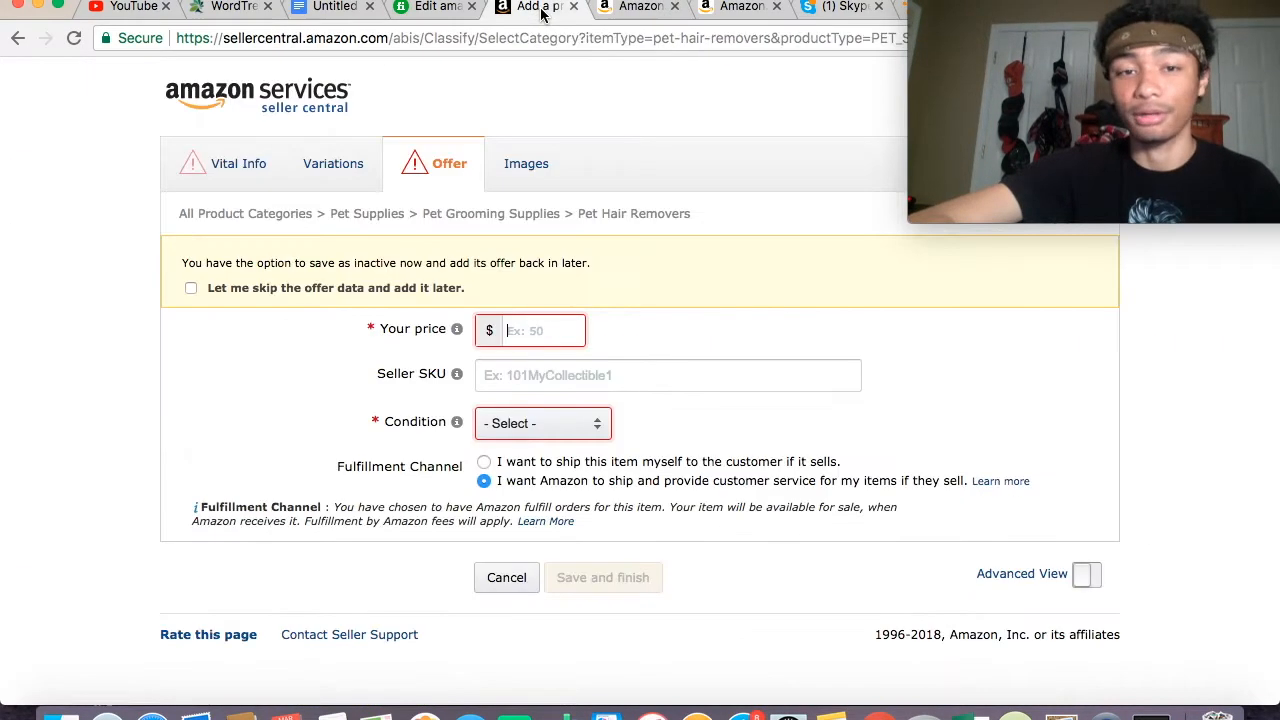
- Price the new listing at $21.99 and set its condition to New
click(540, 330)
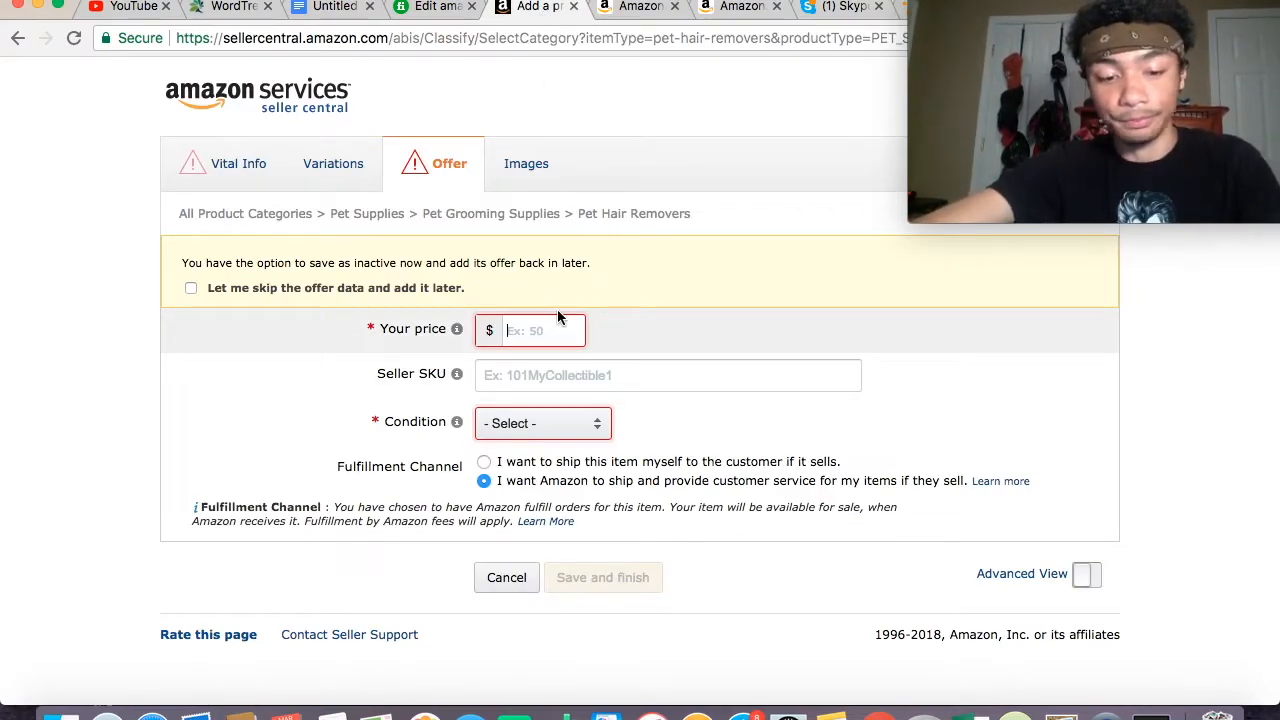
text(21.)
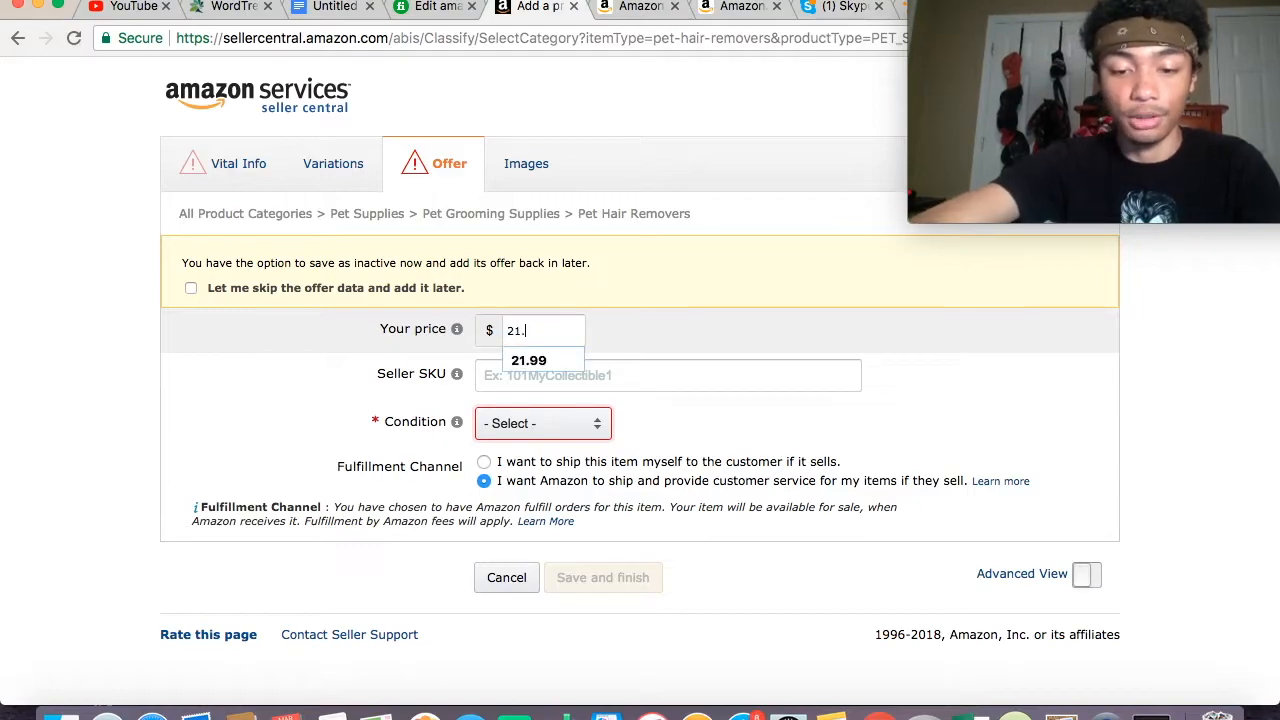
click(528, 360)
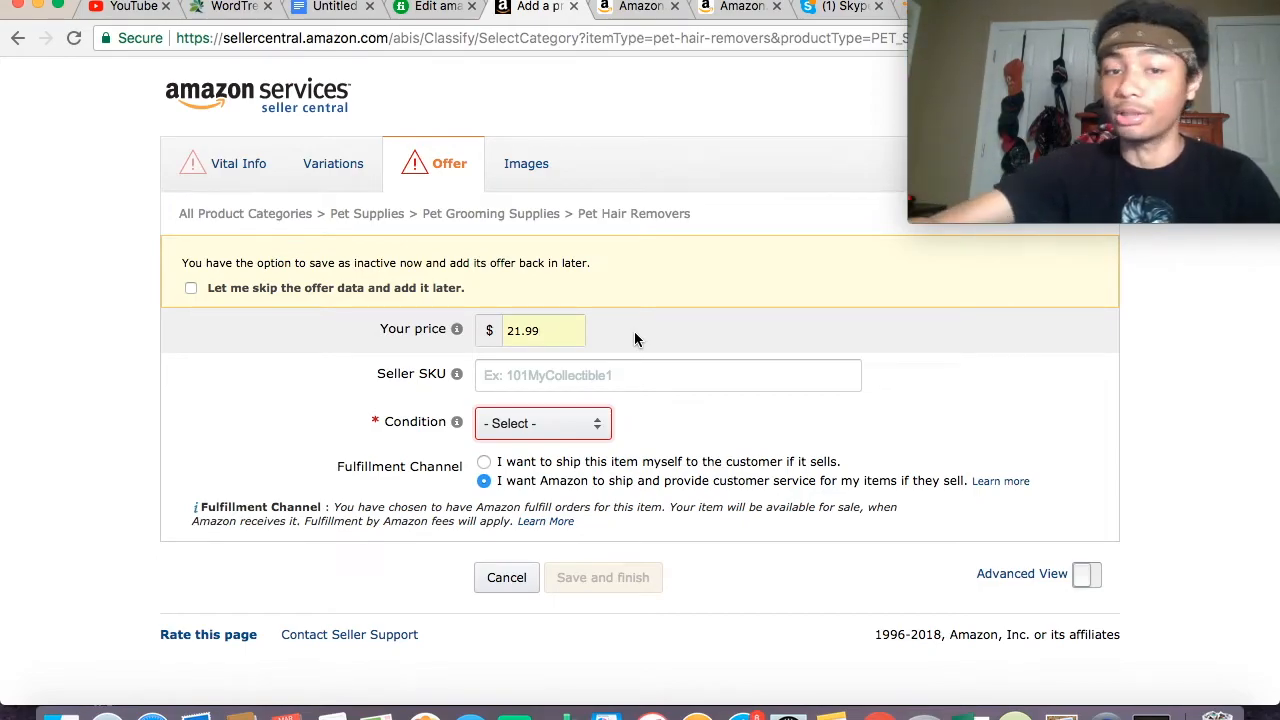
click(543, 423)
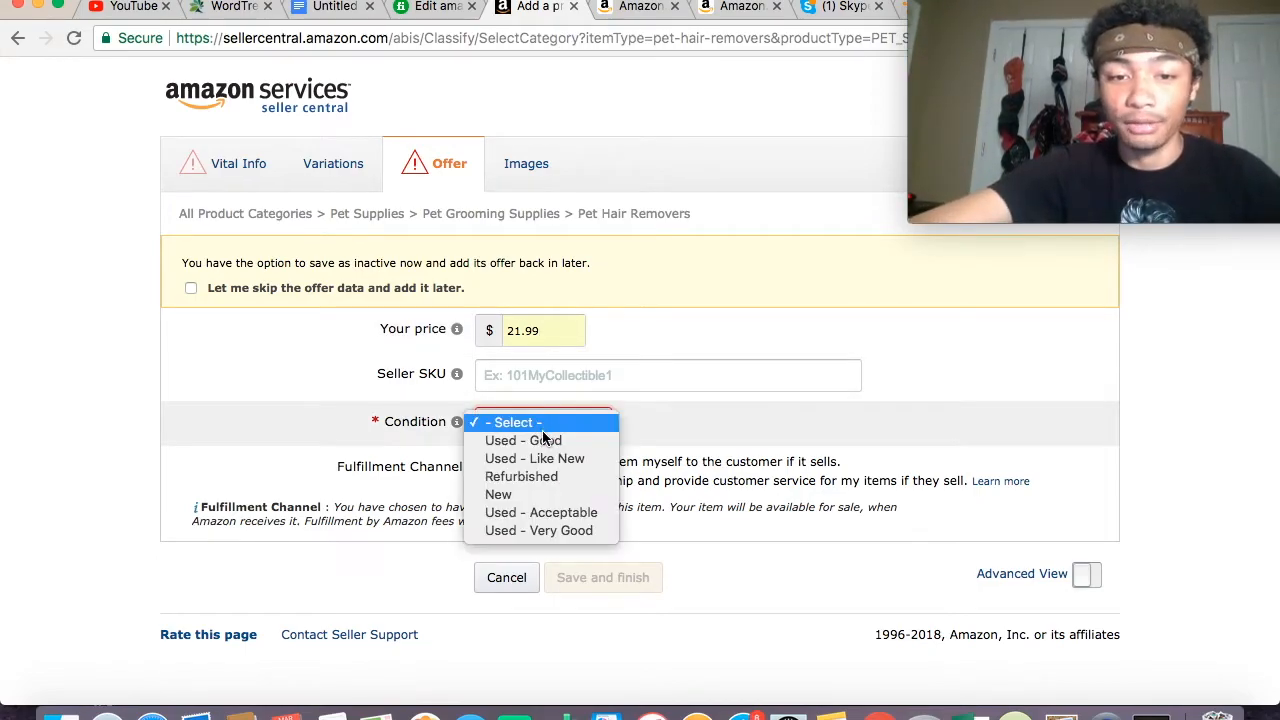
click(498, 494)
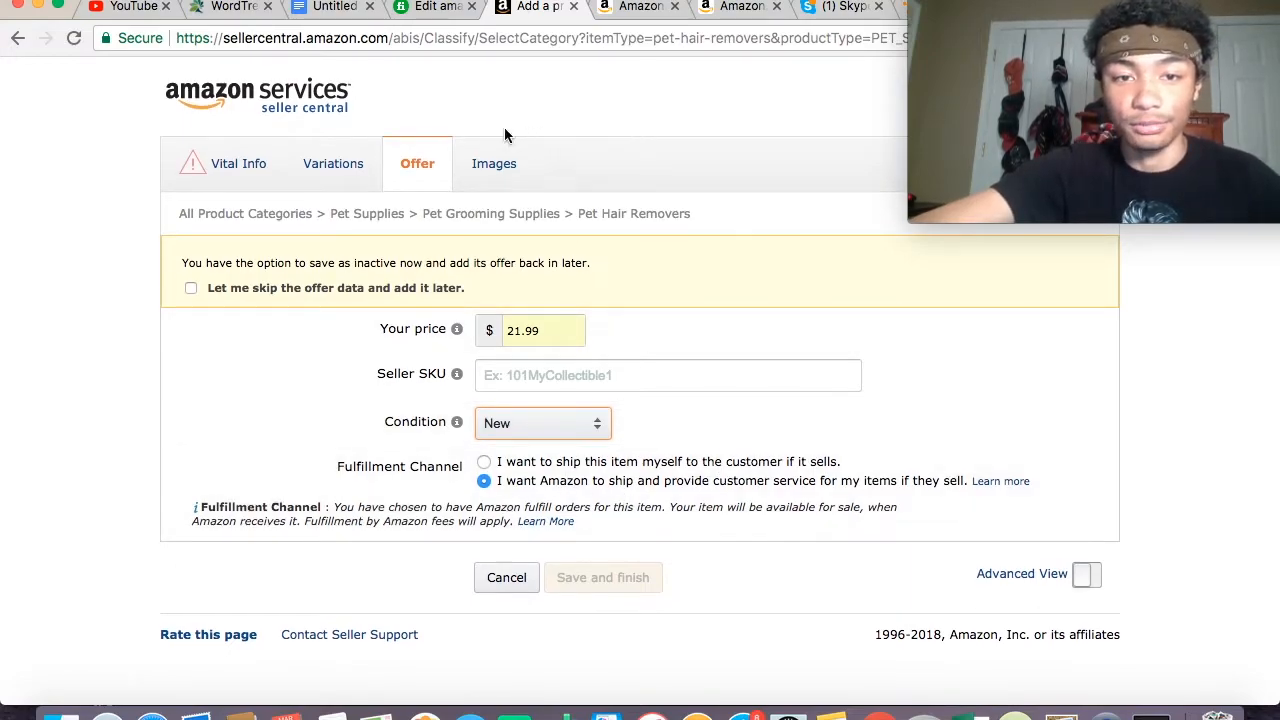
click(238, 163)
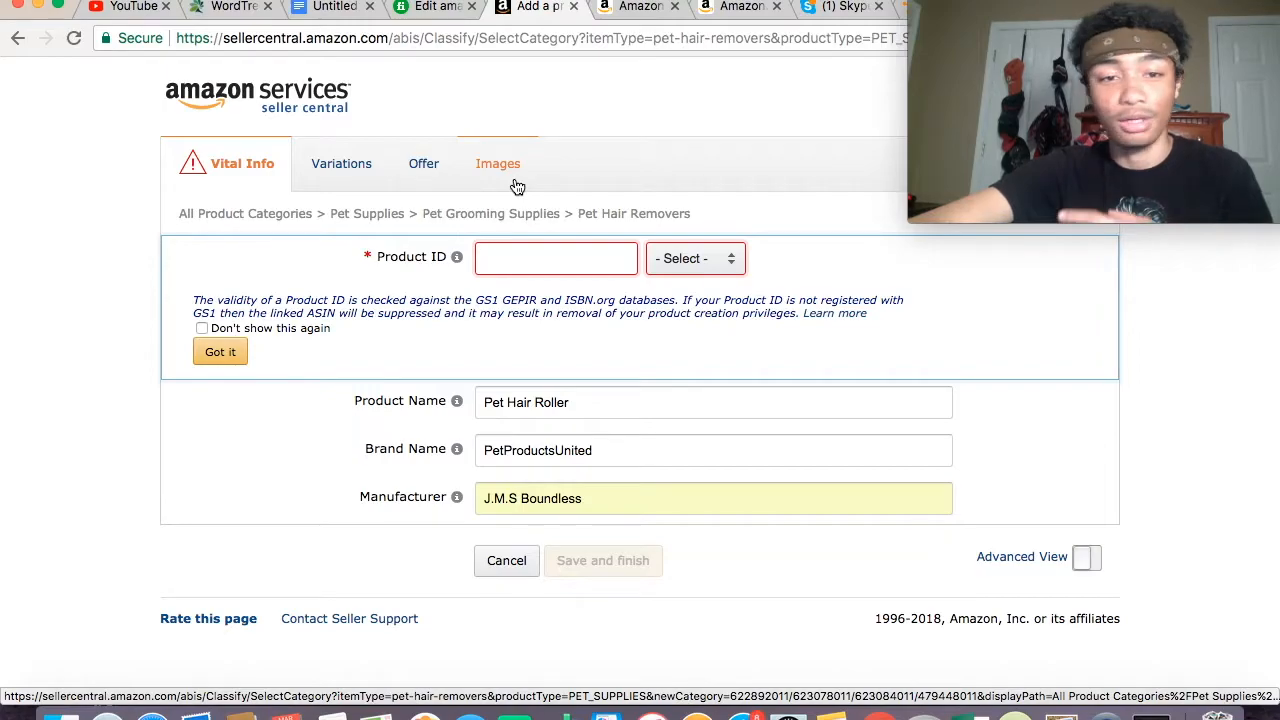
mouse_move(512, 185)
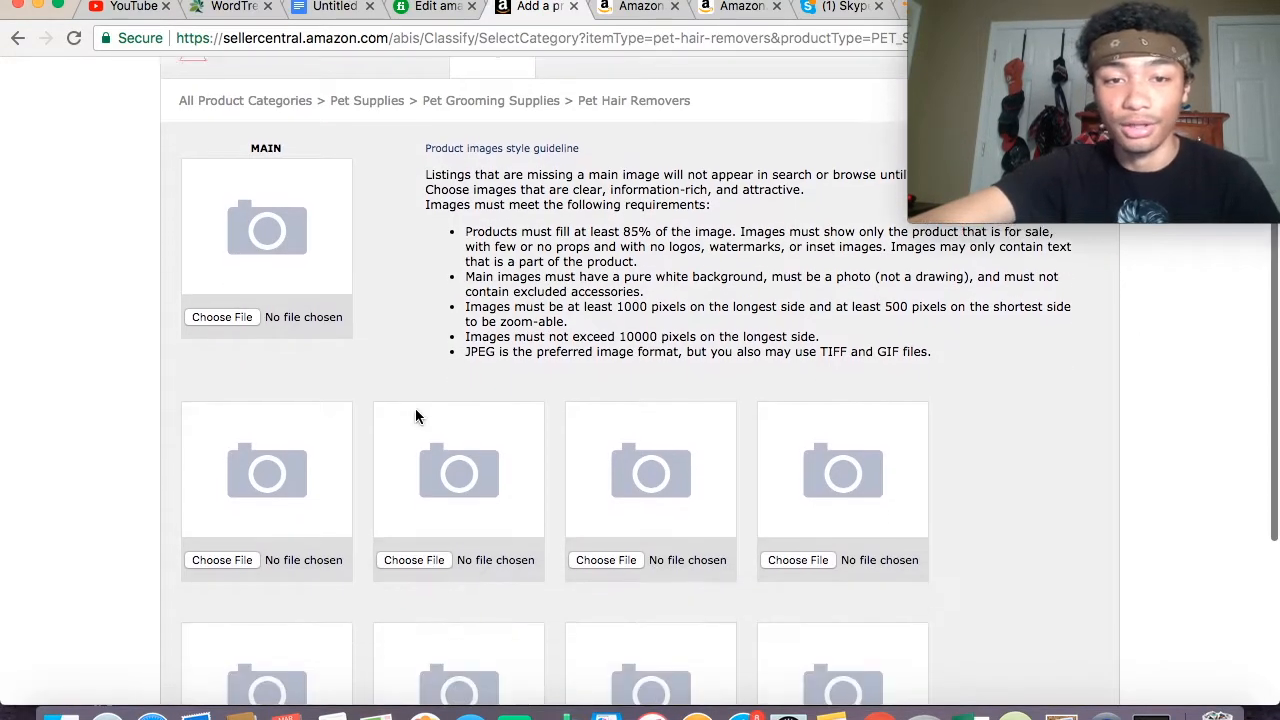
- Browse the empty main and additional image slots and their guidelines
scroll(down, 3)
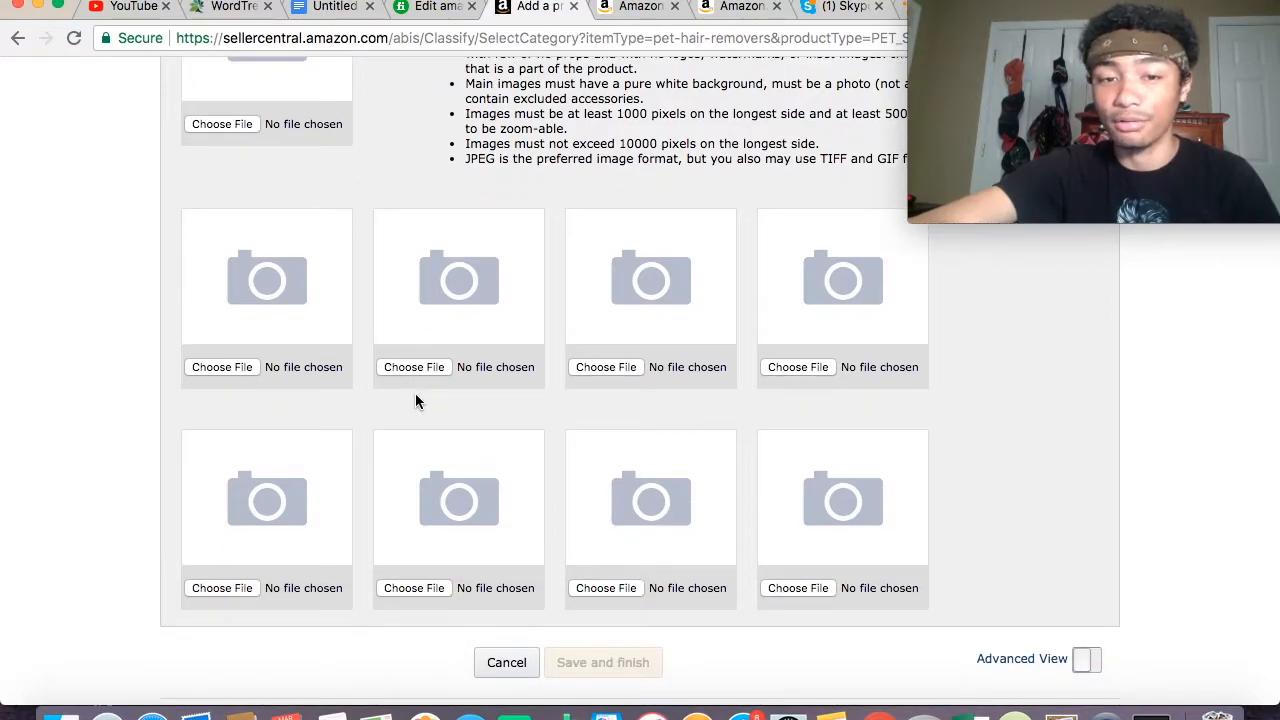
scroll(up, 3)
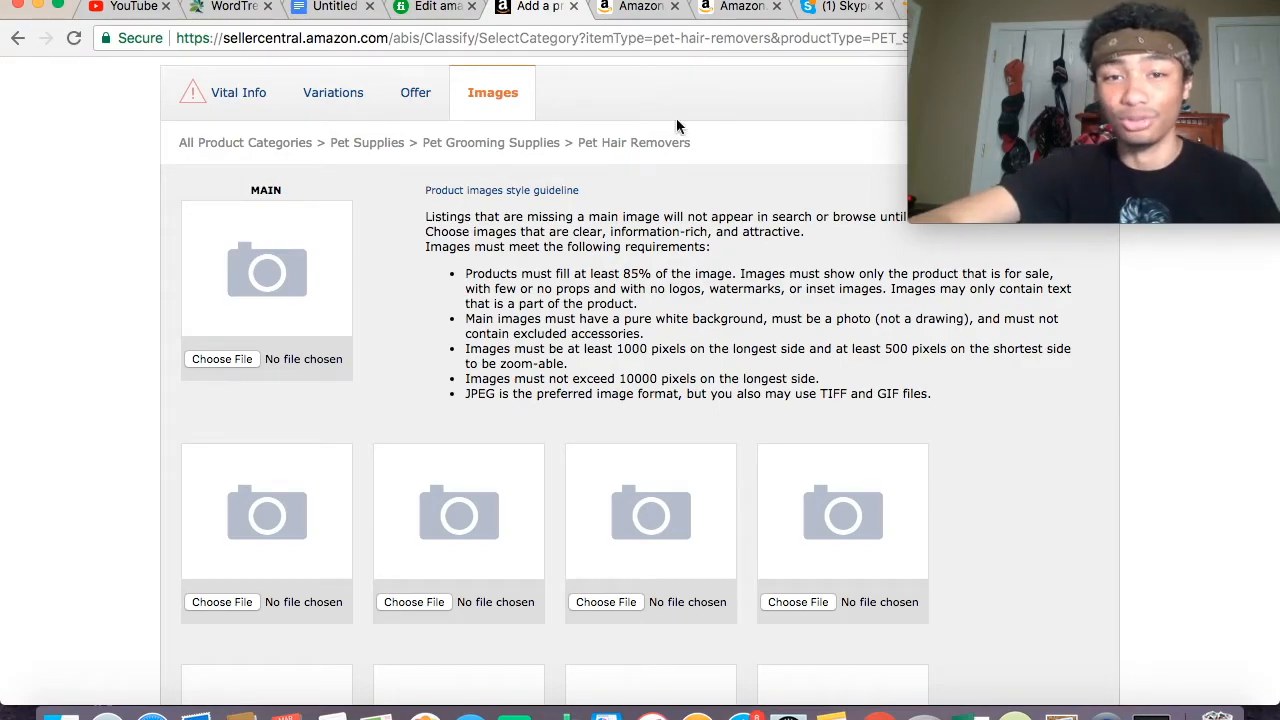
click(638, 8)
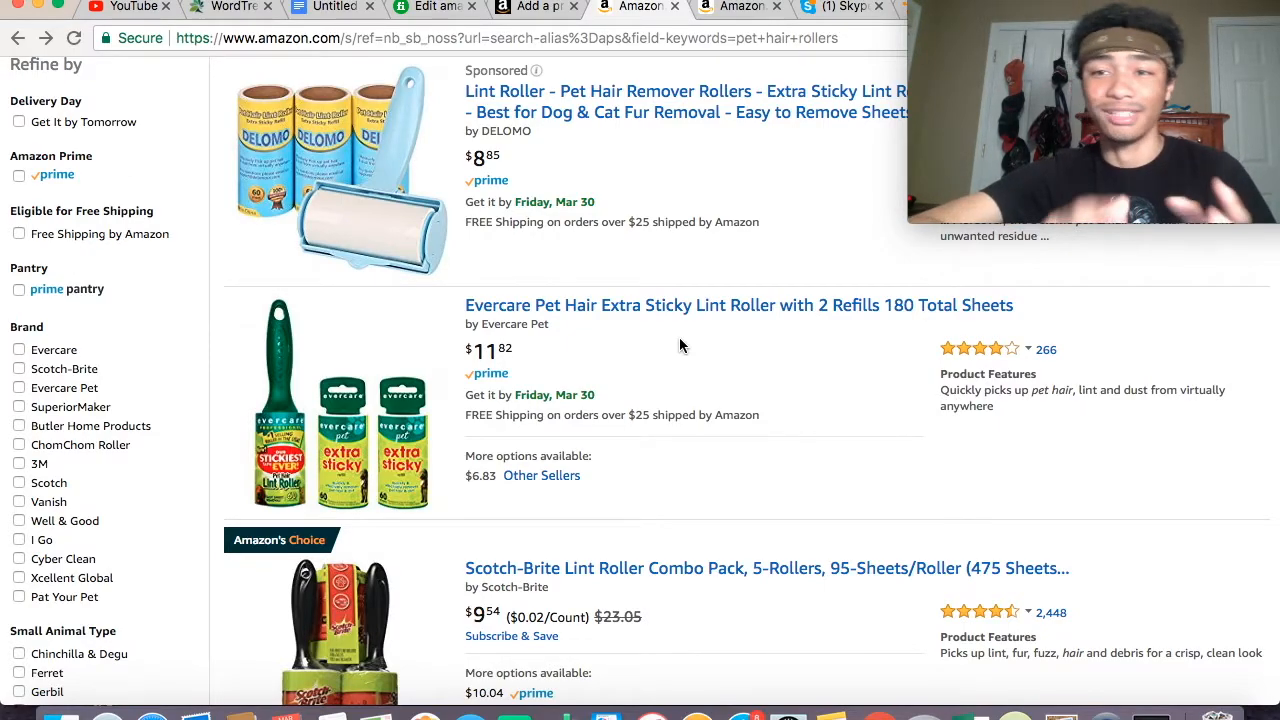
- Scroll Amazon.com's pet hair roller results down to the ChomChom and SuperiorMaker listings
scroll(down, 3)
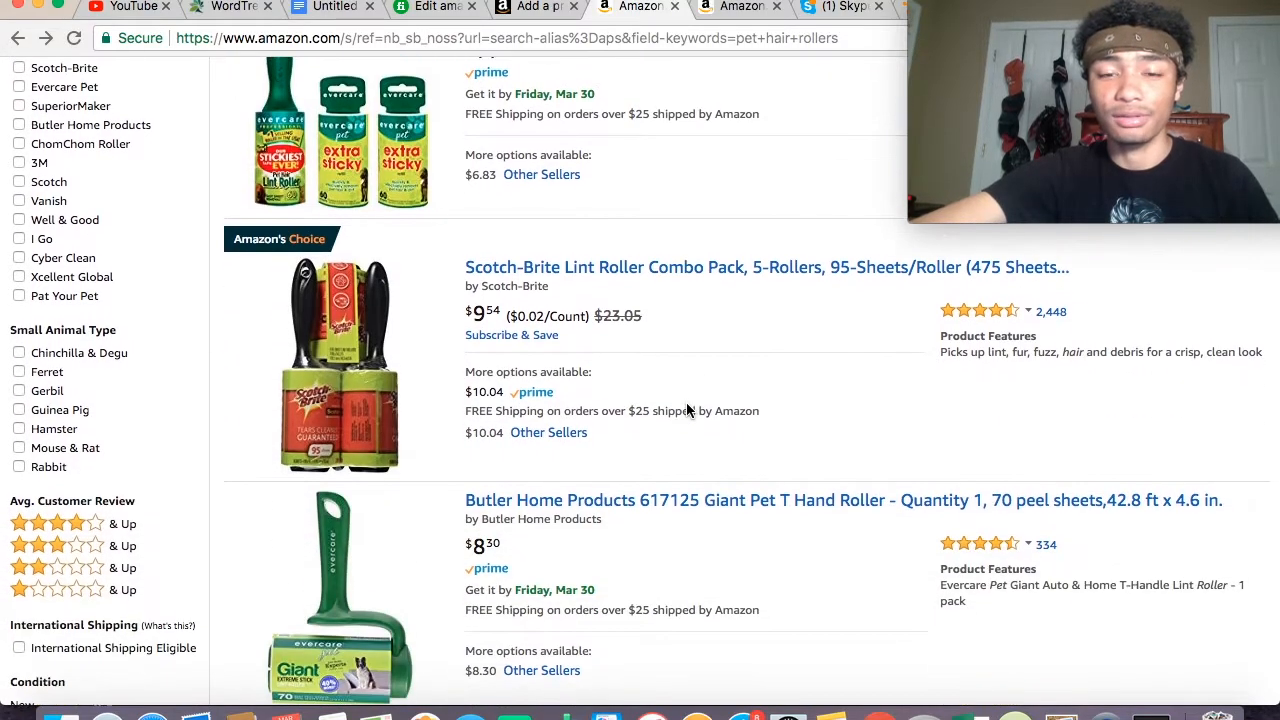
scroll(down, 3)
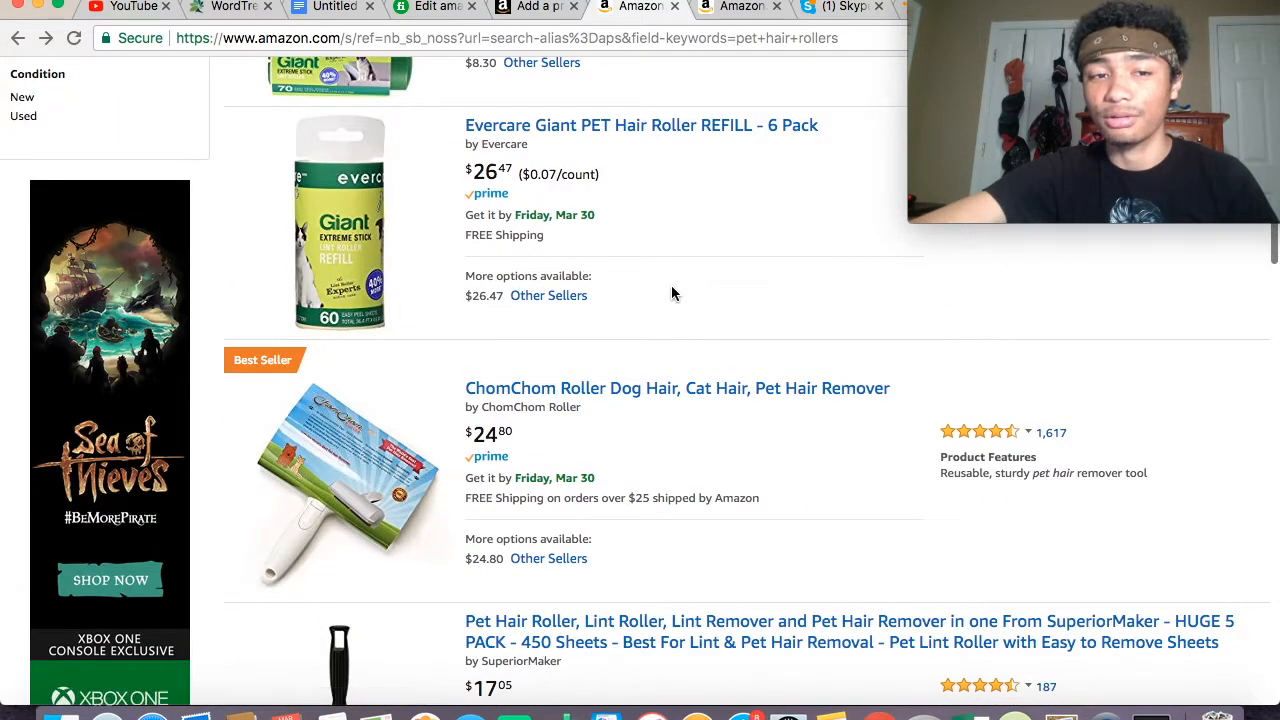
scroll(down, 3)
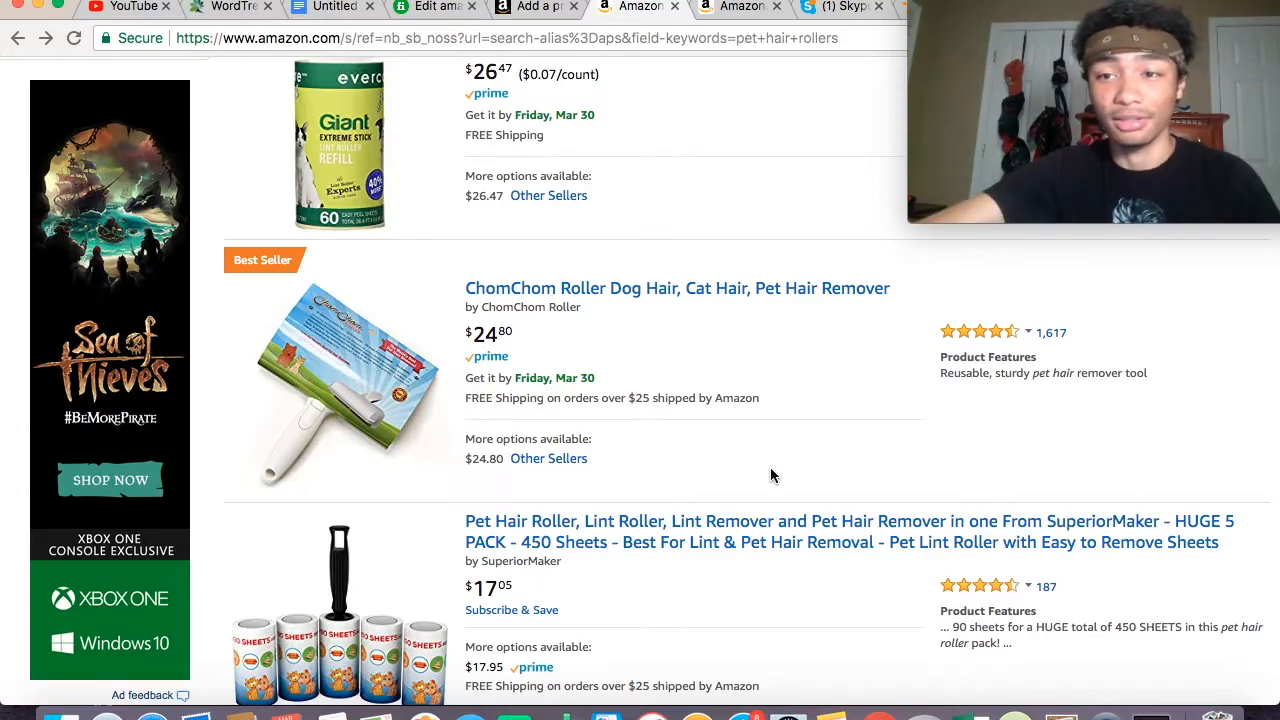
mouse_move(800, 248)
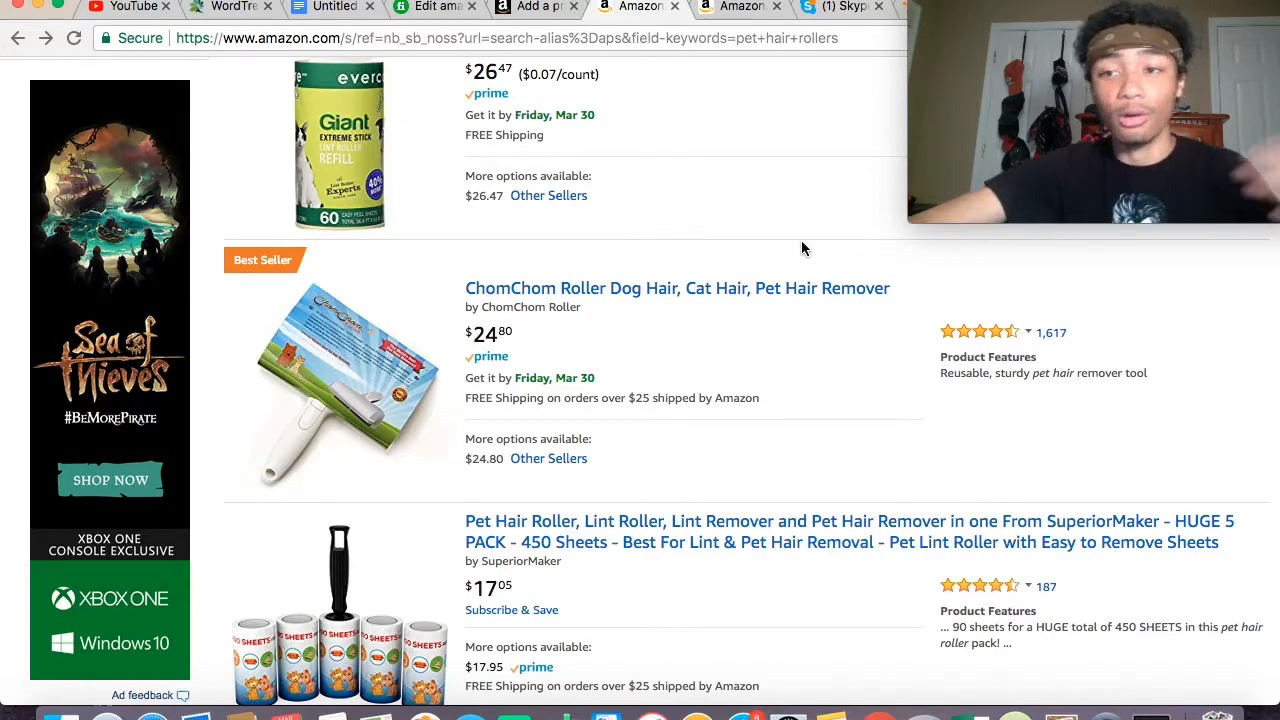
mouse_move(795, 237)
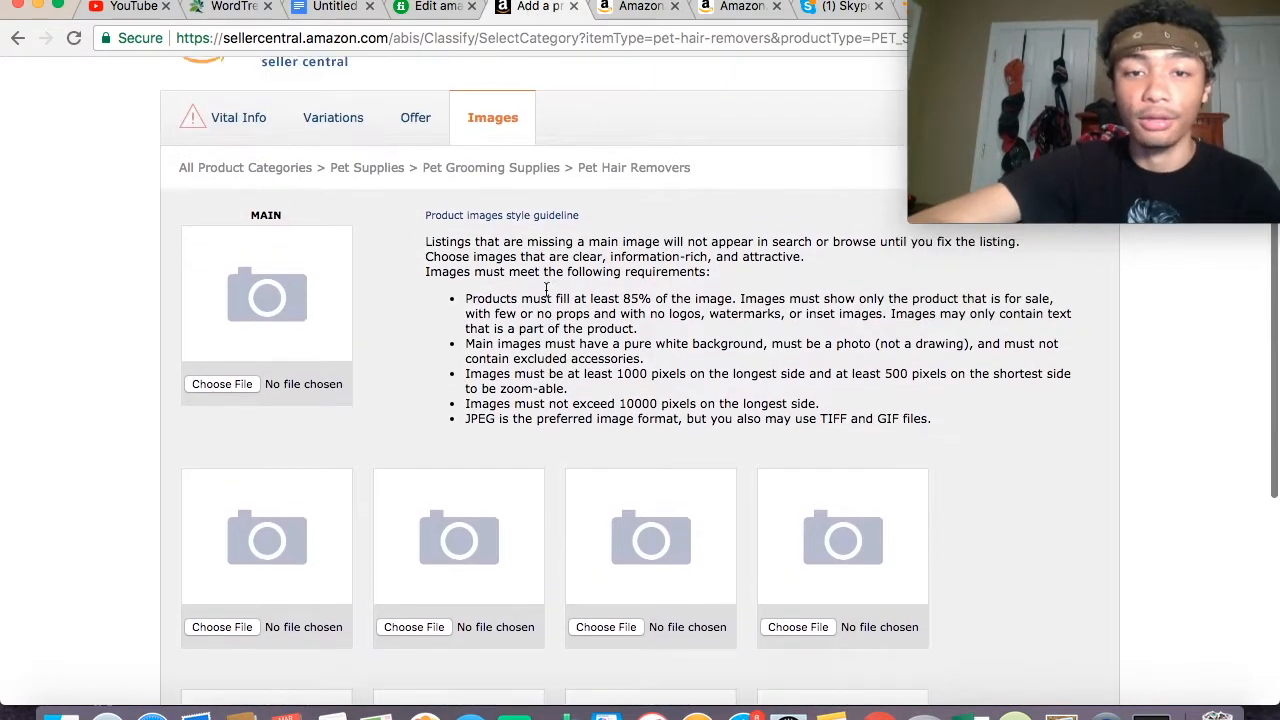
- Scroll down the Pet Hair Remover listing's edit page in Advanced View
scroll(down, 3)
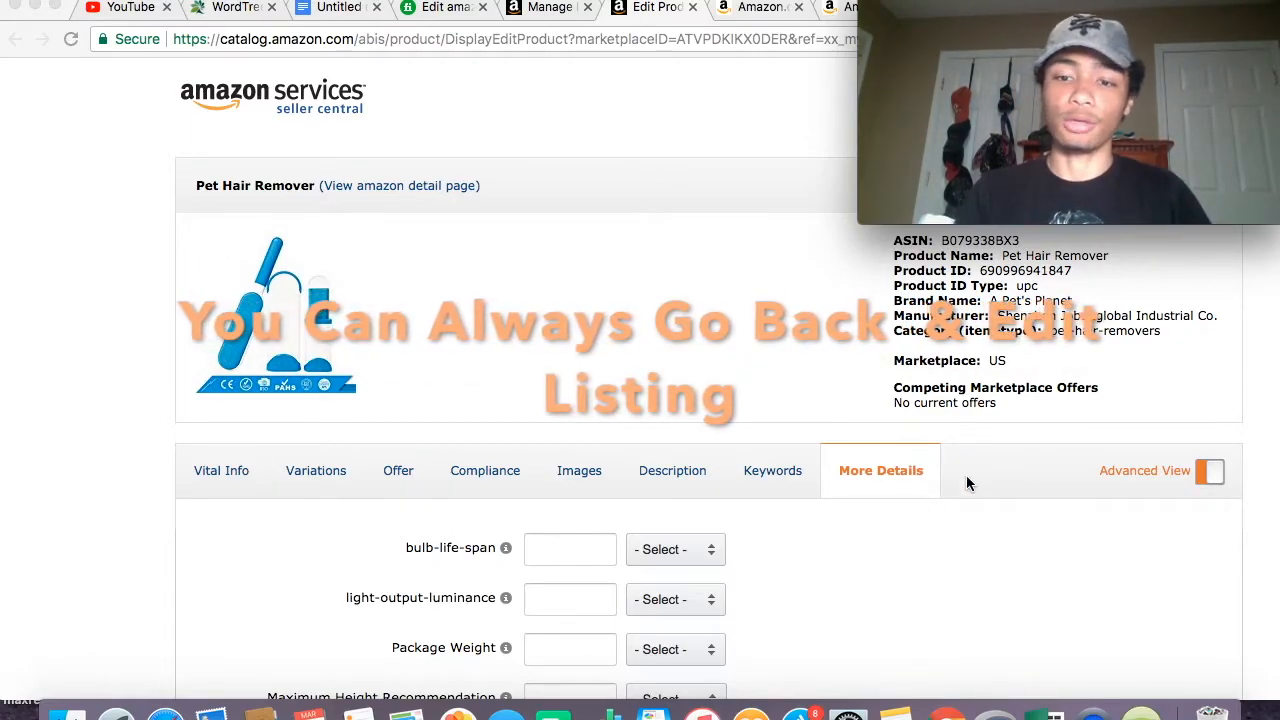
- Scroll through the More Details weight and dimension fields and back up slightly
scroll(down, 3)
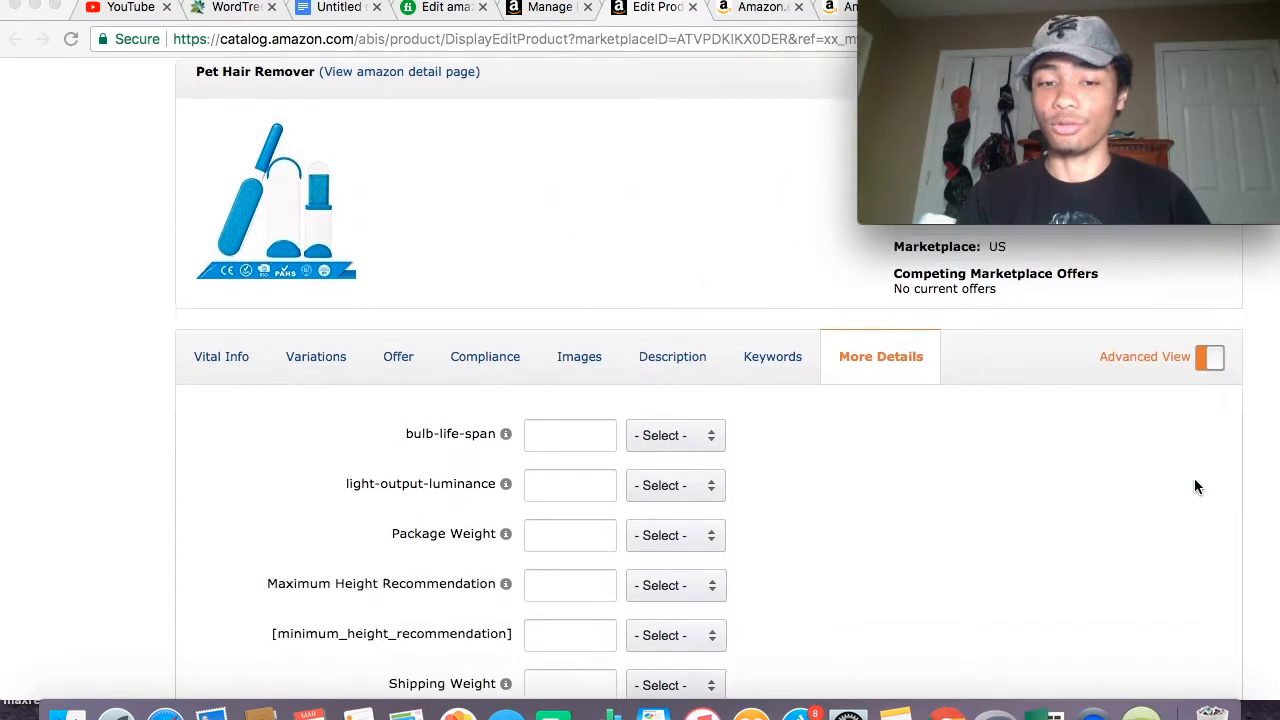
scroll(down, 3)
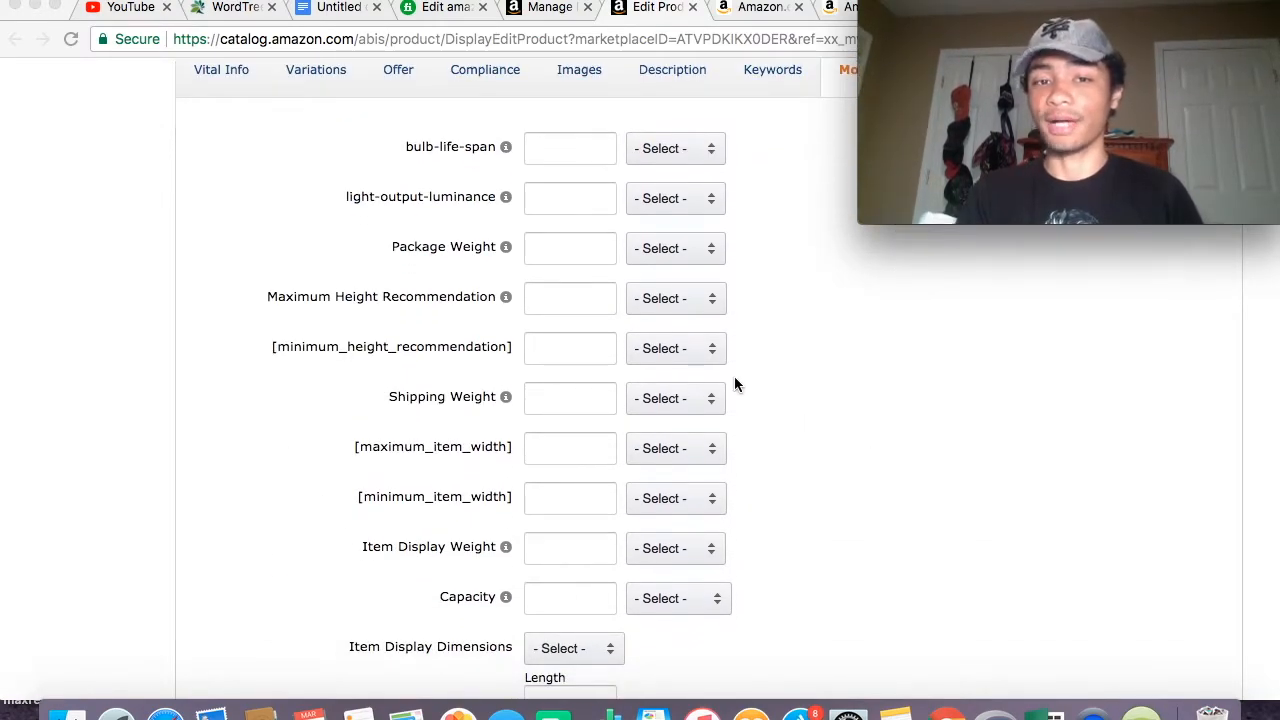
scroll(down, 3)
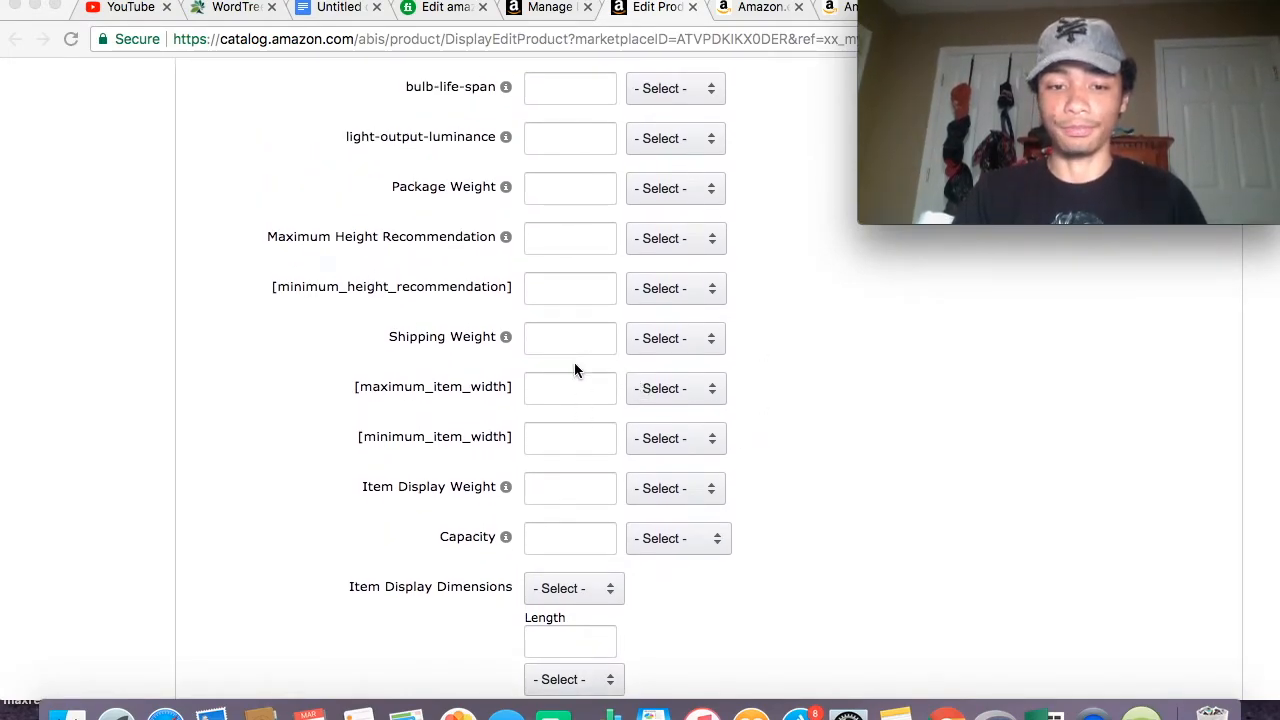
scroll(down, 3)
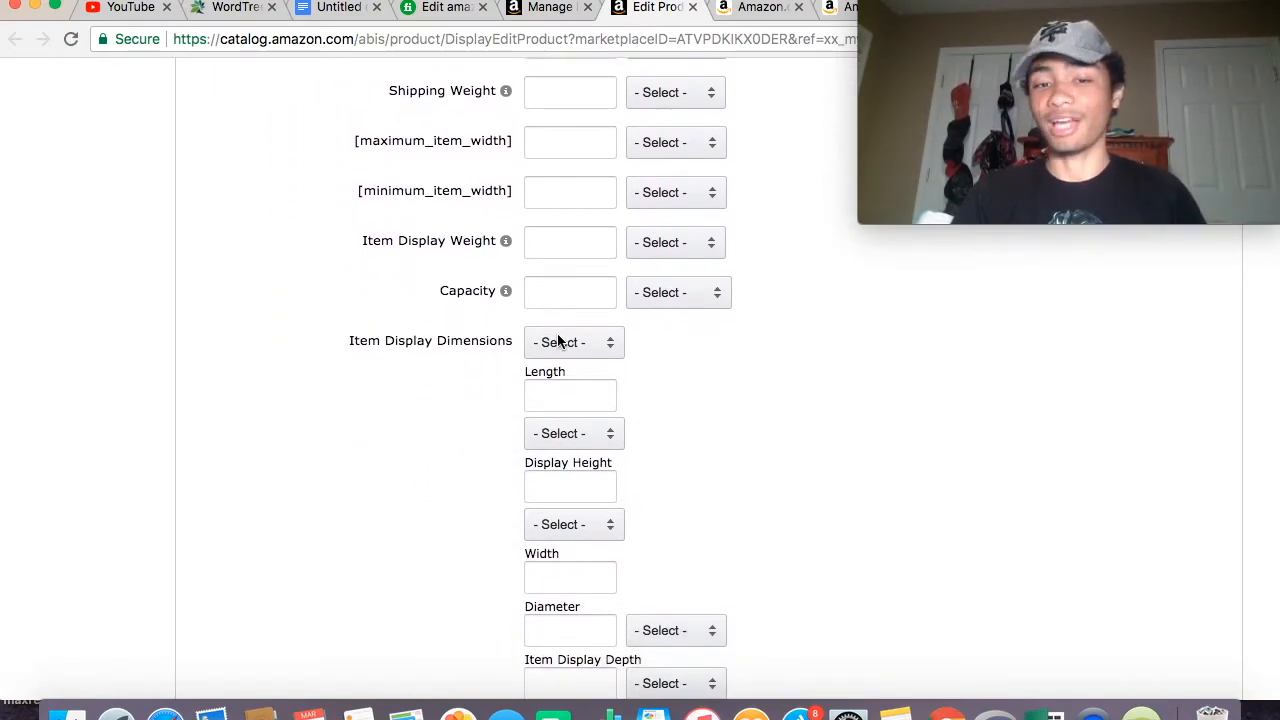
scroll(down, 3)
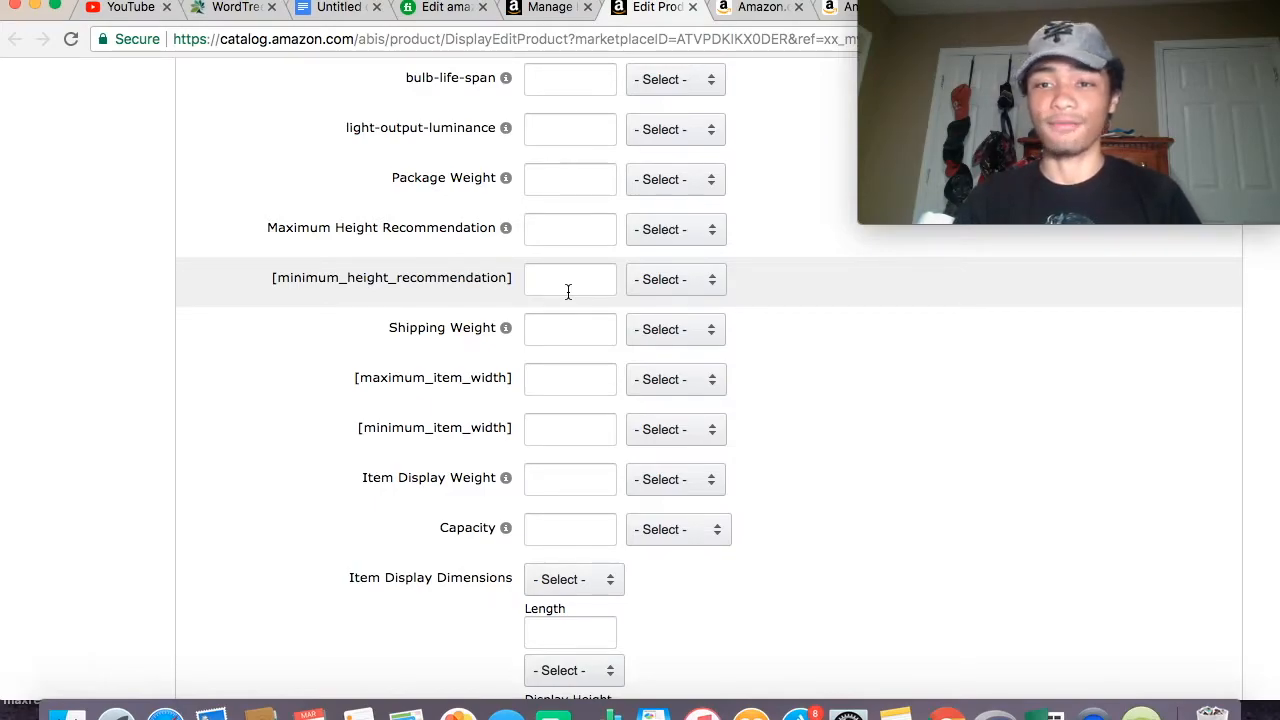
scroll(up, 3)
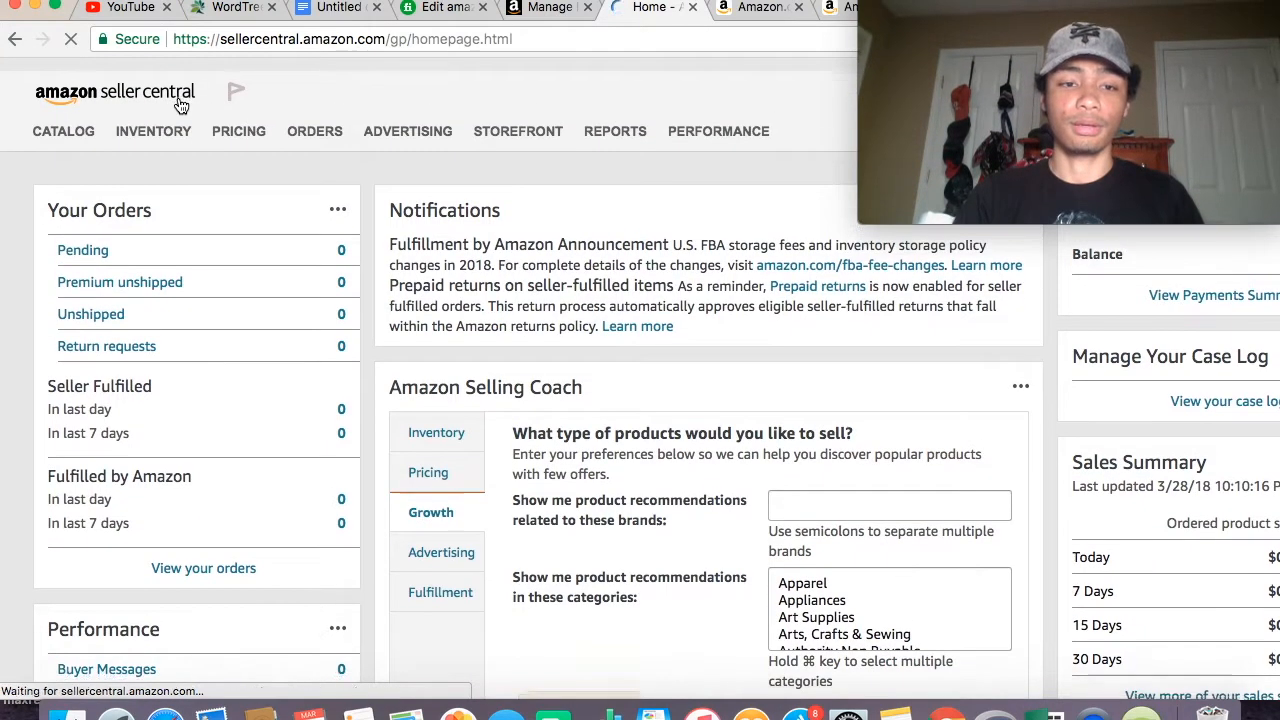
- Open Manage Inventory and view the $21.99 product's Net Proceeds fee preview
click(153, 118)
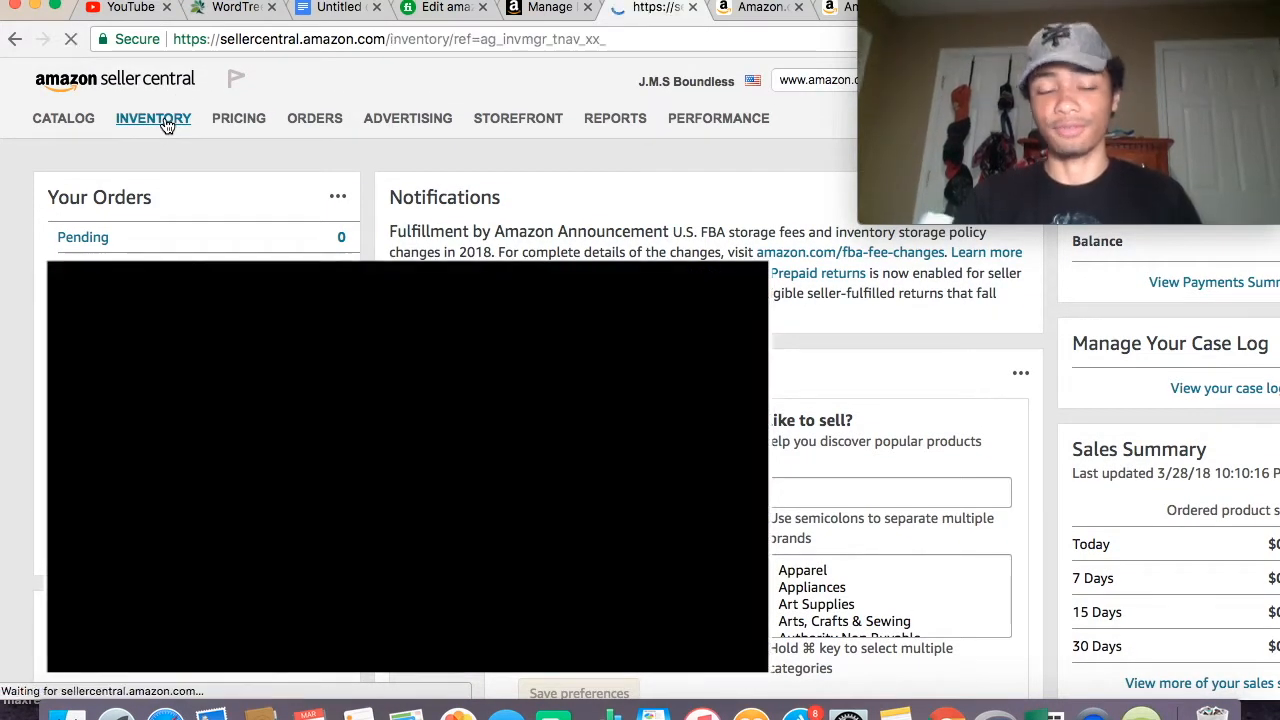
click(153, 118)
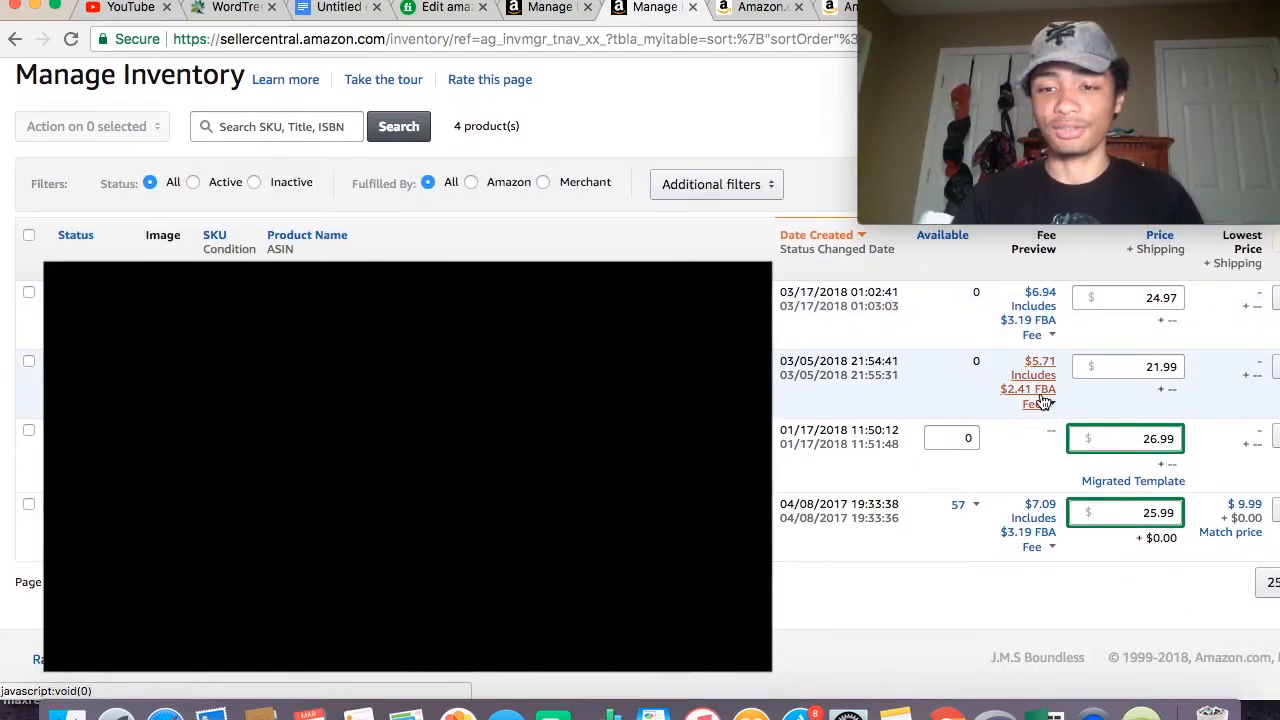
click(1033, 374)
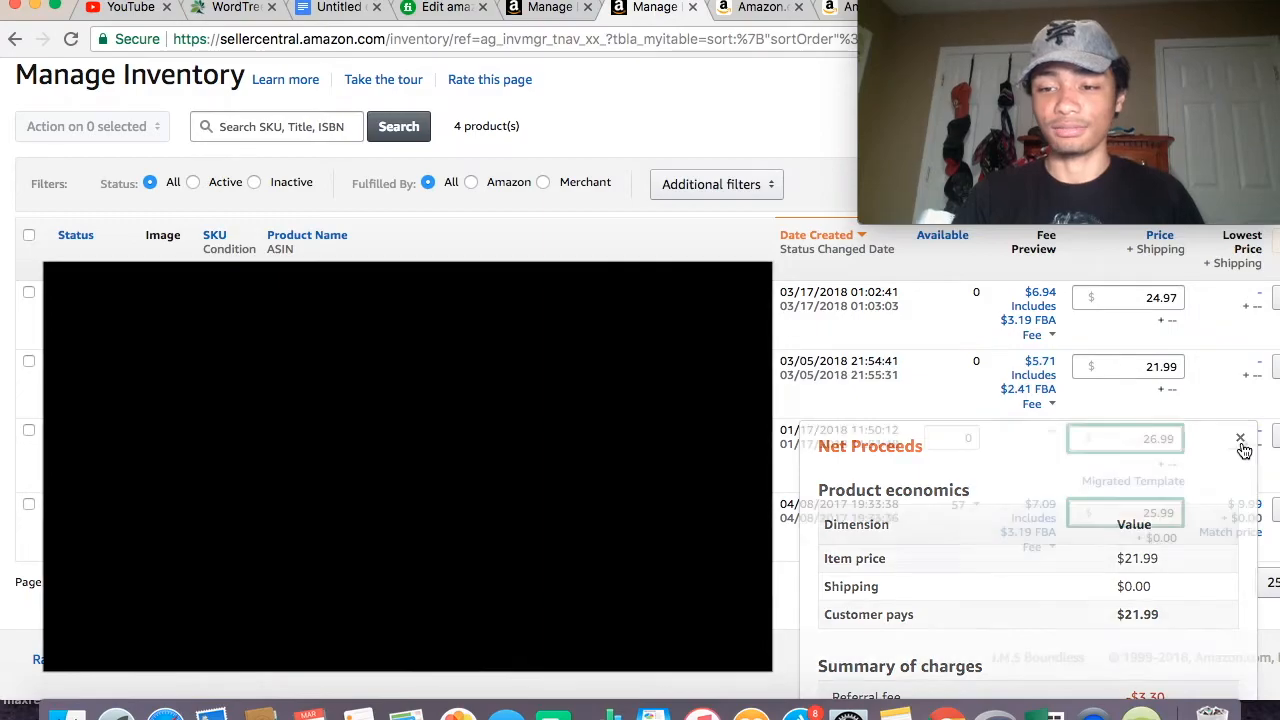
click(1239, 438)
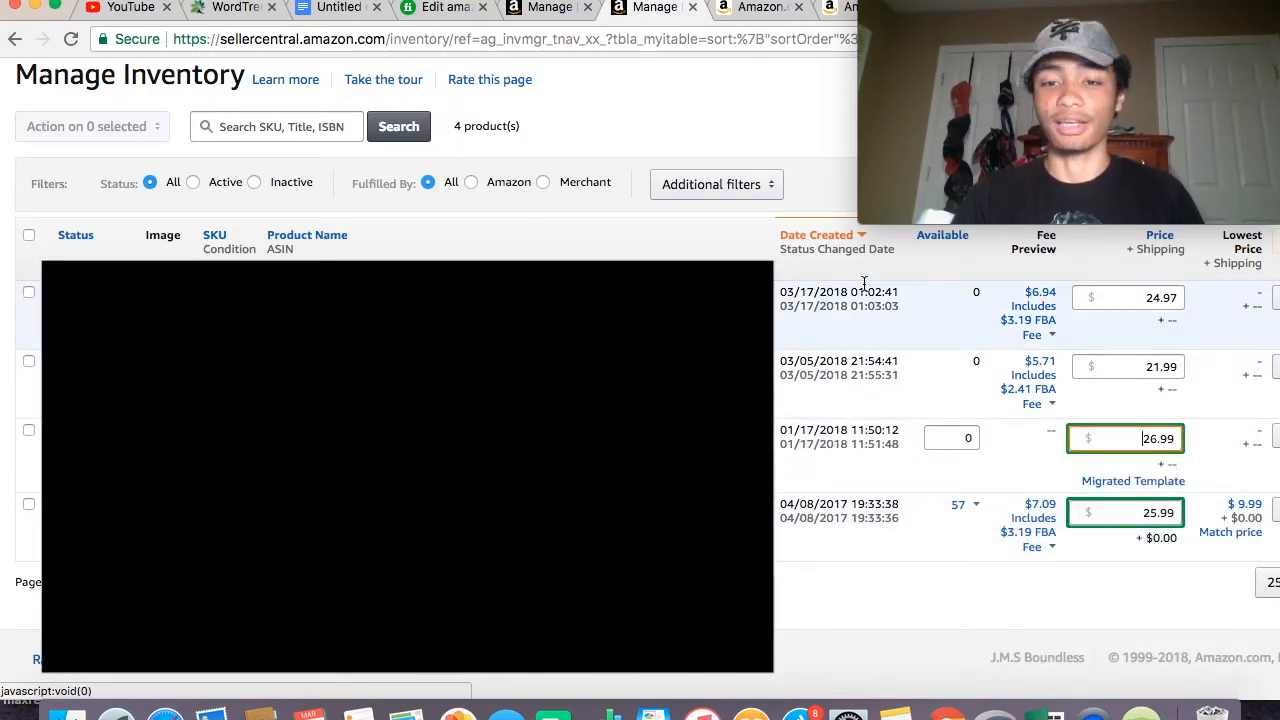